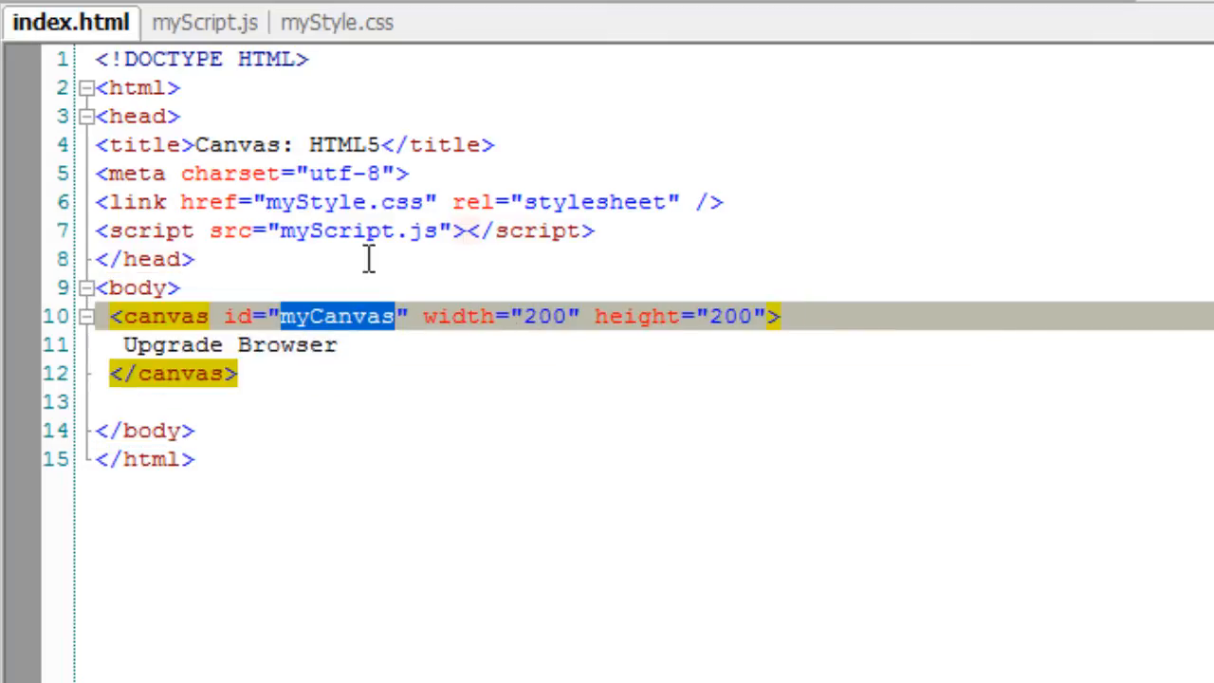
Review myStyle.css, preview the empty dotted canvas from localhost in Chrome, and return to myScript.js.
left_click(337, 23)
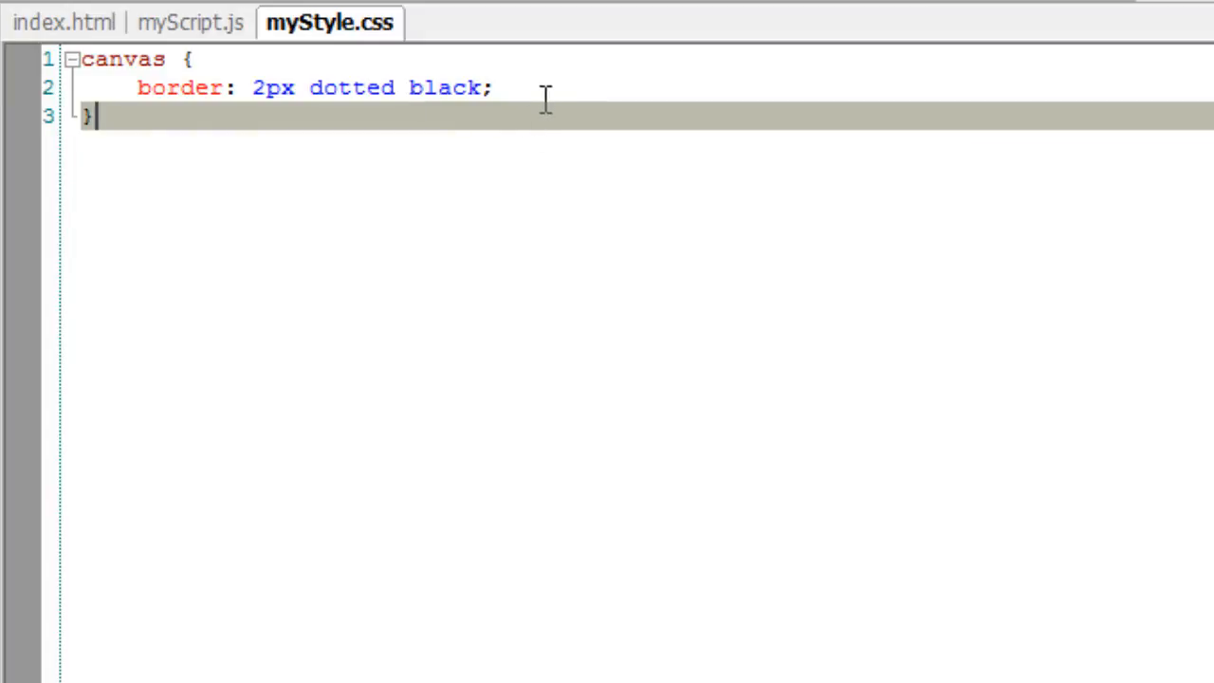
mouse_move(375, 311)
type("loc")
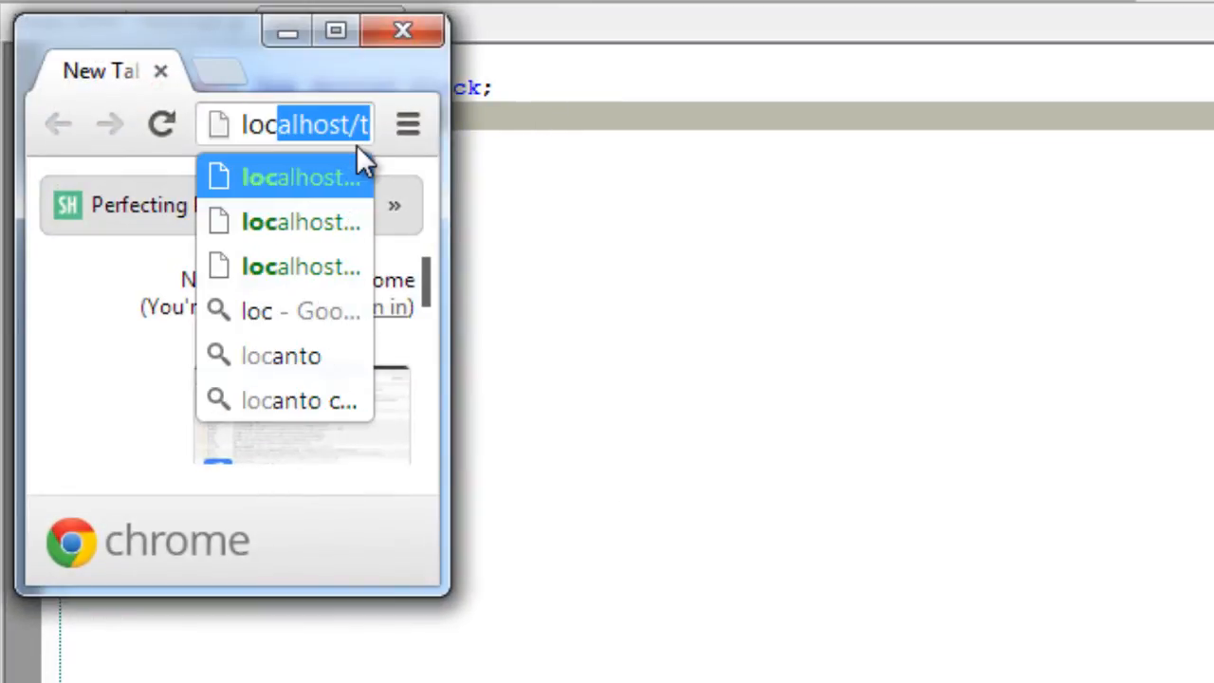
left_click(302, 178)
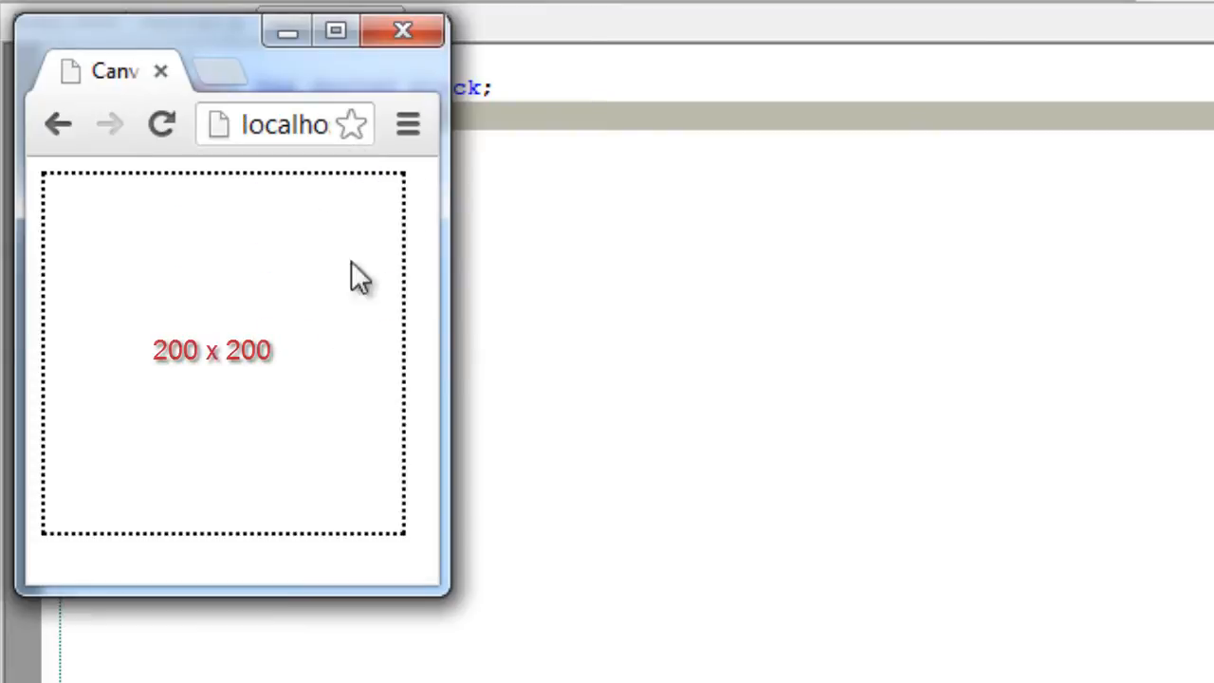
left_click(402, 30)
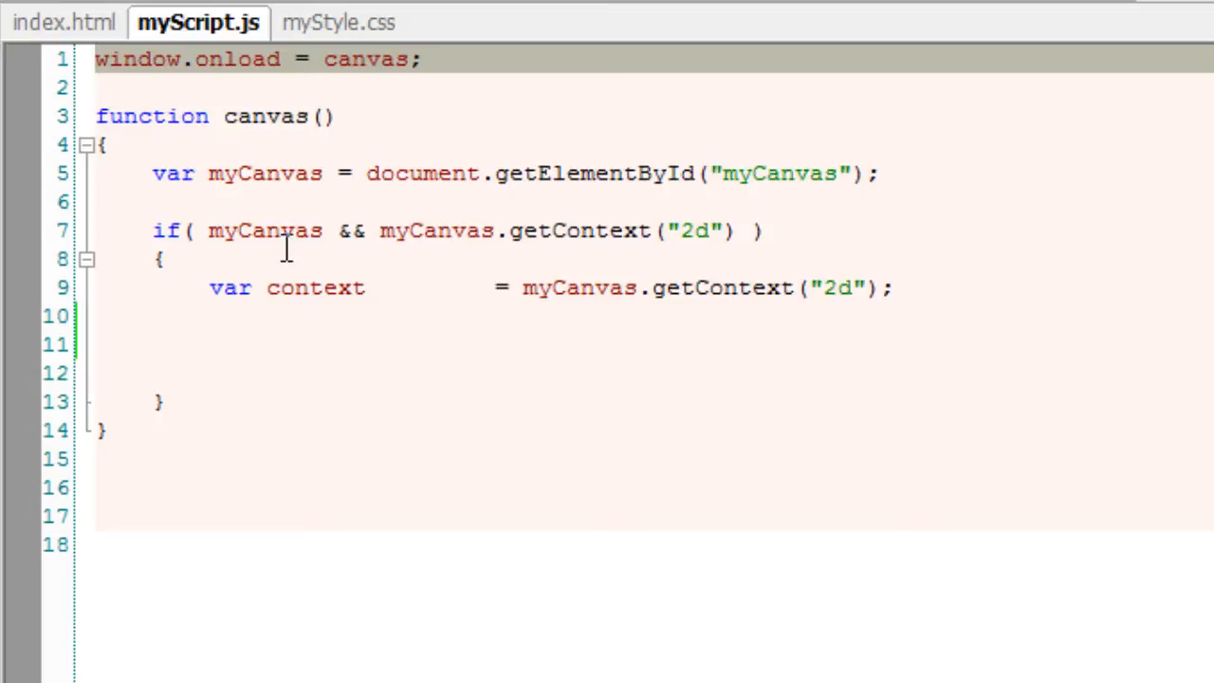
After inspecting myCanvas and getContext usages, add context.lineWidth = 6; to the script.
double_click(266, 232)
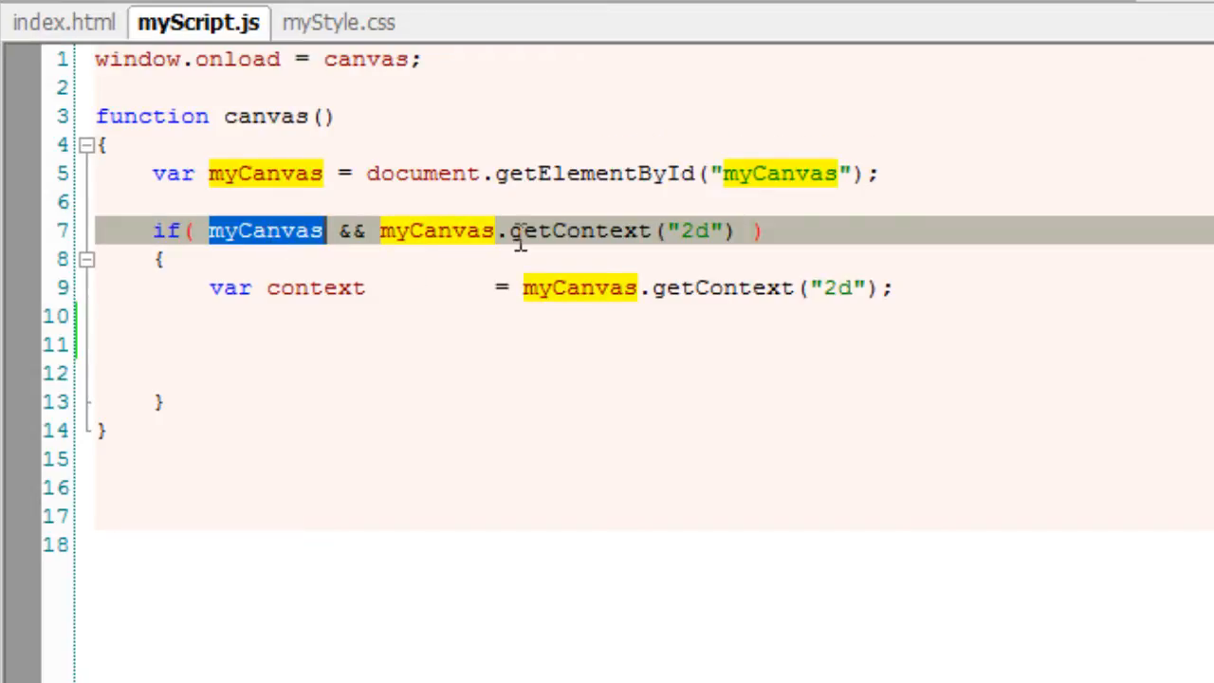
double_click(578, 231)
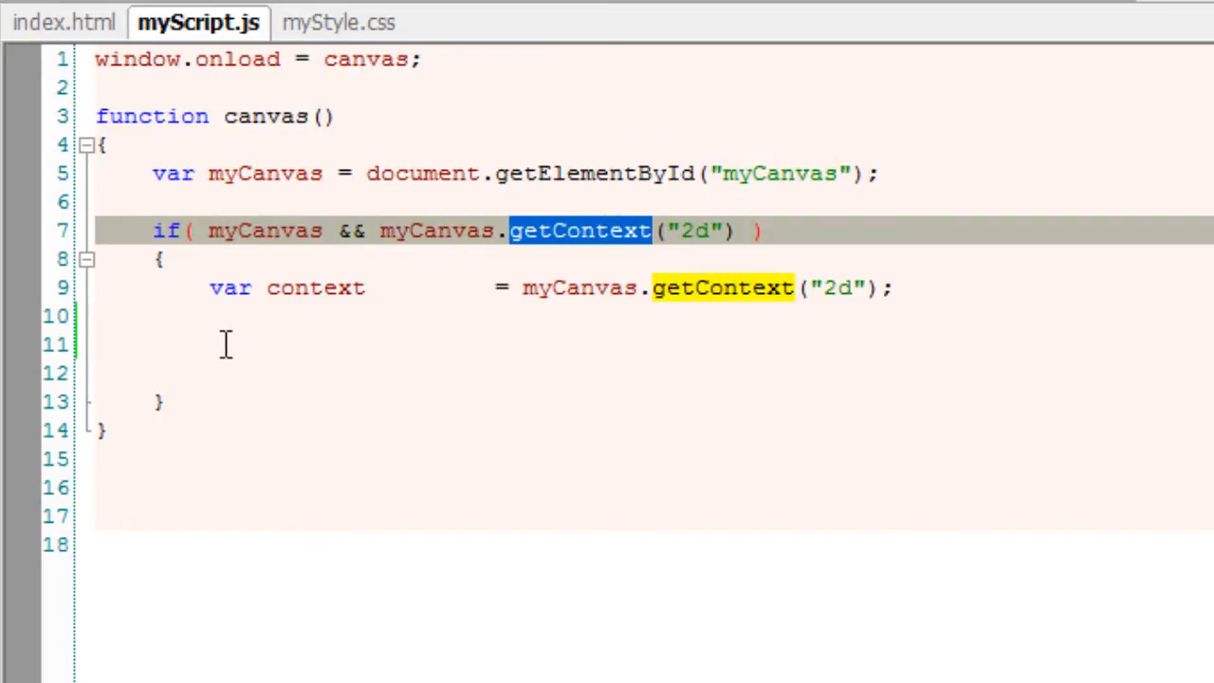
type("context")
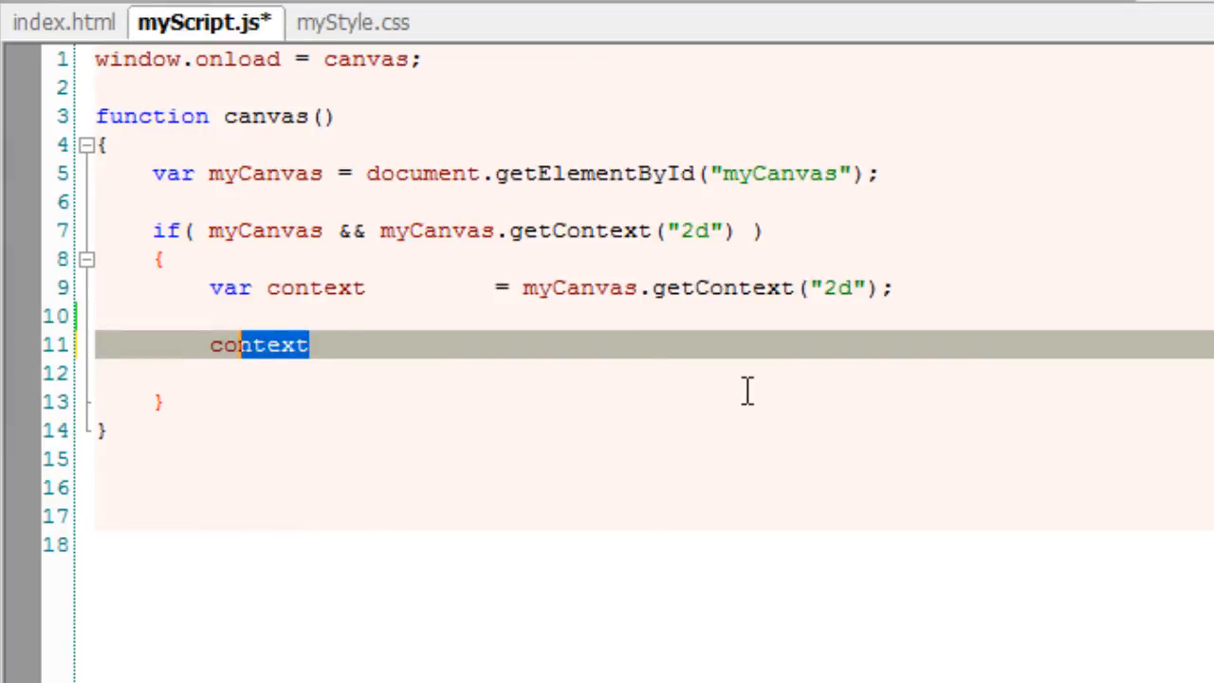
double_click(258, 345)
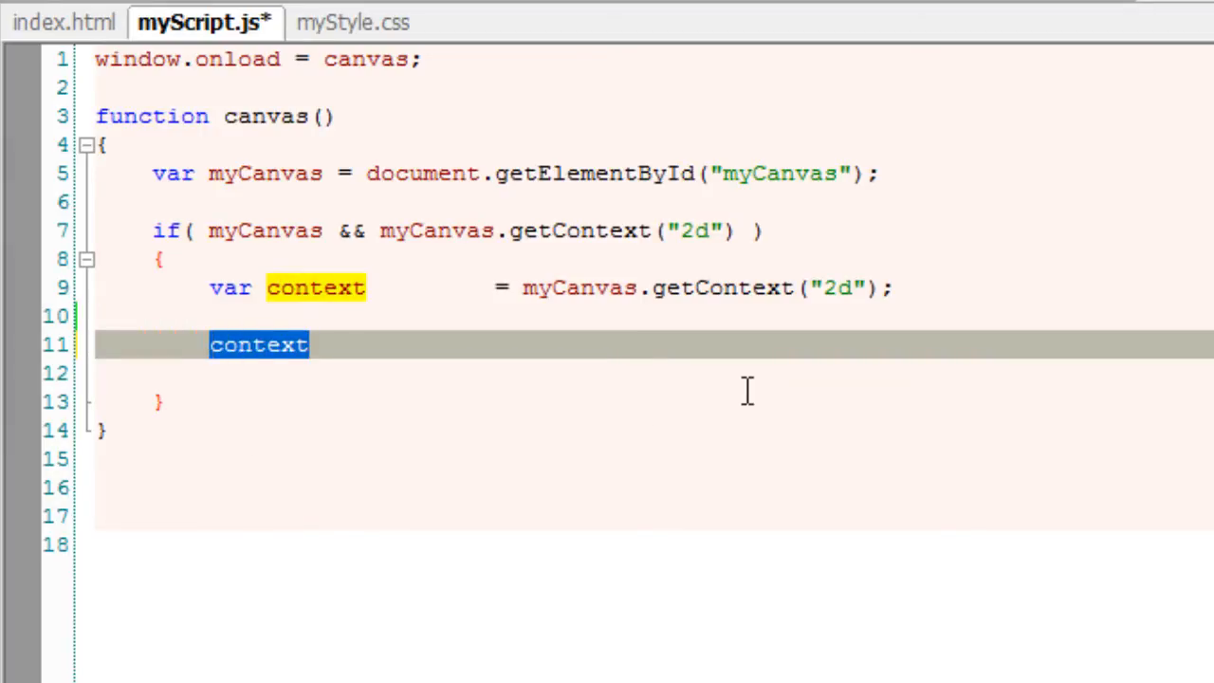
type(".")
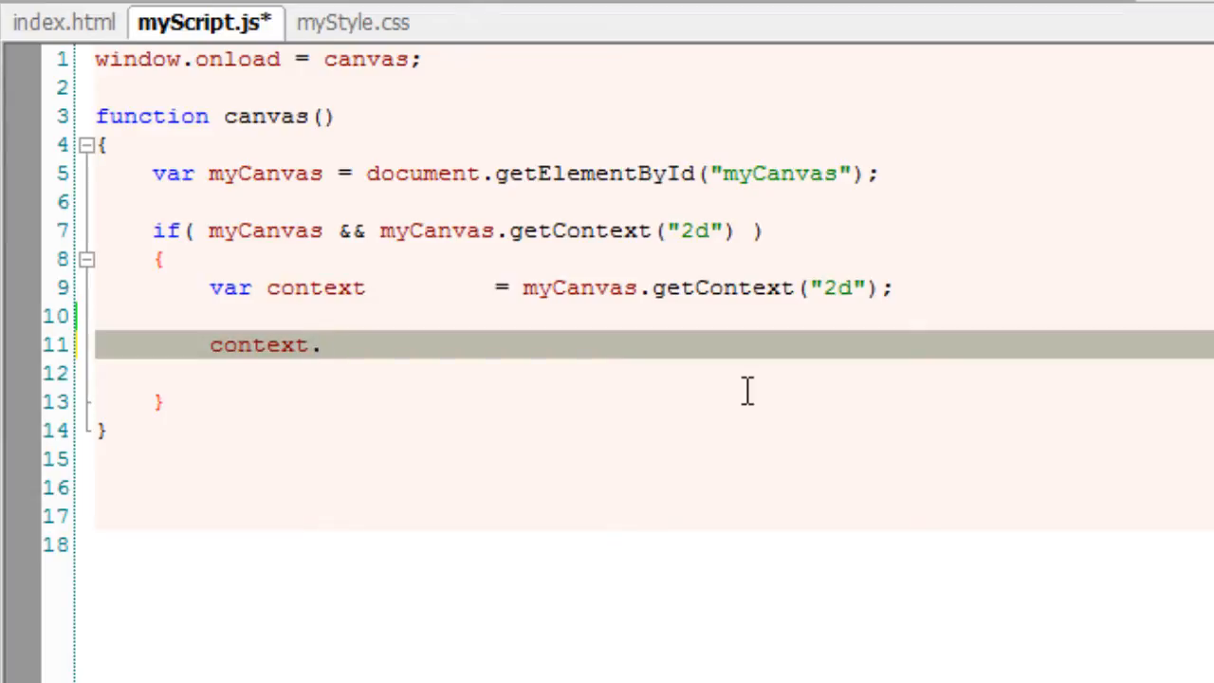
type("lineWi")
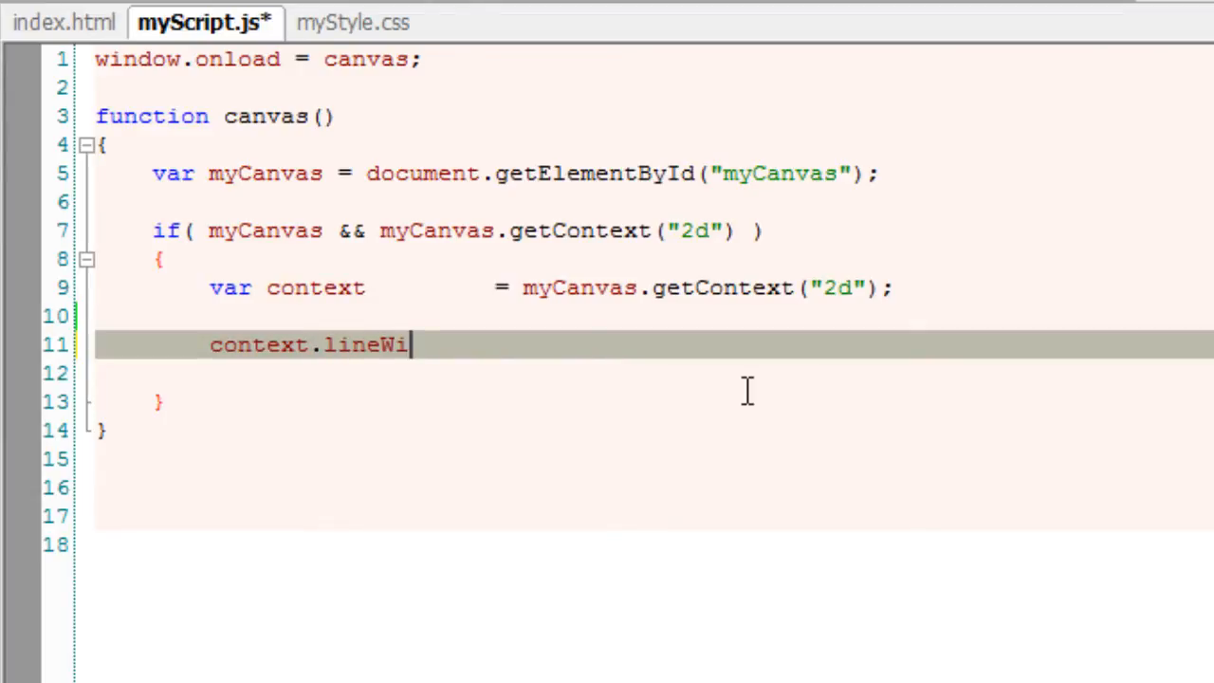
type("dth")
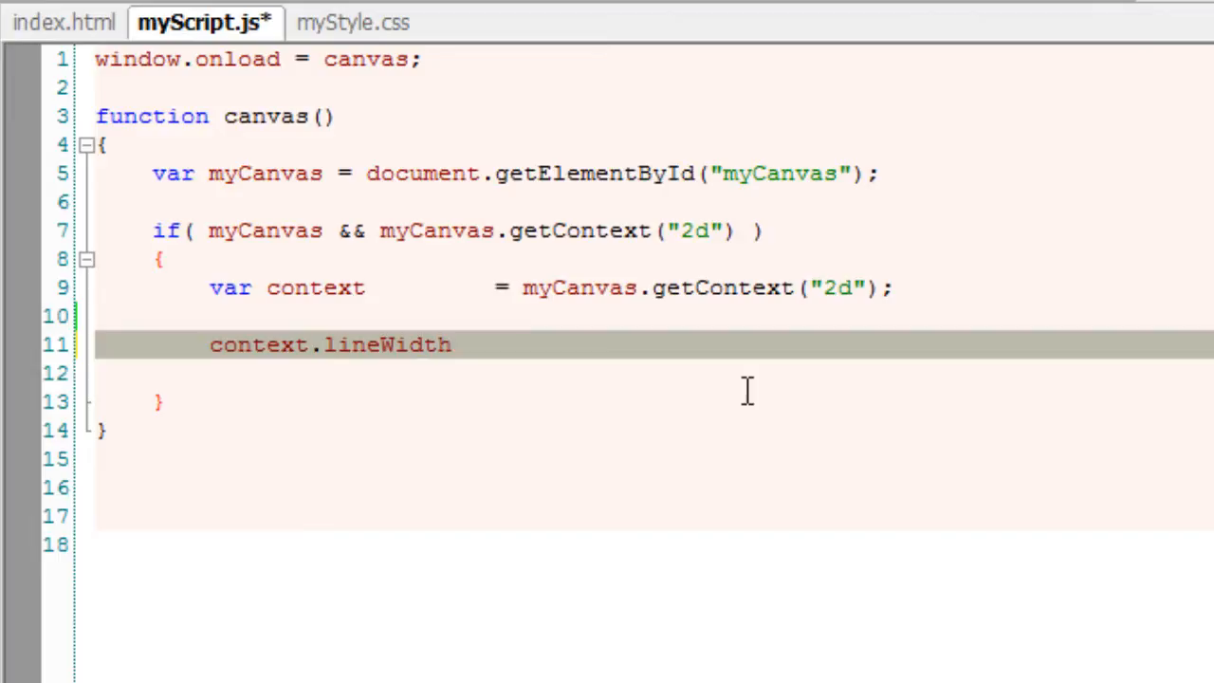
type("= 6;")
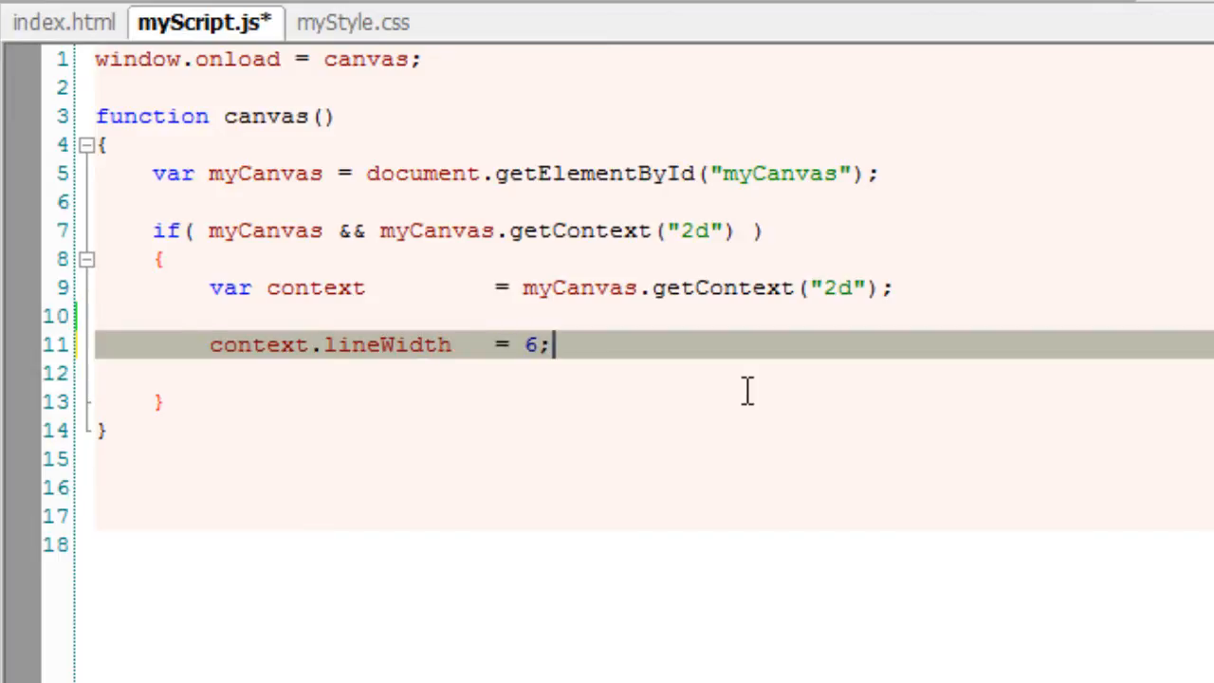
key("Return")
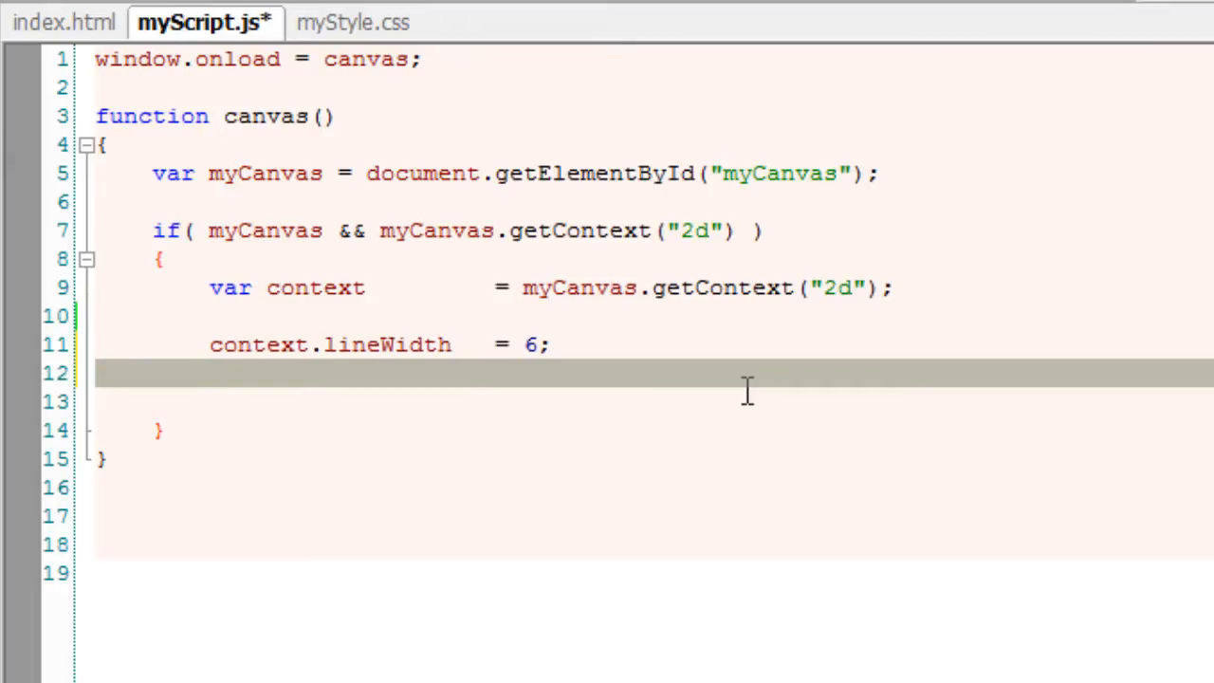
Add context.beginPath(); on the next line to start a new path.
type("context")
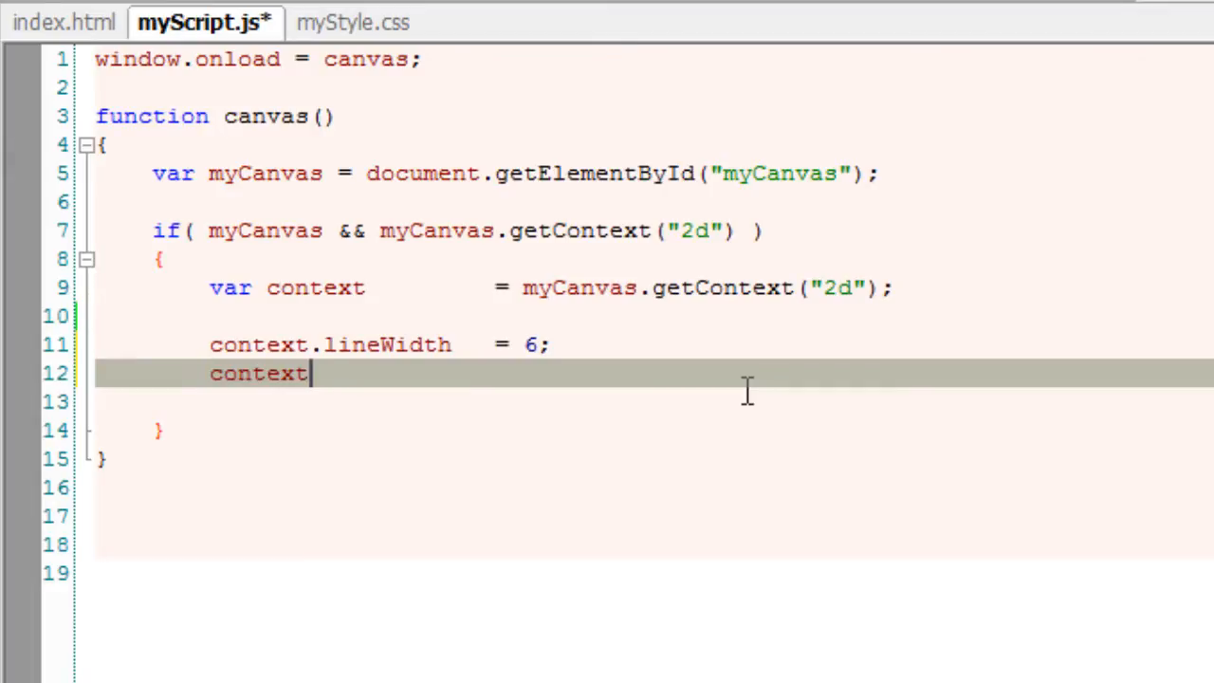
type(".be")
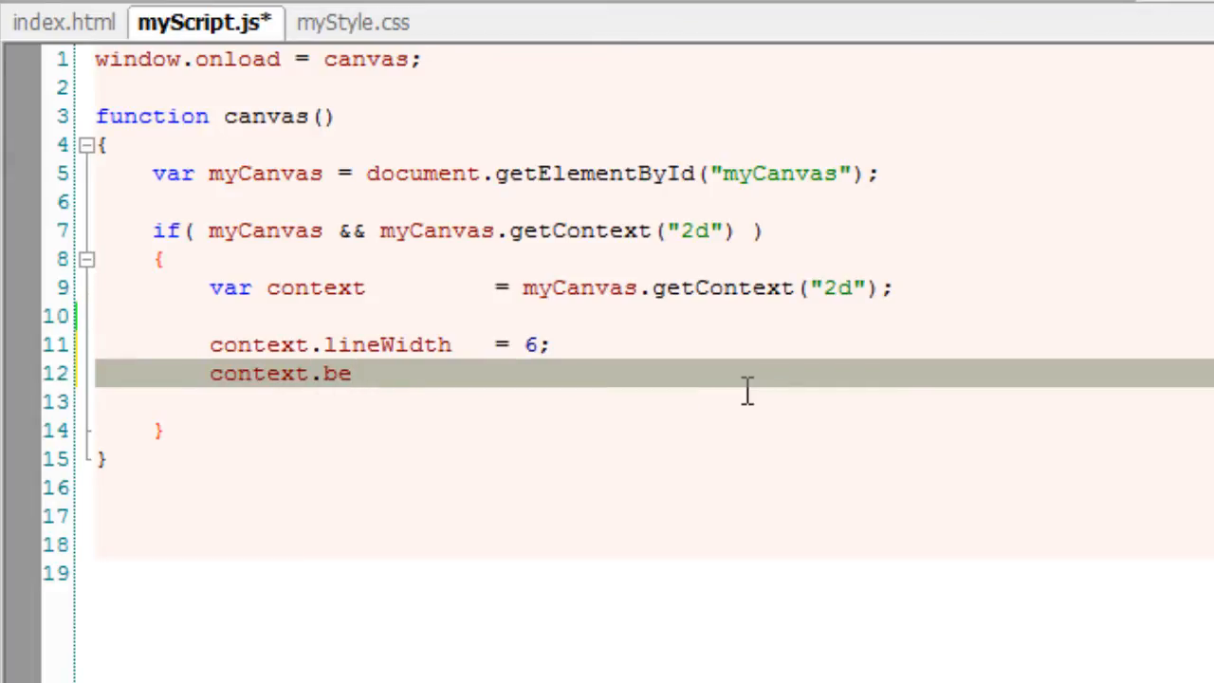
type("ginPath")
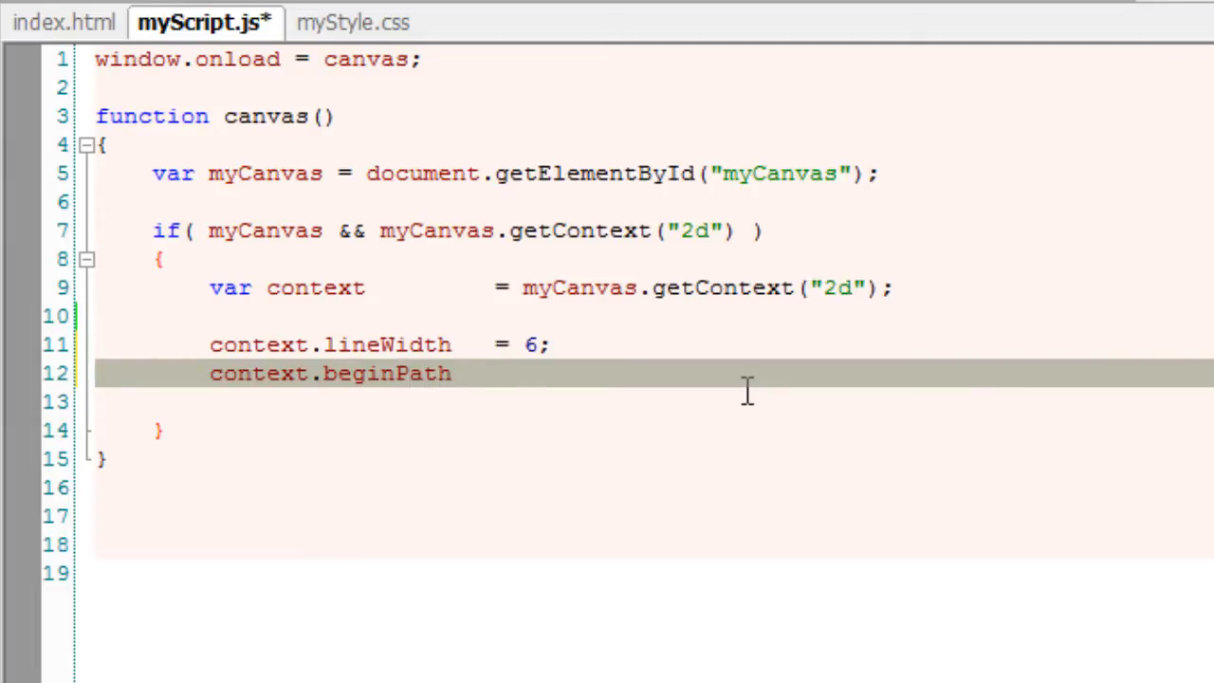
type("();")
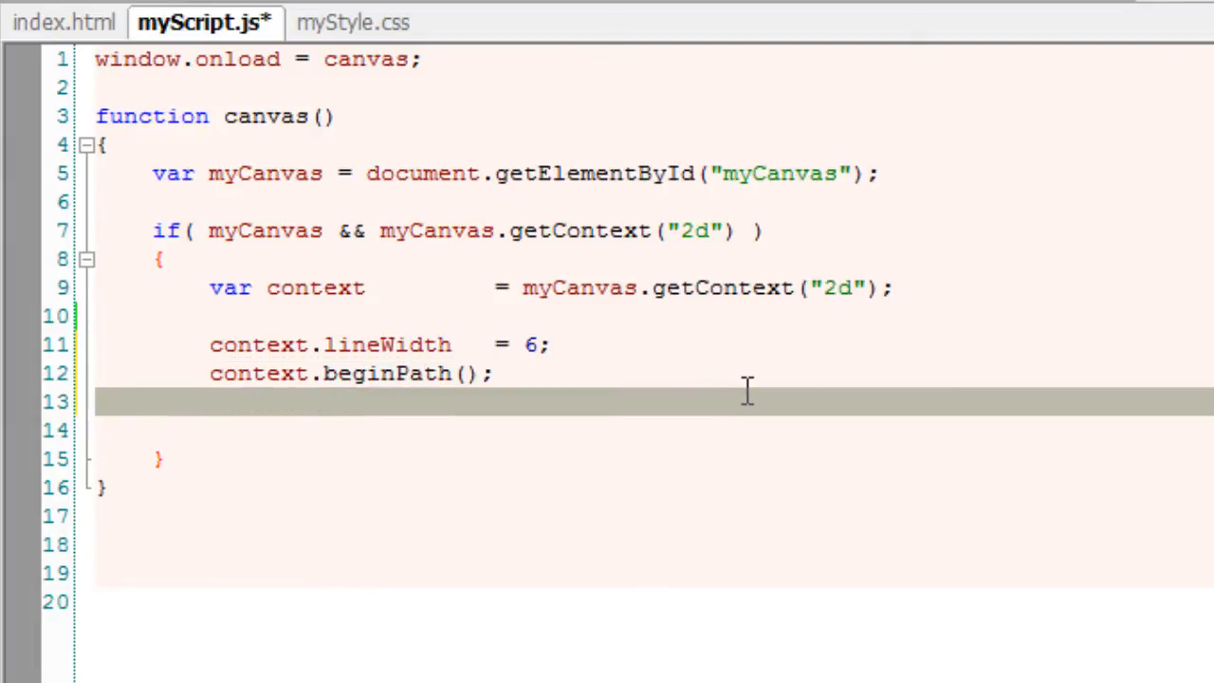
Add context.arc(100, 100, 50, 0, Math.PI); for a half-circle arc.
type("context.")
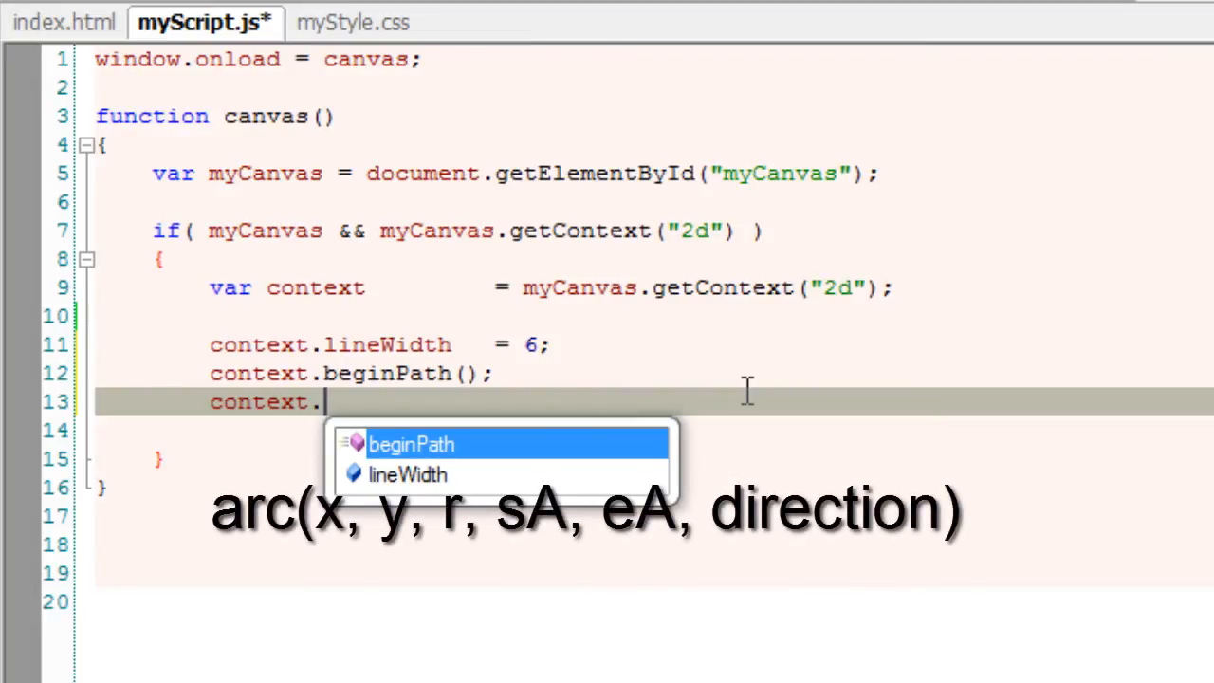
type("arc")
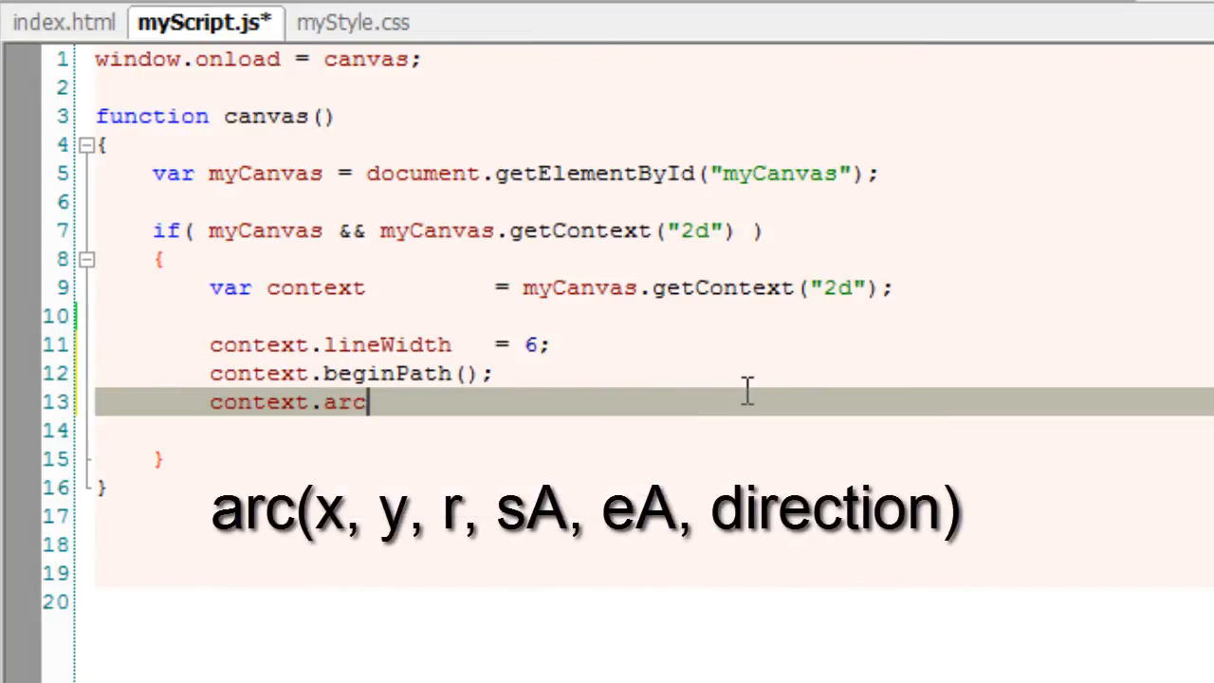
type("();")
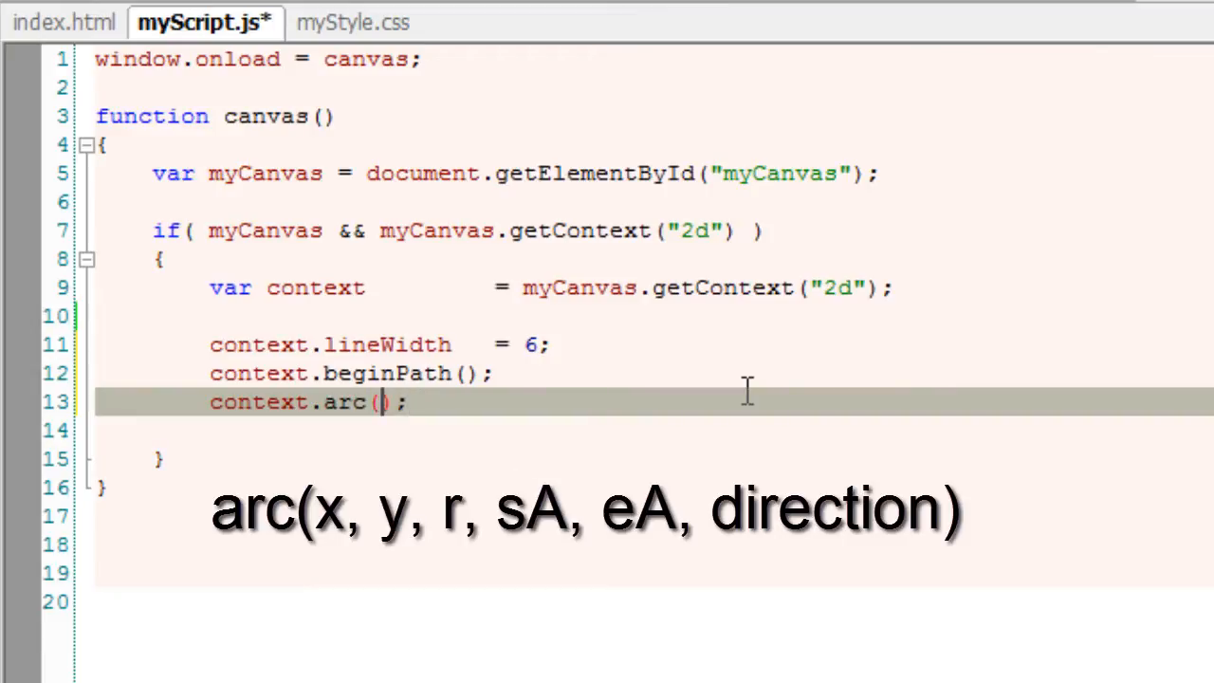
type("100")
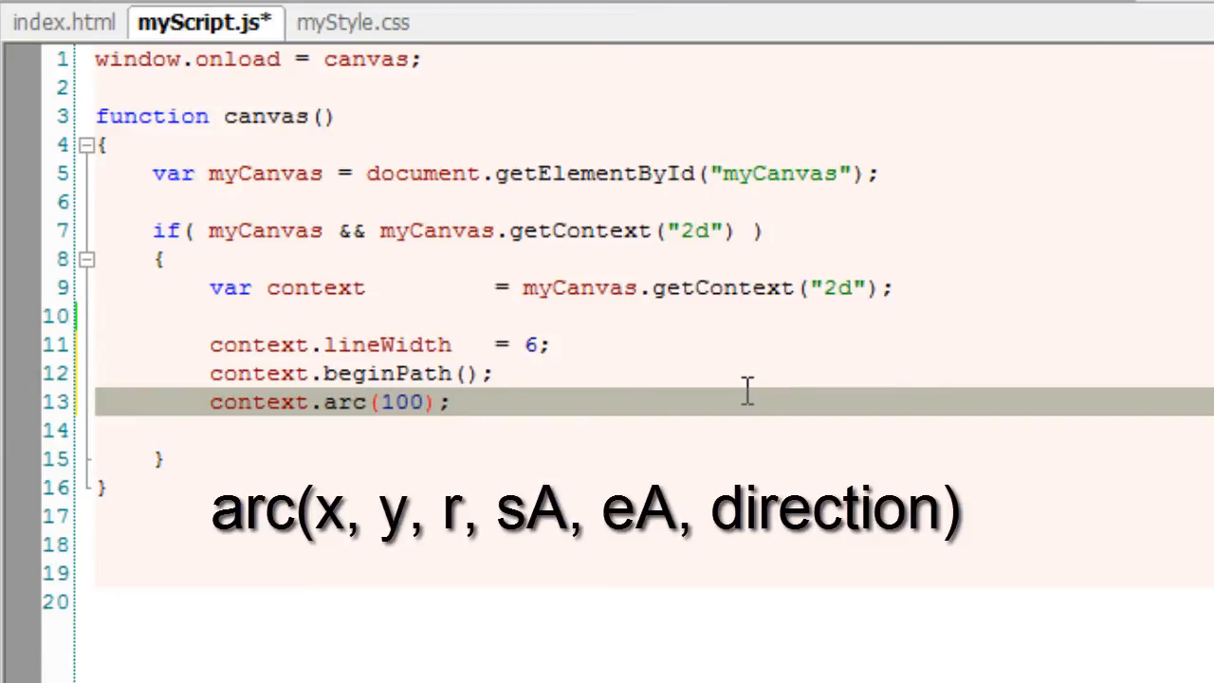
type(", 100,")
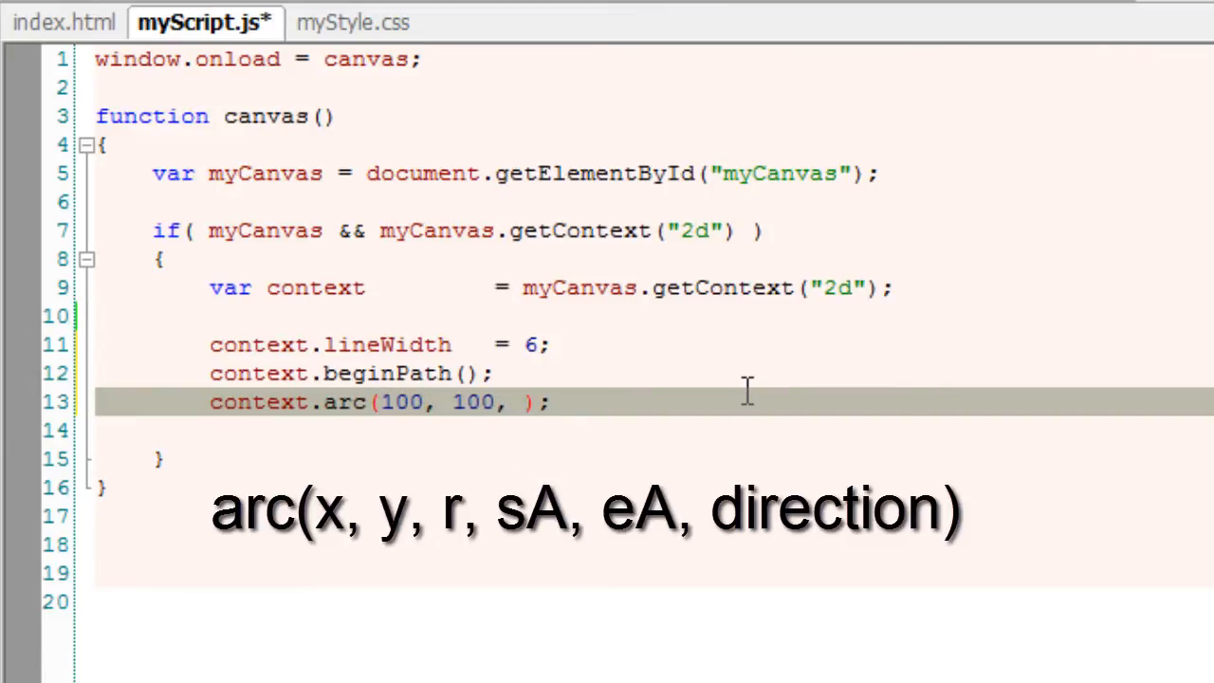
type("50,")
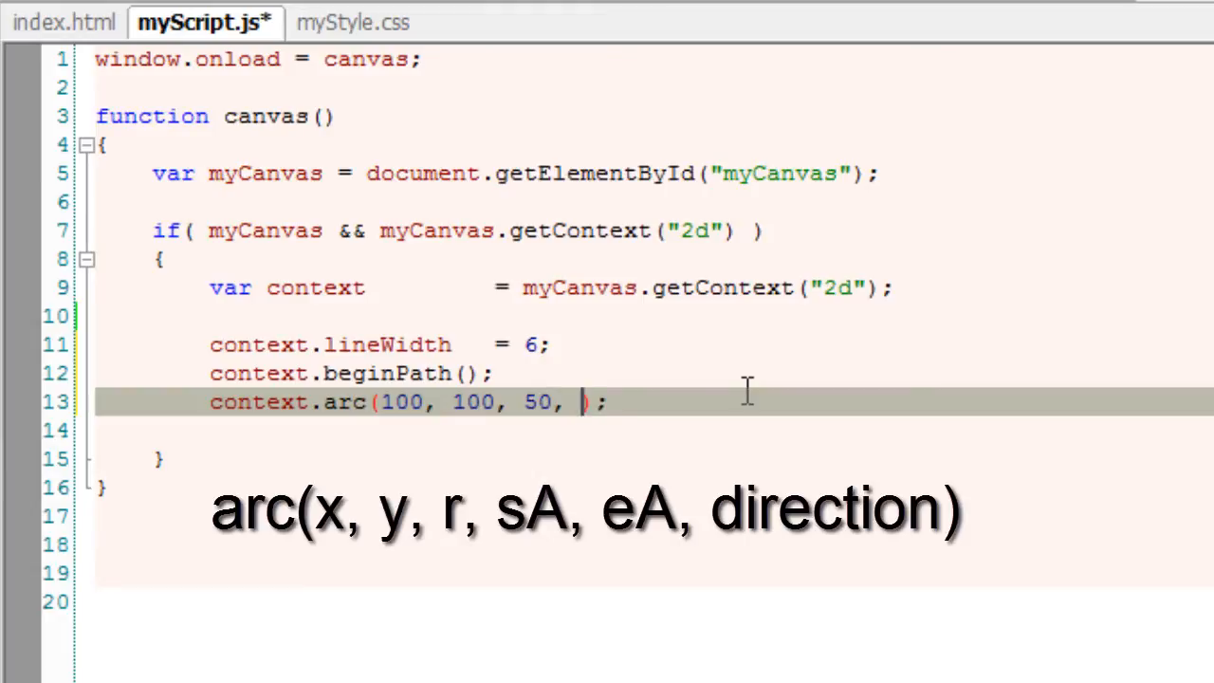
type("0,")
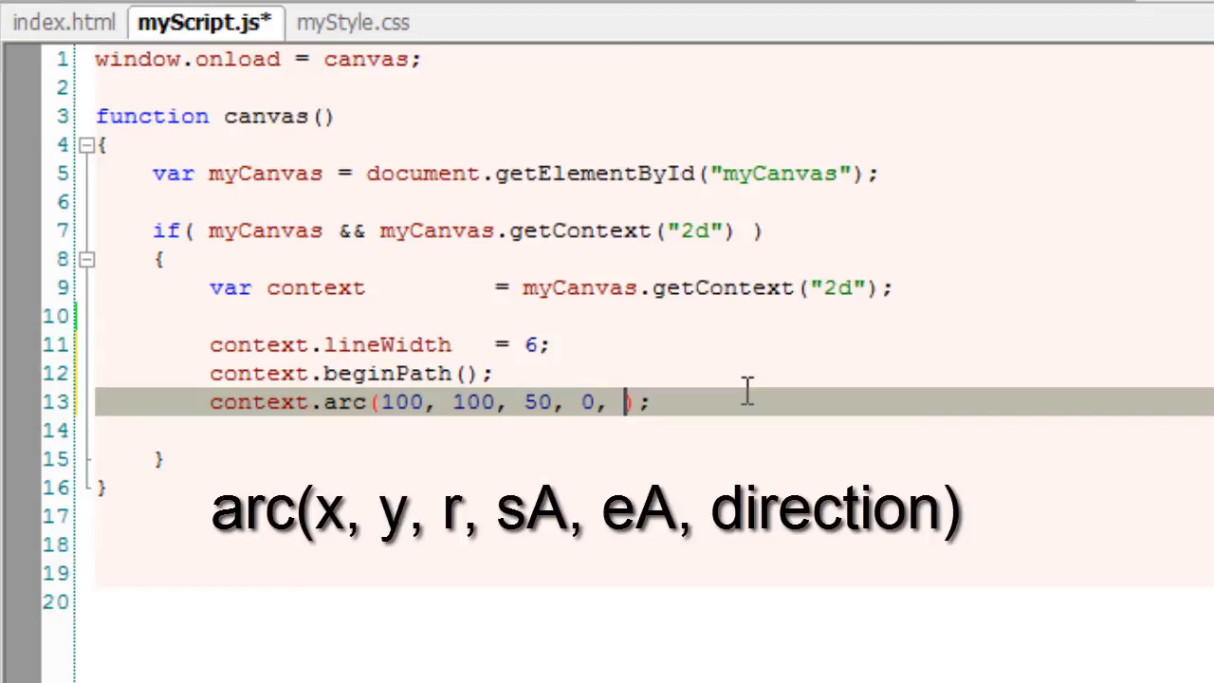
type("Math.PI")
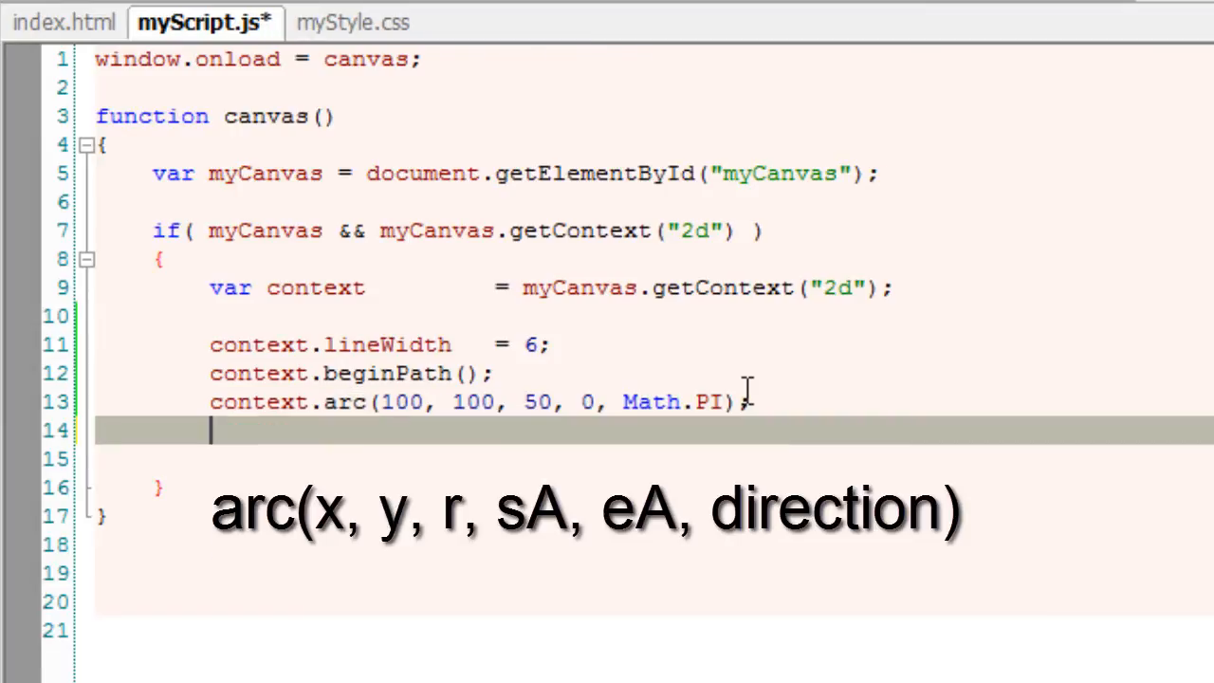
Add context.closePath(); after the arc and save the file.
type("context")
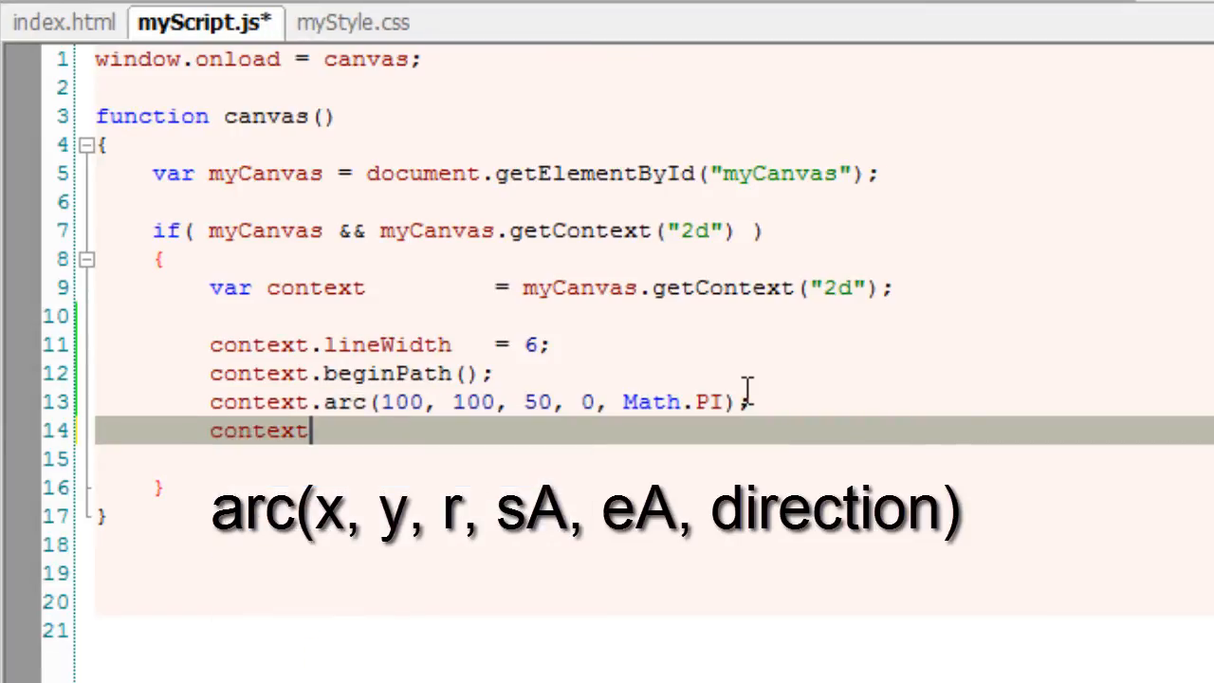
type(".close")
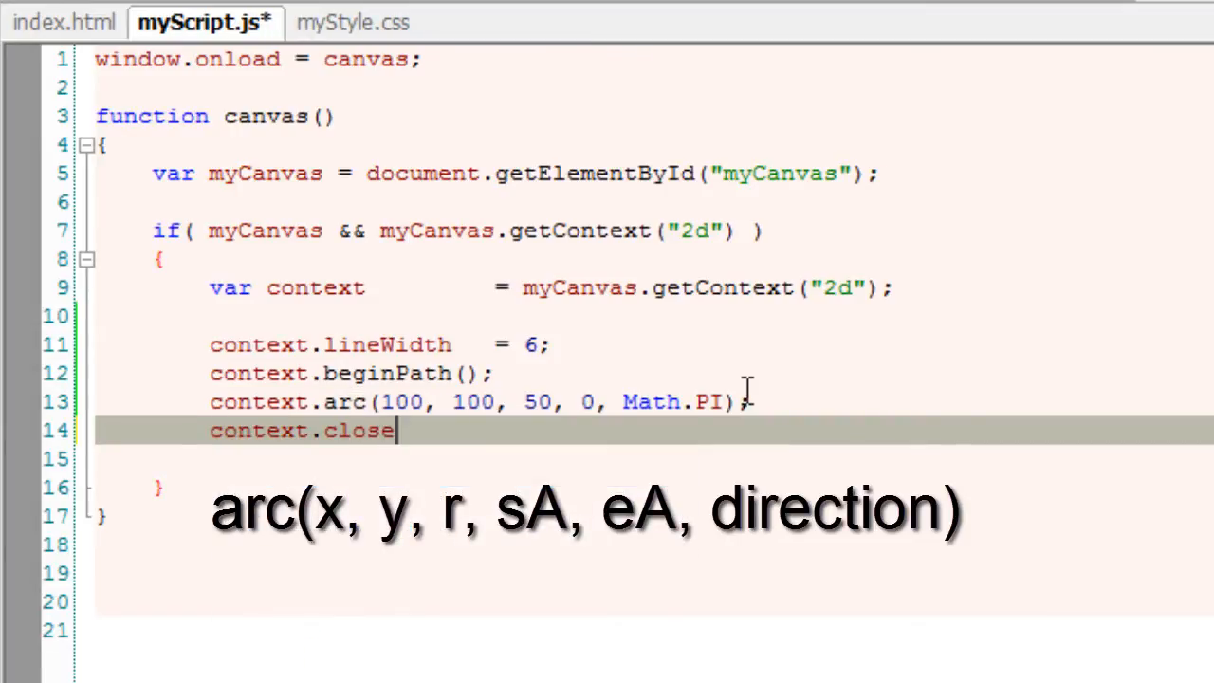
type("Path();")
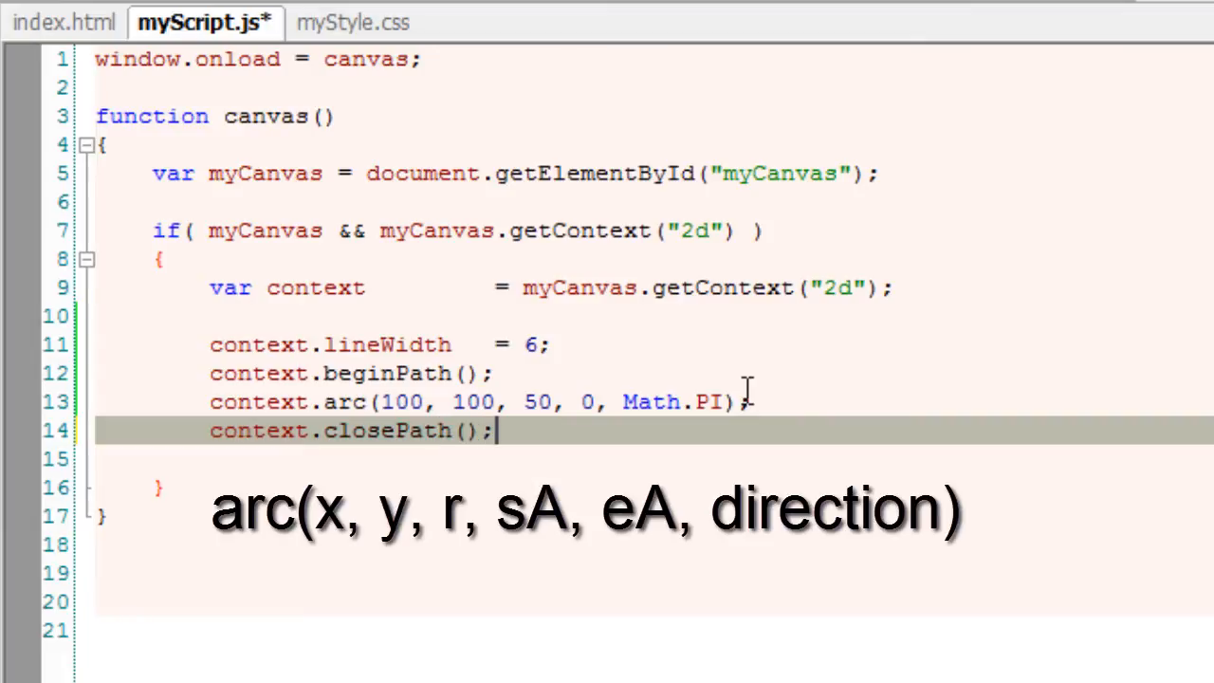
key("ctrl+s")
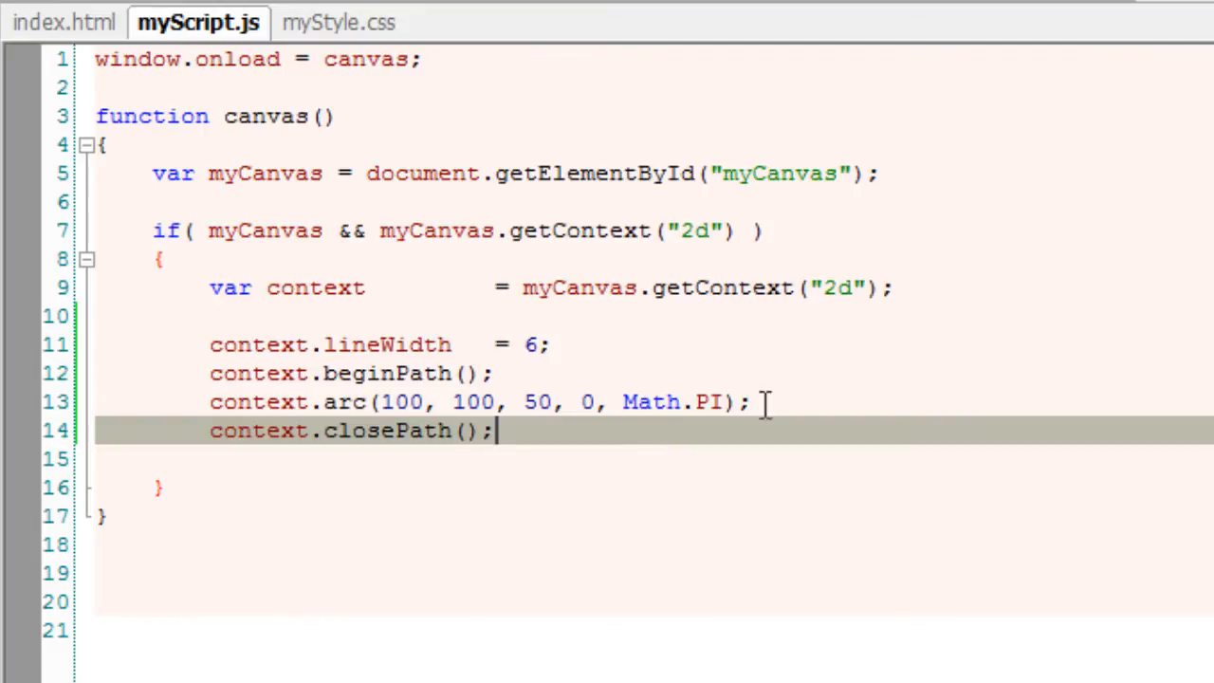
Add context.stroke(); after the arc line to stroke the path.
left_click(871, 402)
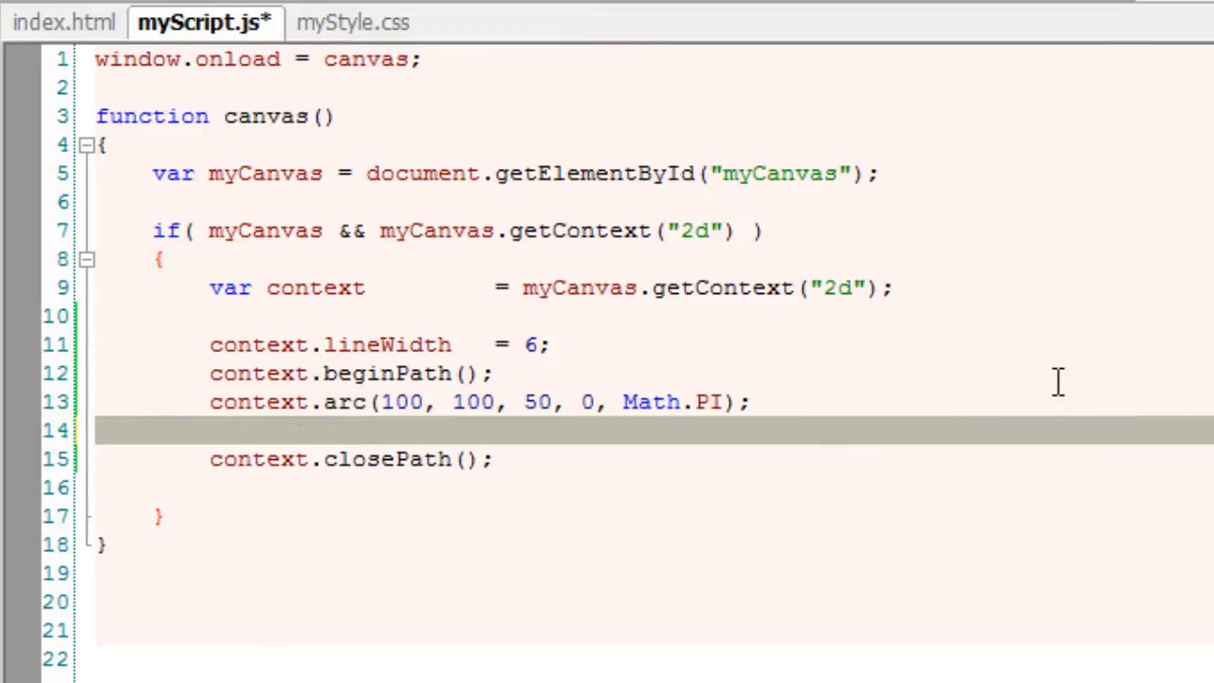
type("context.st")
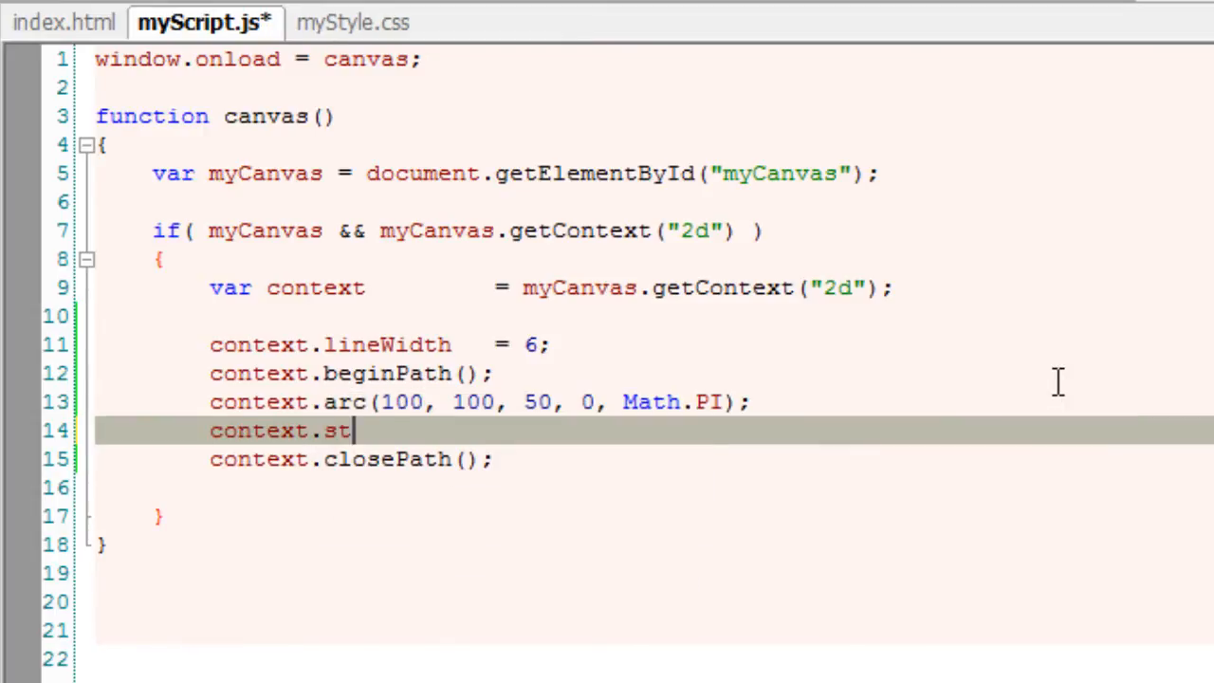
type("roke")
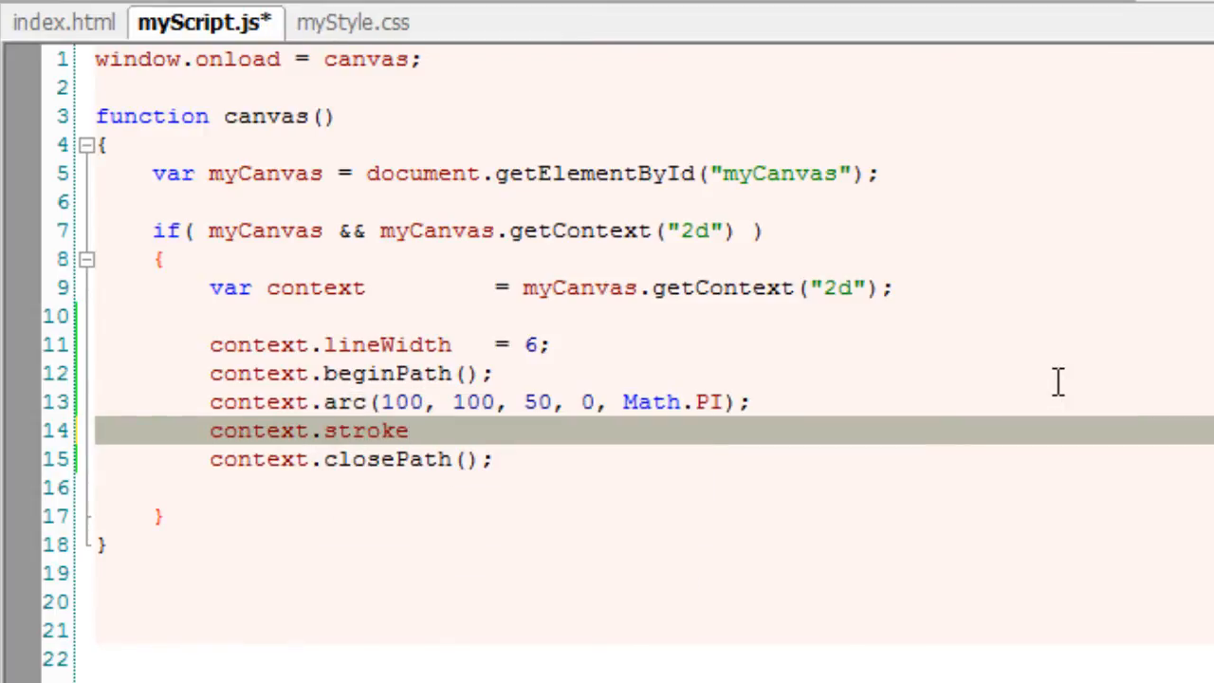
type("();")
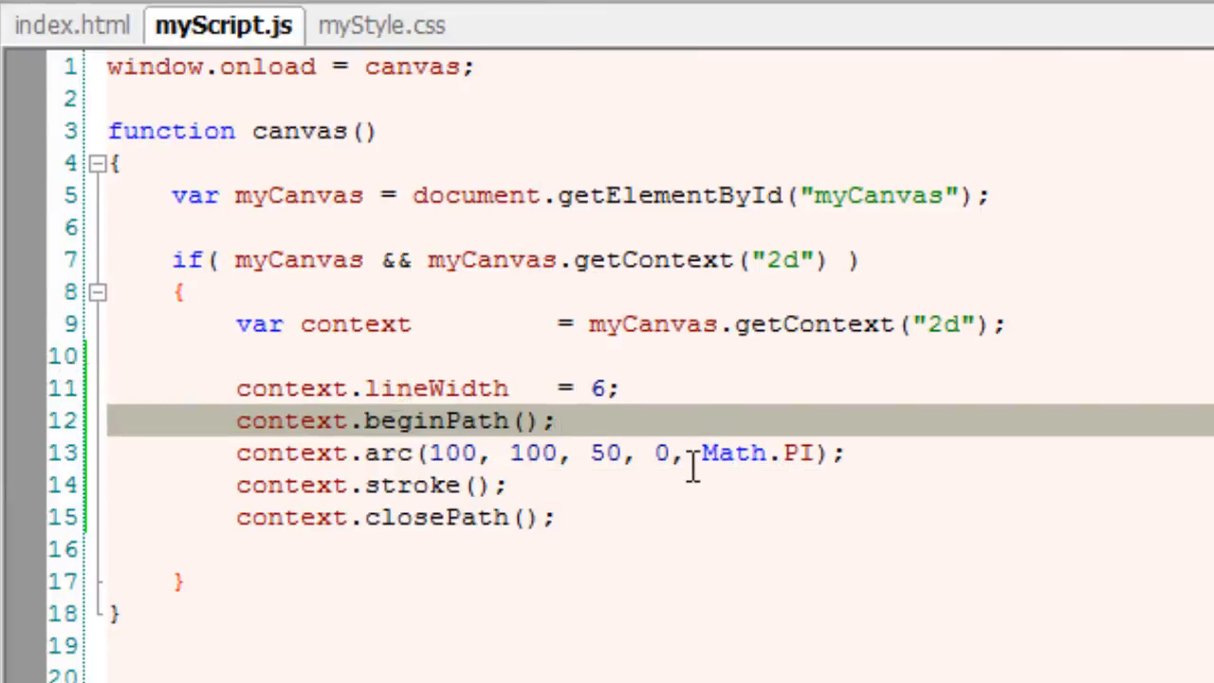
Briefly try 2 * Math.PI as end angle, revert, then append true as the arc's counterclockwise argument and save.
type("2")
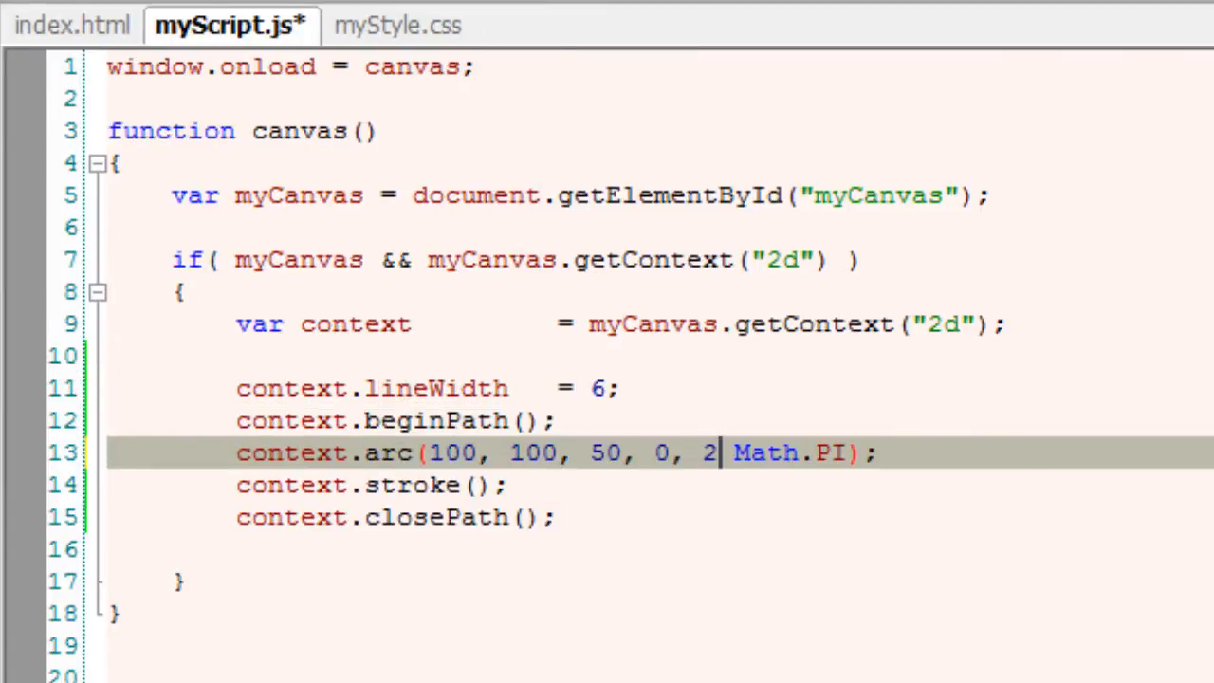
type("*")
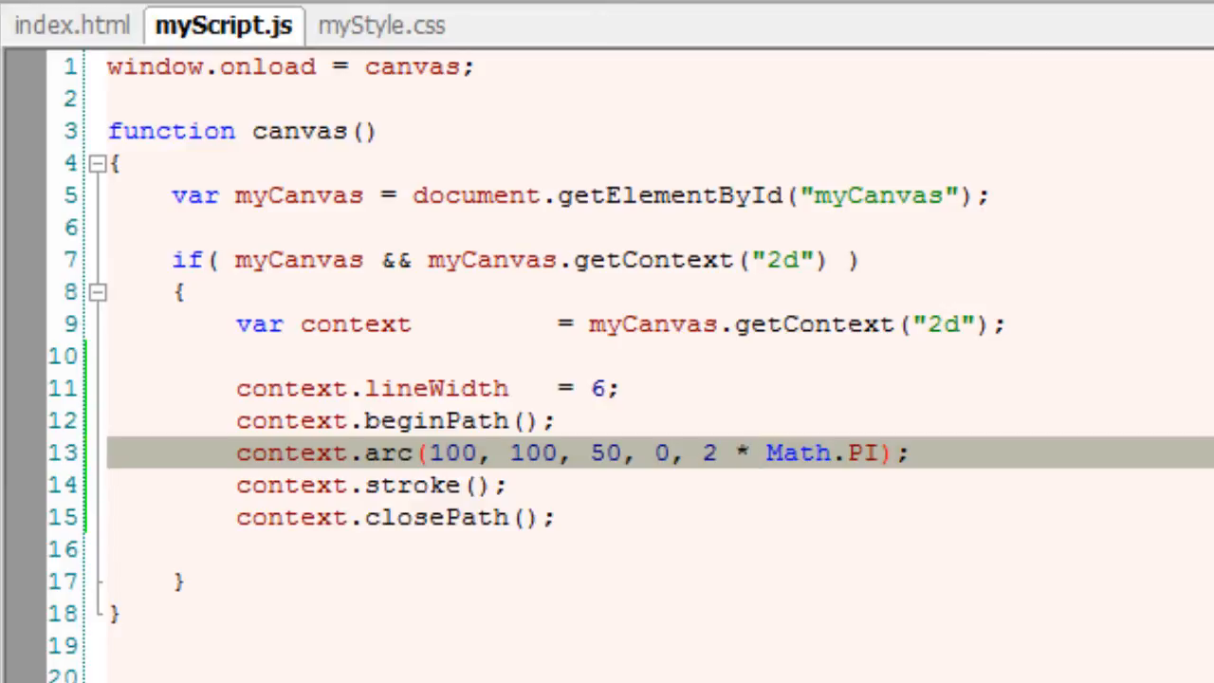
left_click(182, 141)
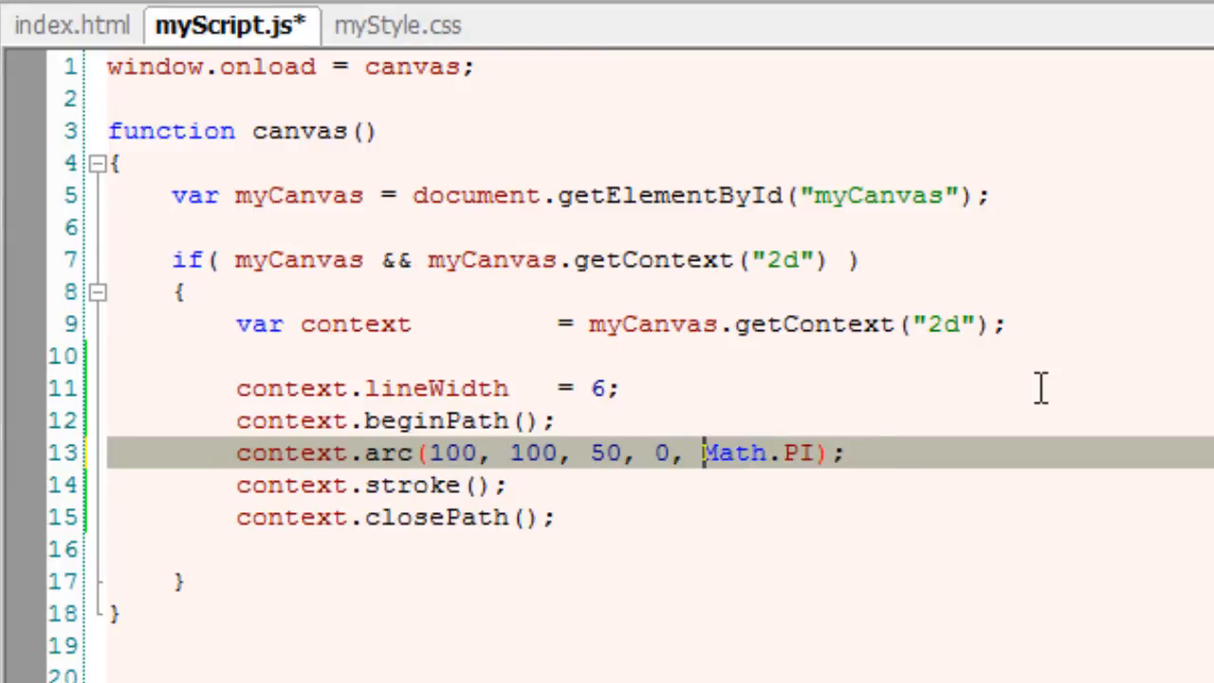
key("ctrl+s")
type(", ")
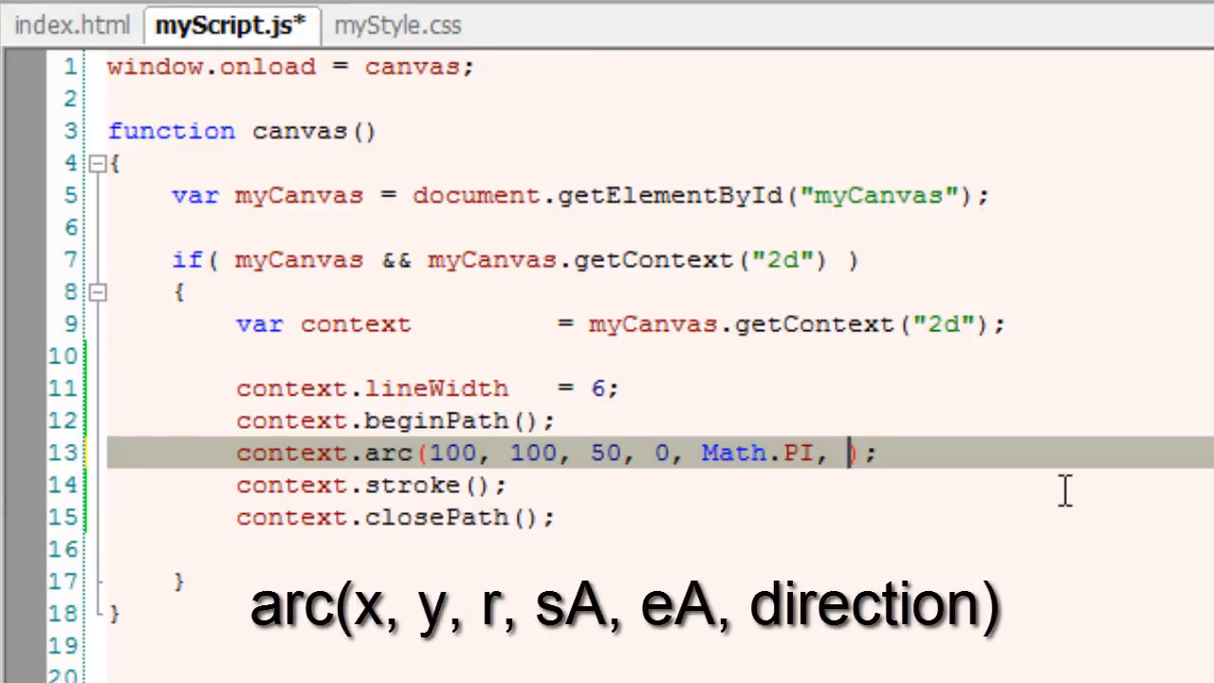
type("true")
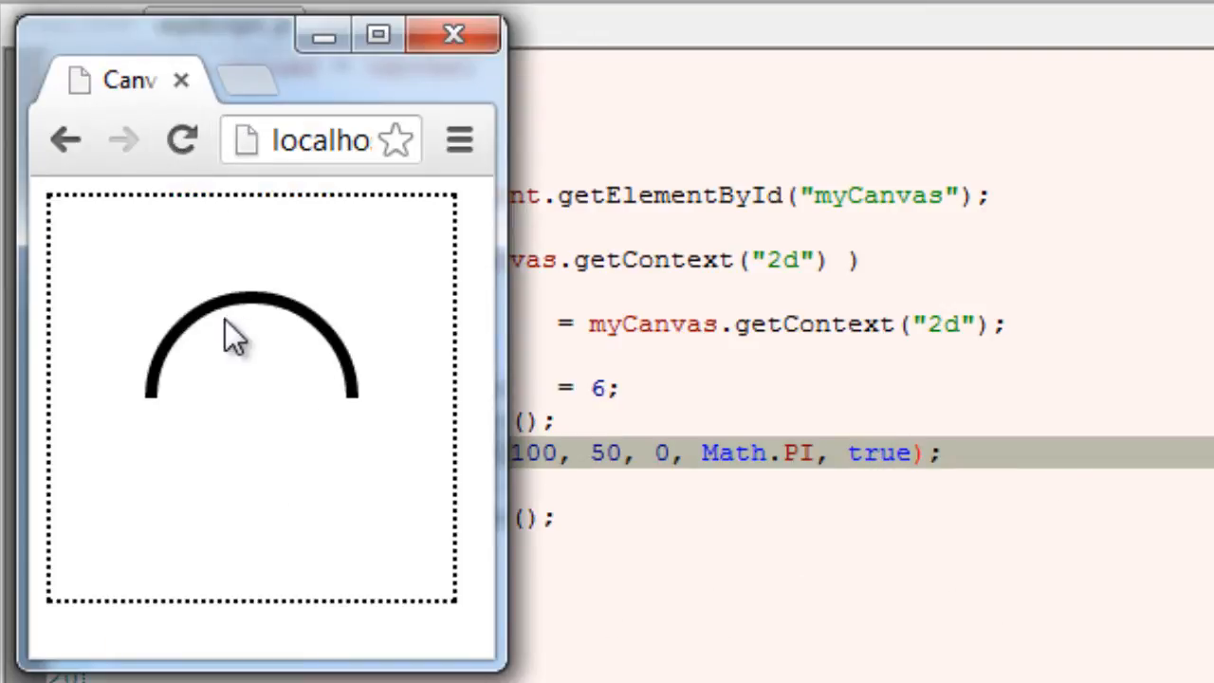
mouse_move(357, 408)
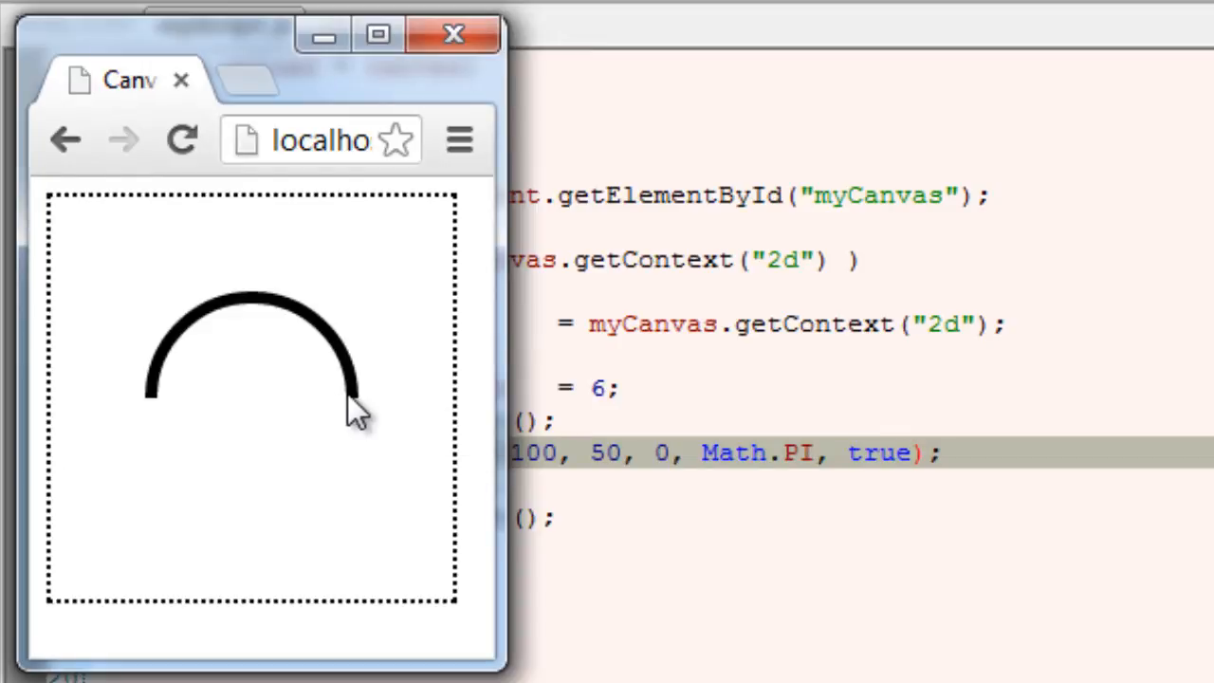
mouse_move(850, 451)
type("fals")
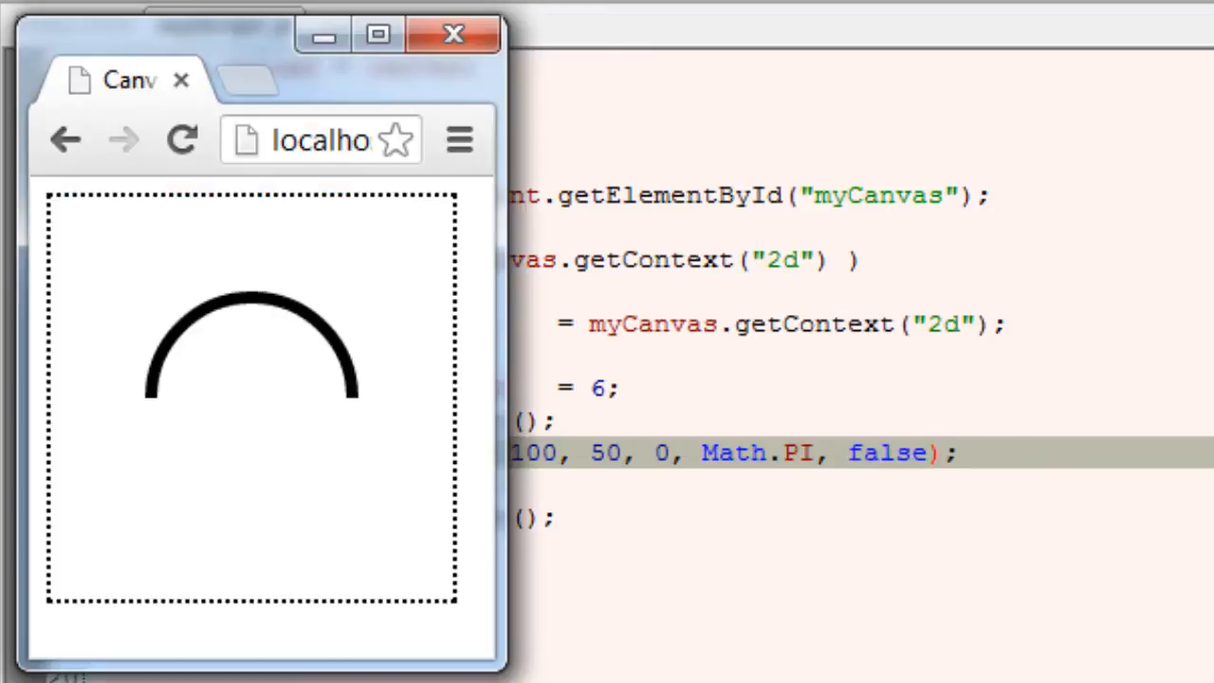
mouse_move(148, 427)
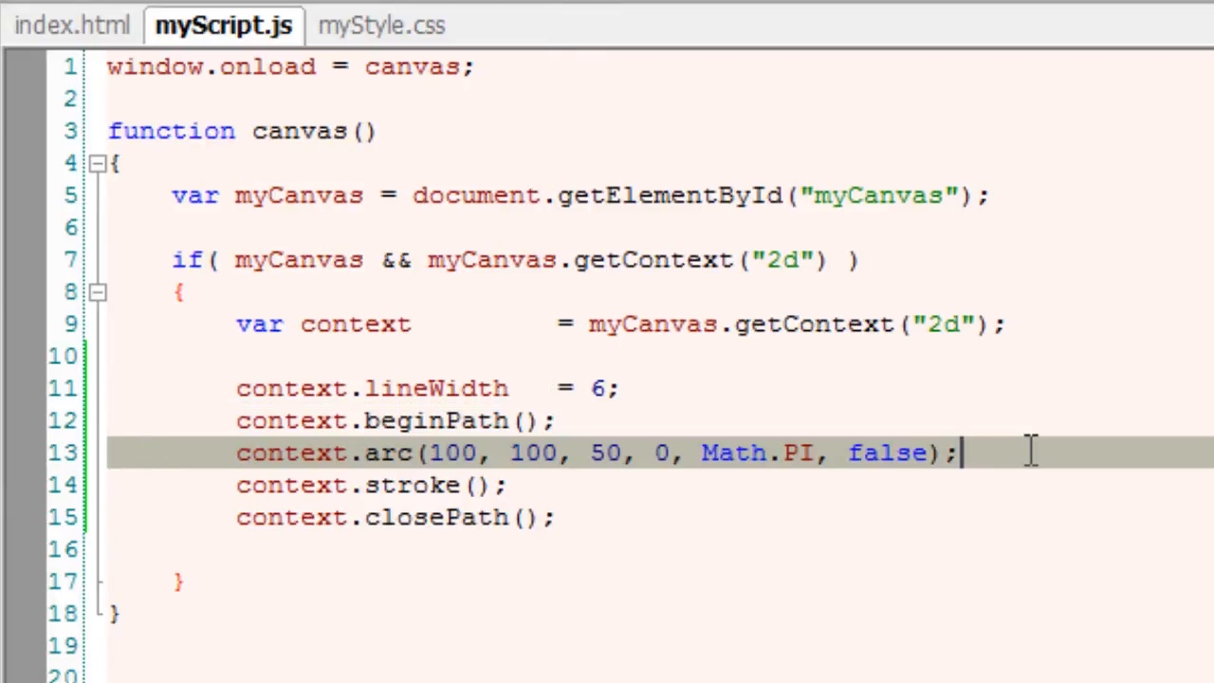
Add context.strokeStyle = "red"; on a new line before the stroke call.
key("Enter")
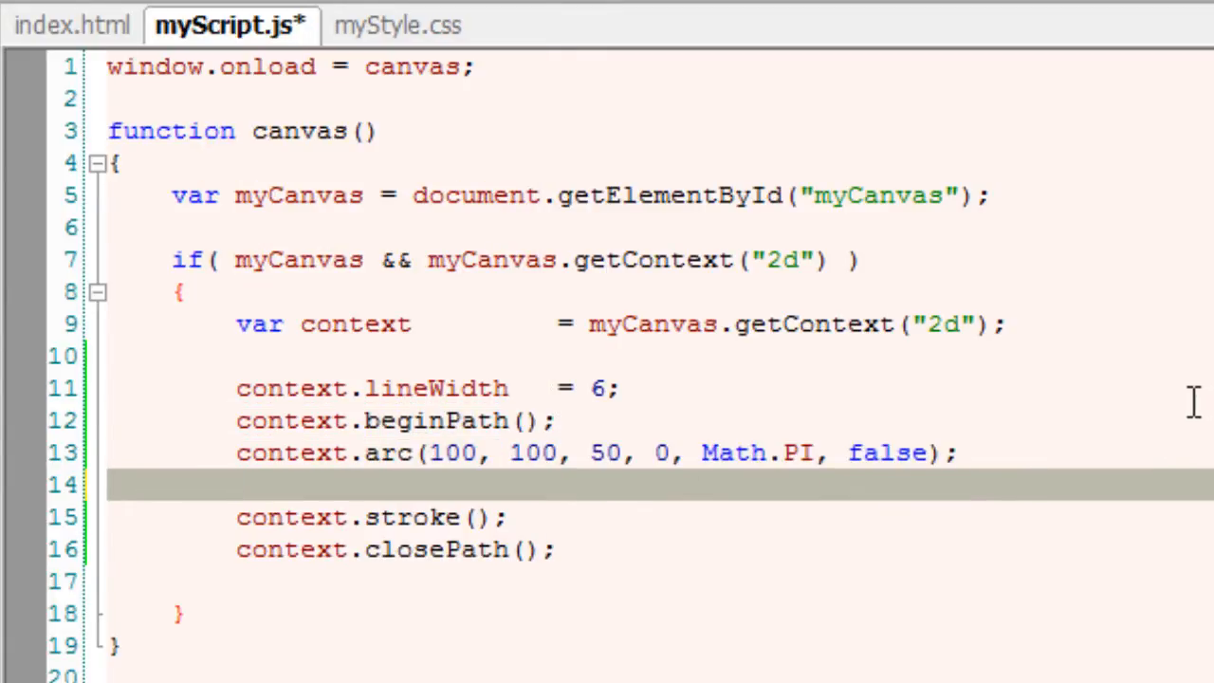
type("context.s")
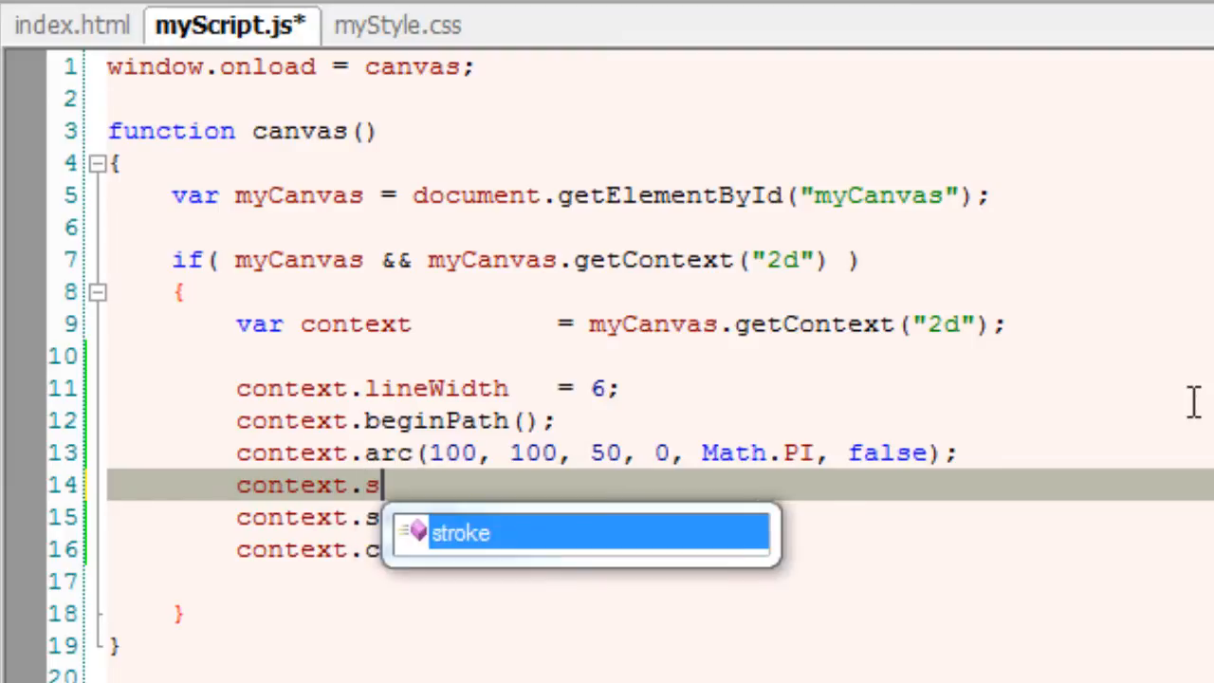
type("trokeStyle     =")
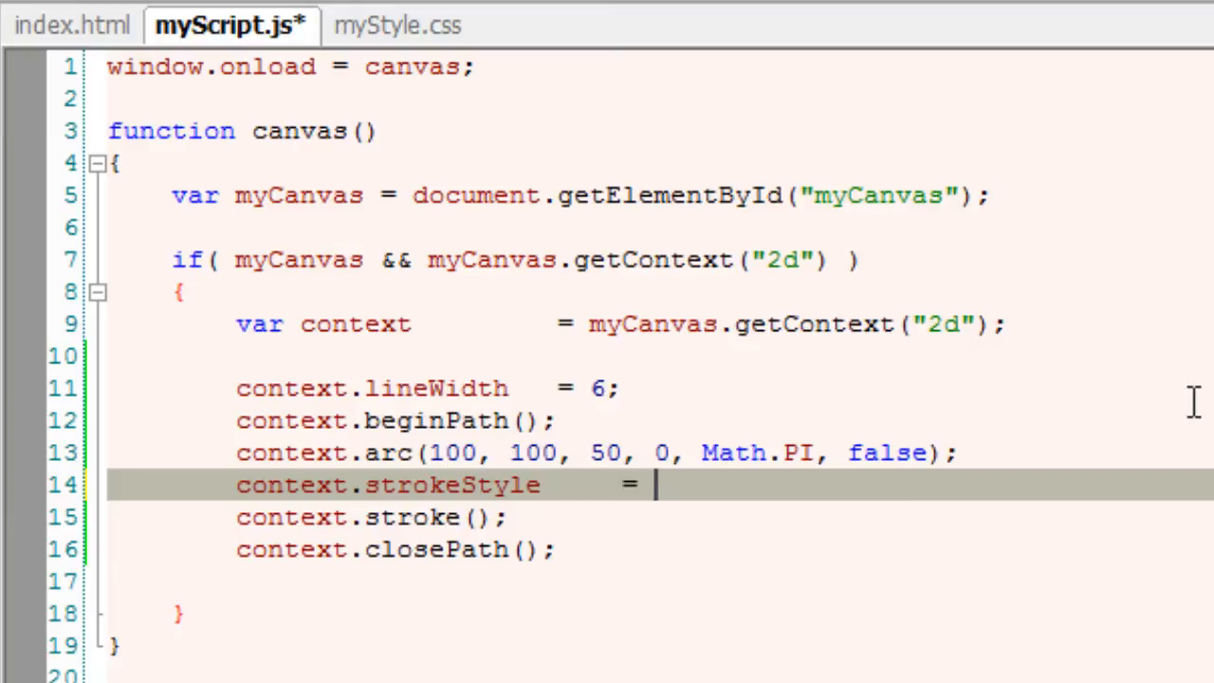
type("\"red\"")
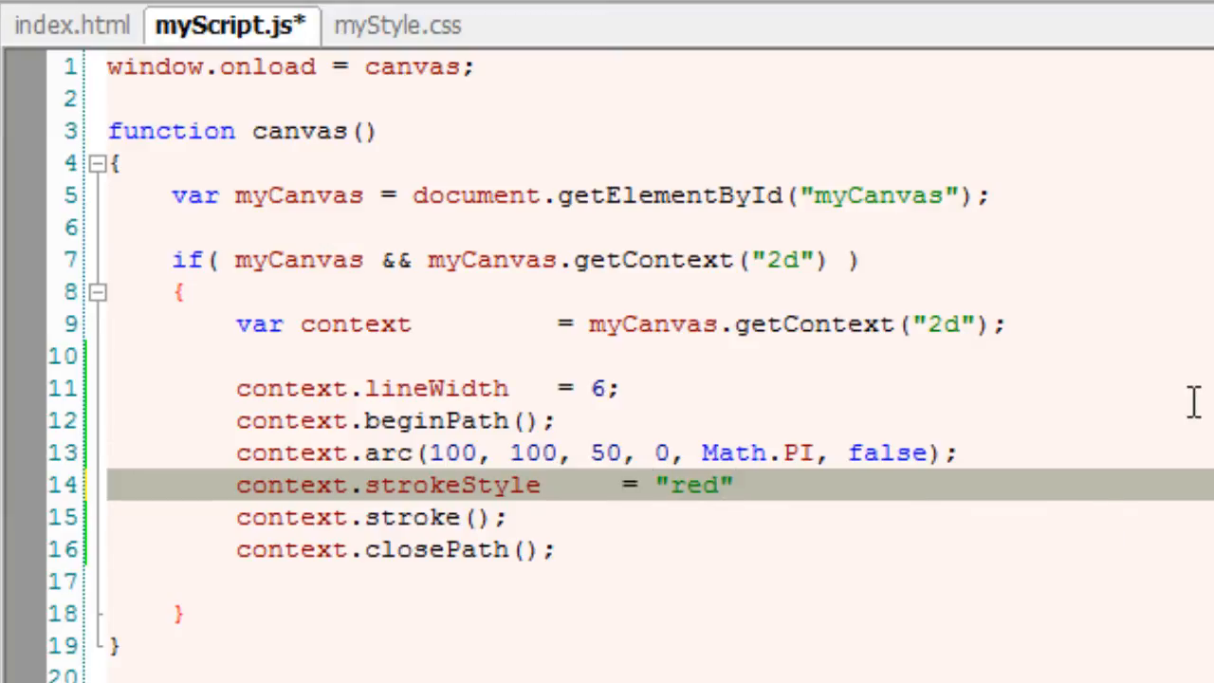
Add context.fillStyle = "blue"; and a context.fill(); call after stroke.
key("Enter")
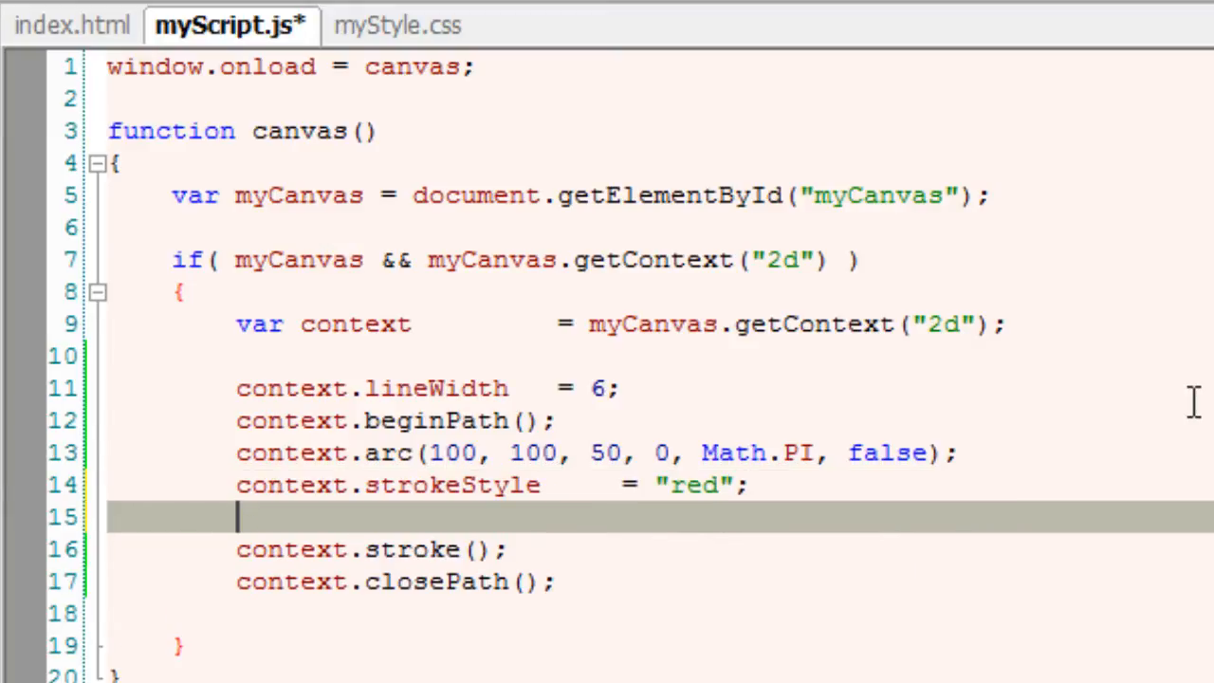
type("context.fillS")
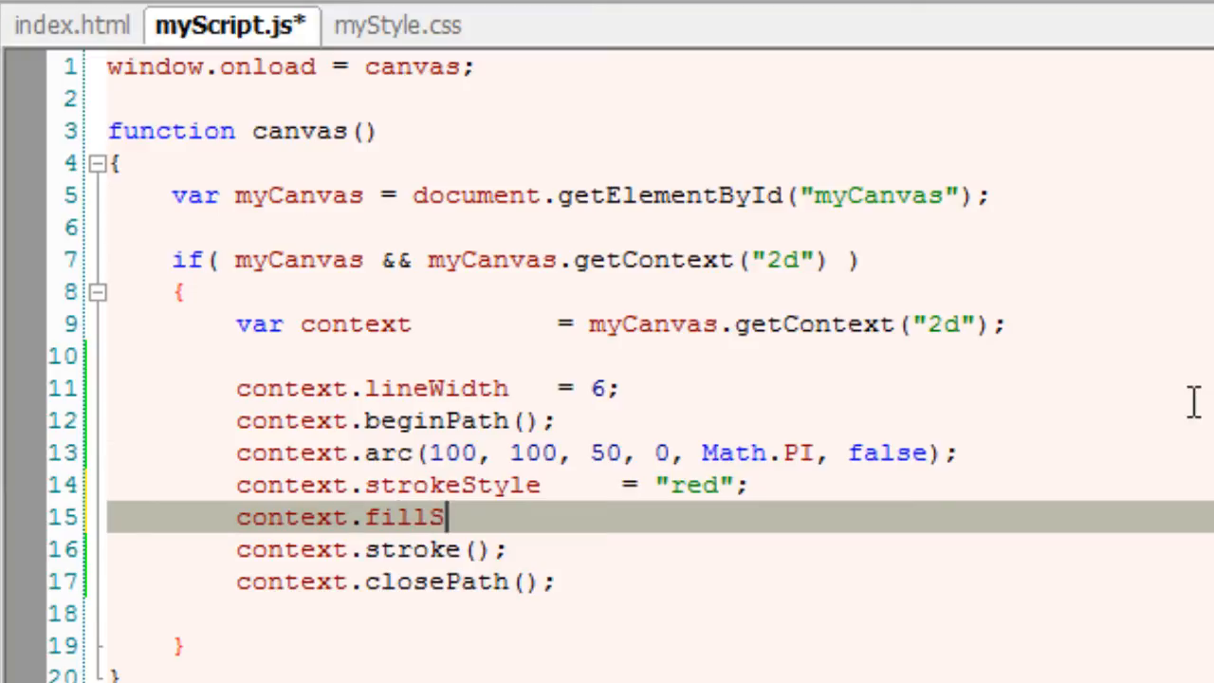
type("tyle")
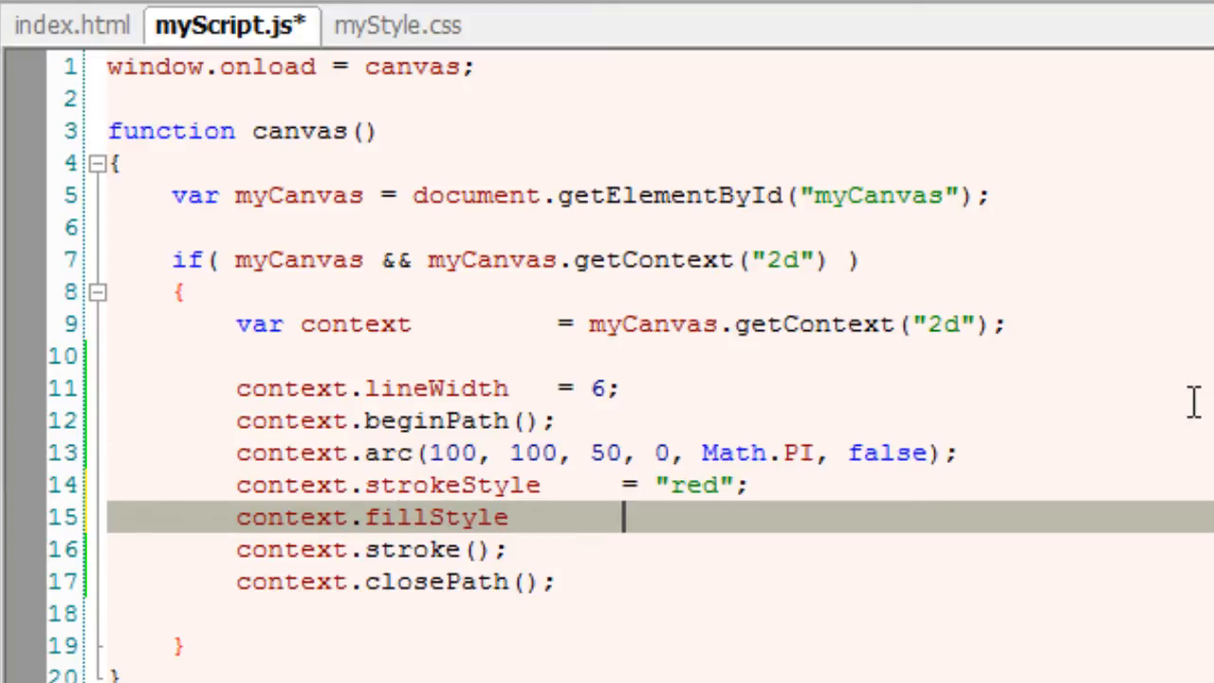
type("= \"blue\";")
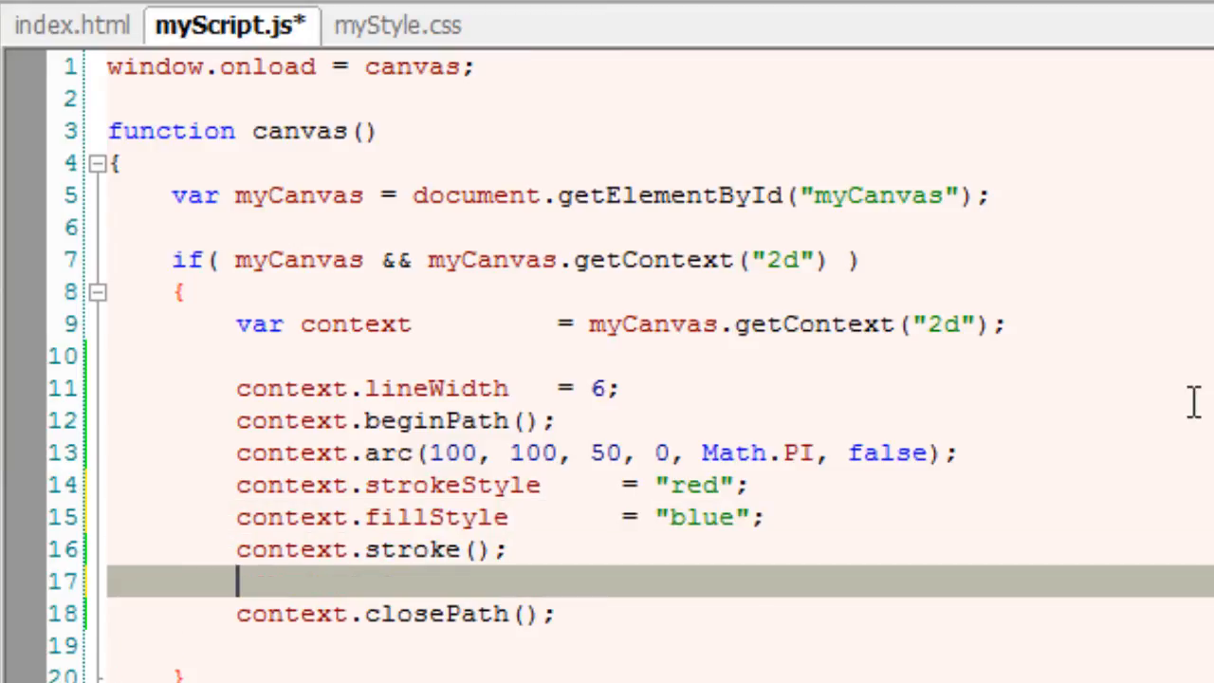
type("context.fill();")
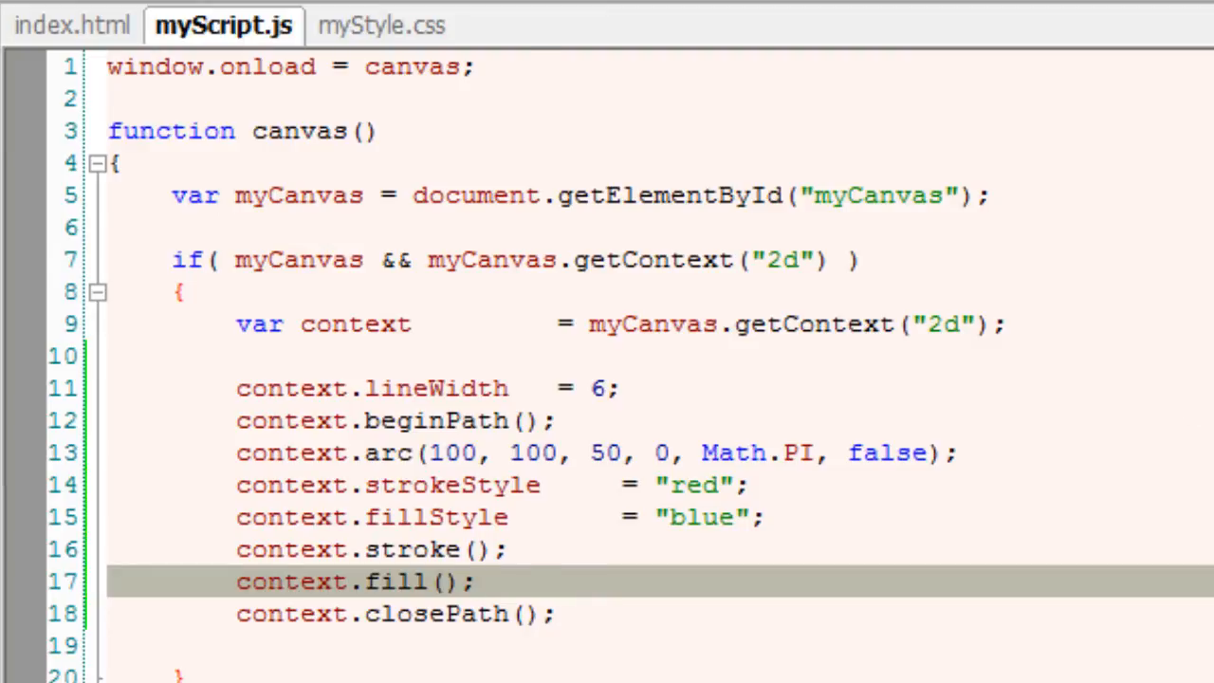
Reload the Chrome page to see the lower half-circle filled blue with a red outline.
left_click(182, 141)
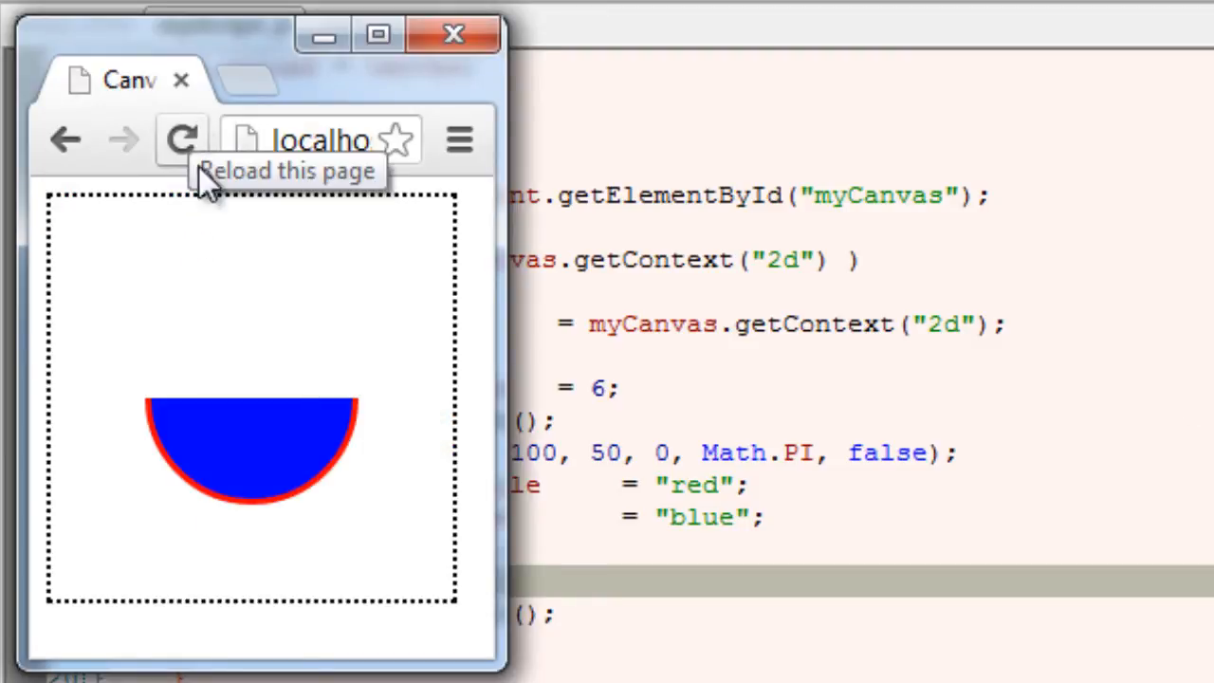
mouse_move(327, 418)
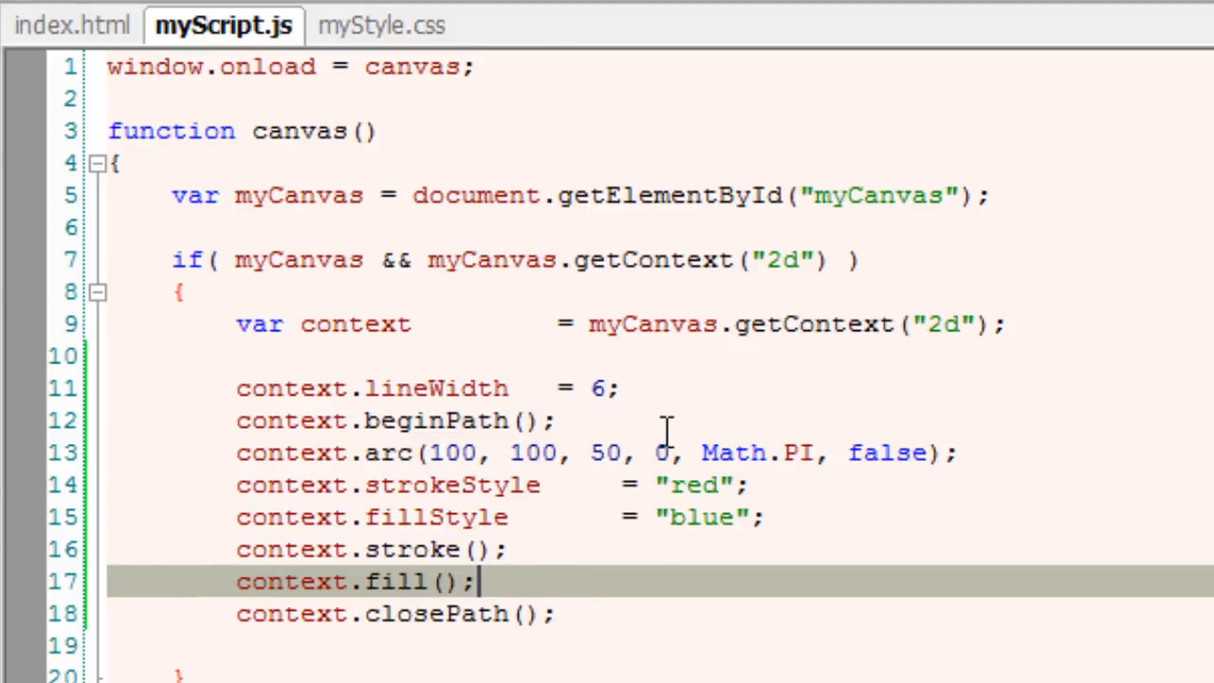
Declare var degree = 270; in the script.
double_click(759, 451)
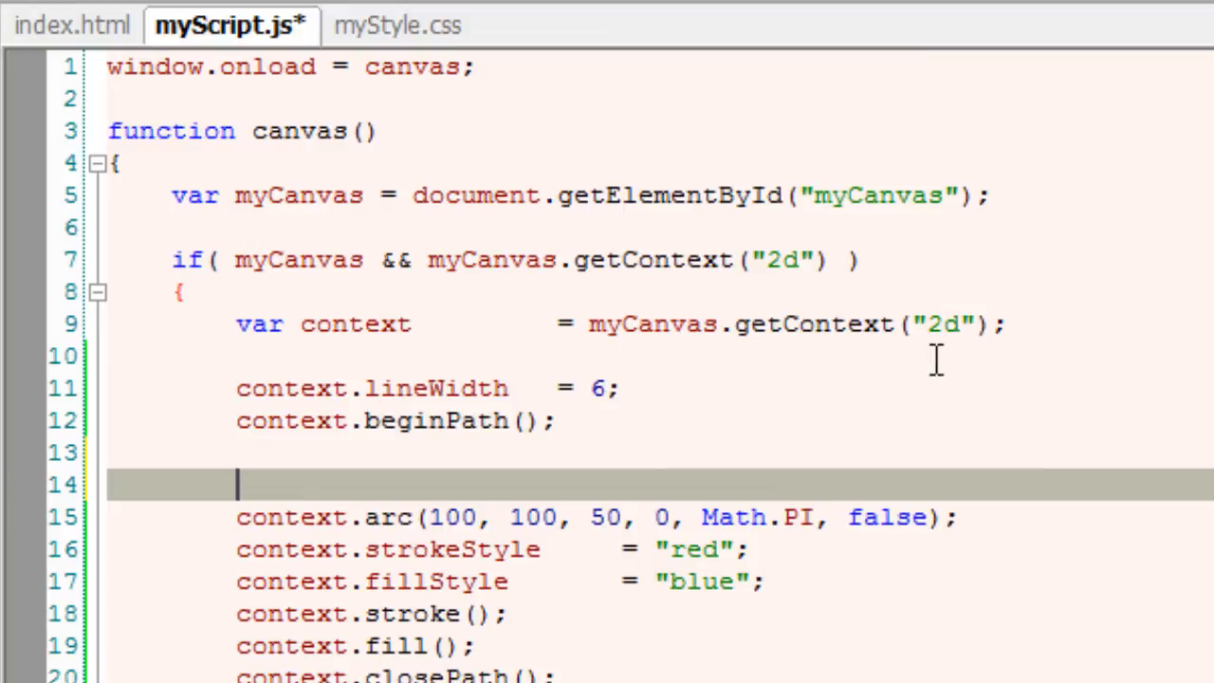
type("var")
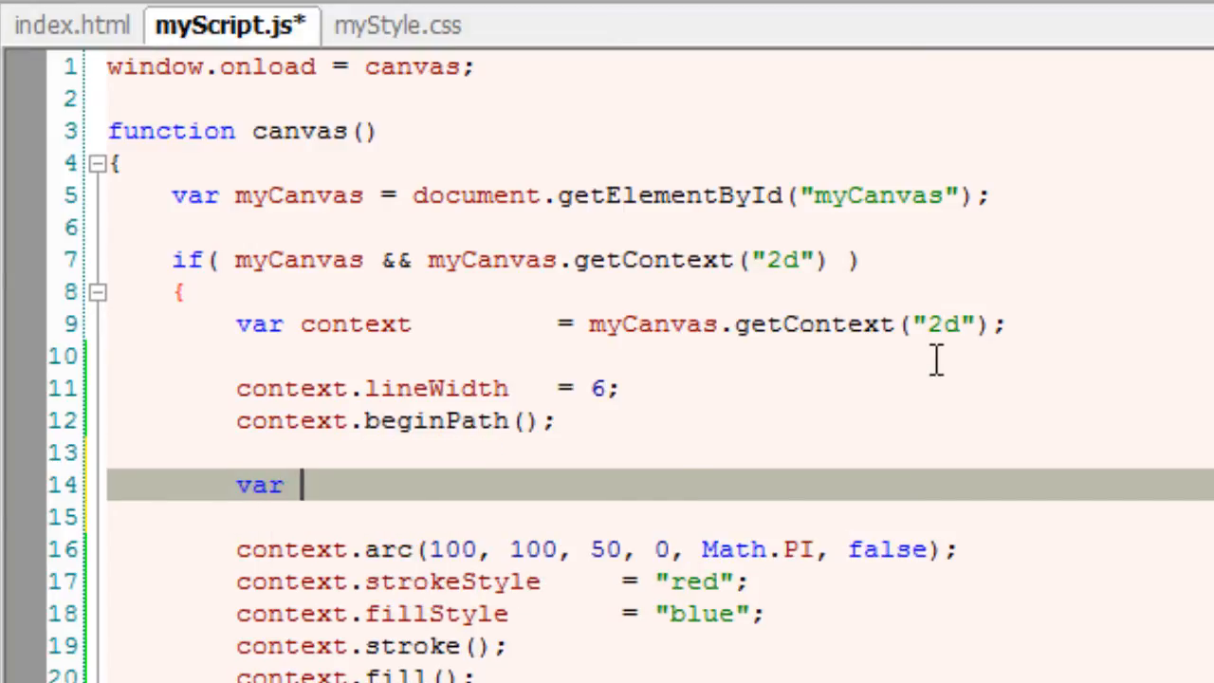
type("rad")
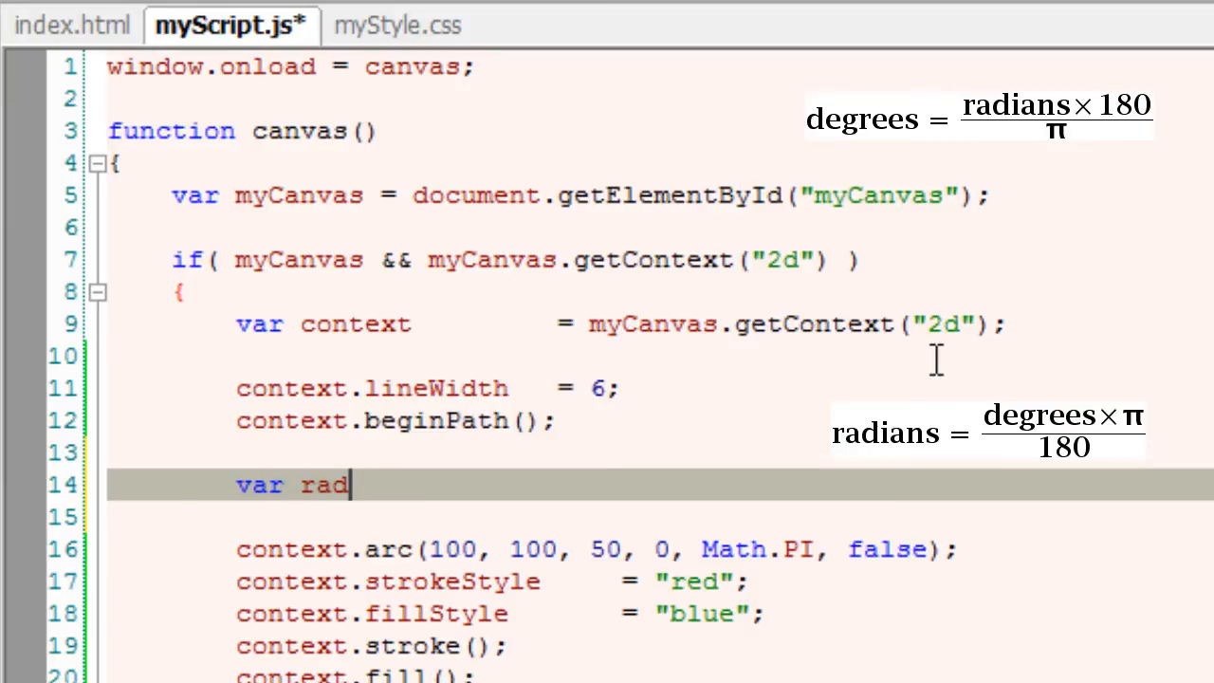
type("de")
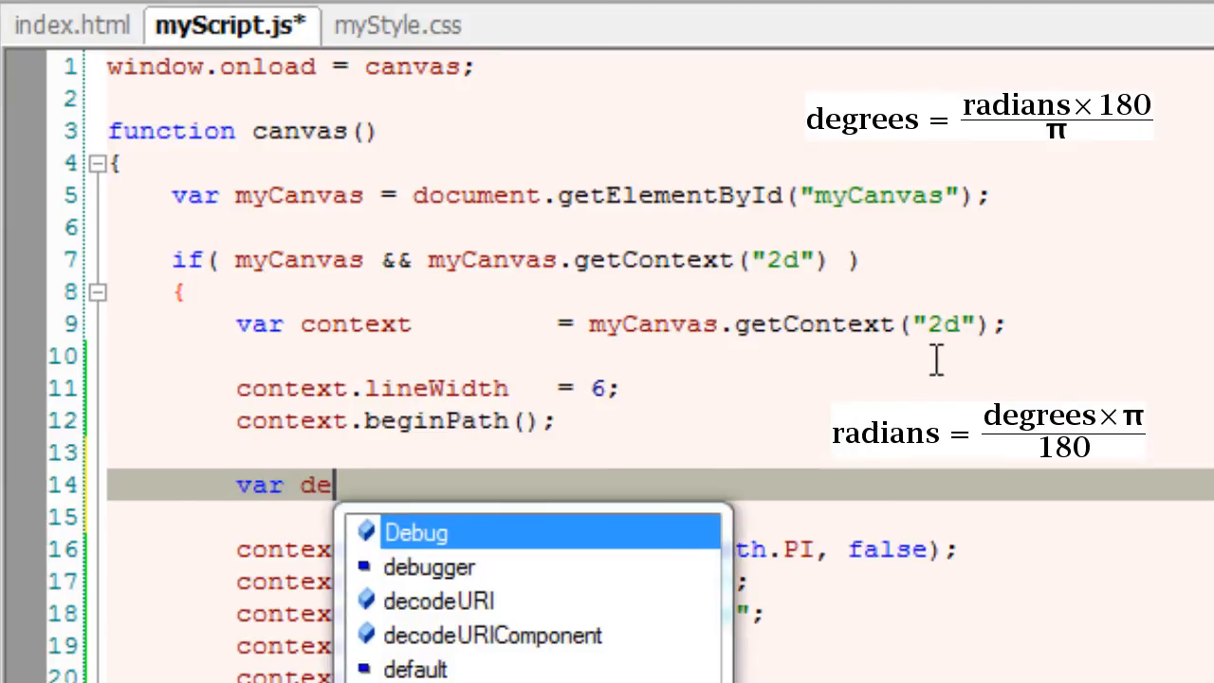
type("gree")
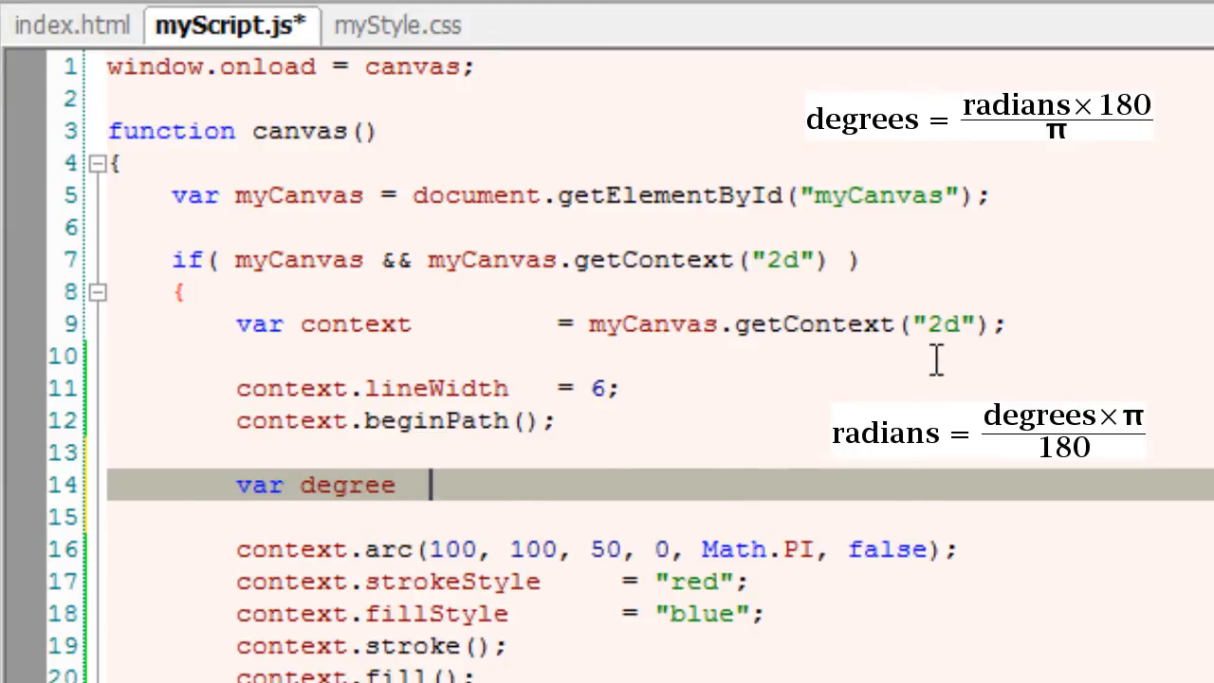
type("= 270;")
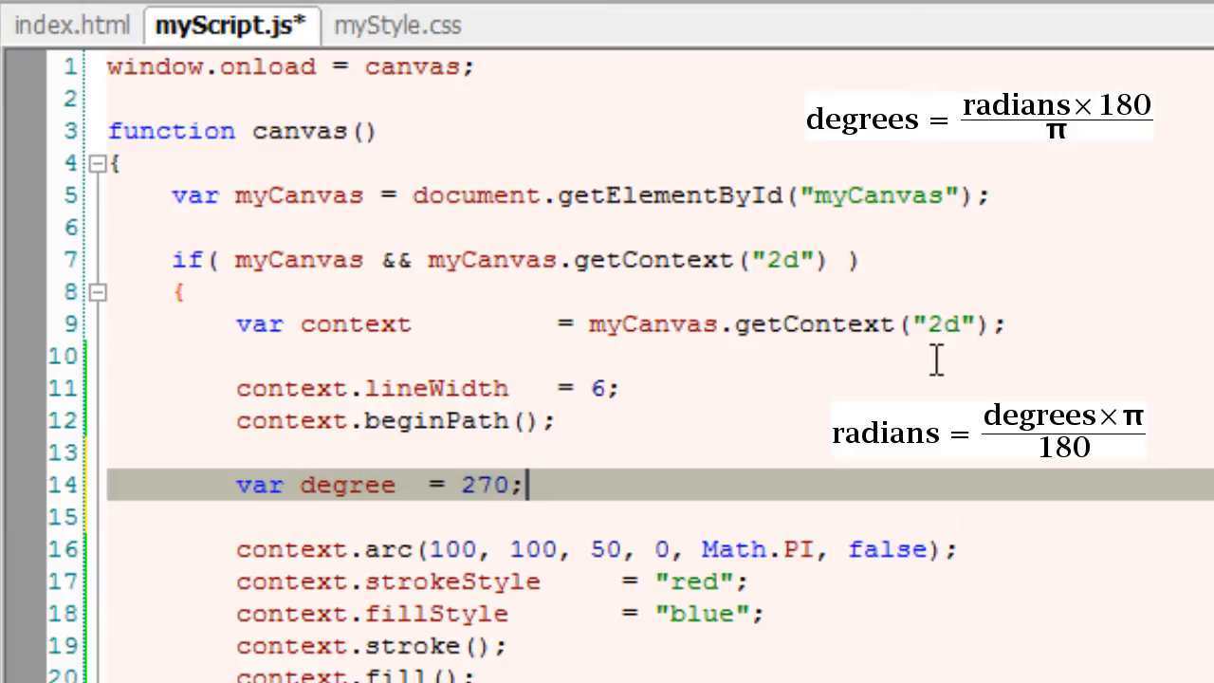
Declare var radian = ( Math.PI / 180 ) * degree; converting the degree value.
type("var")
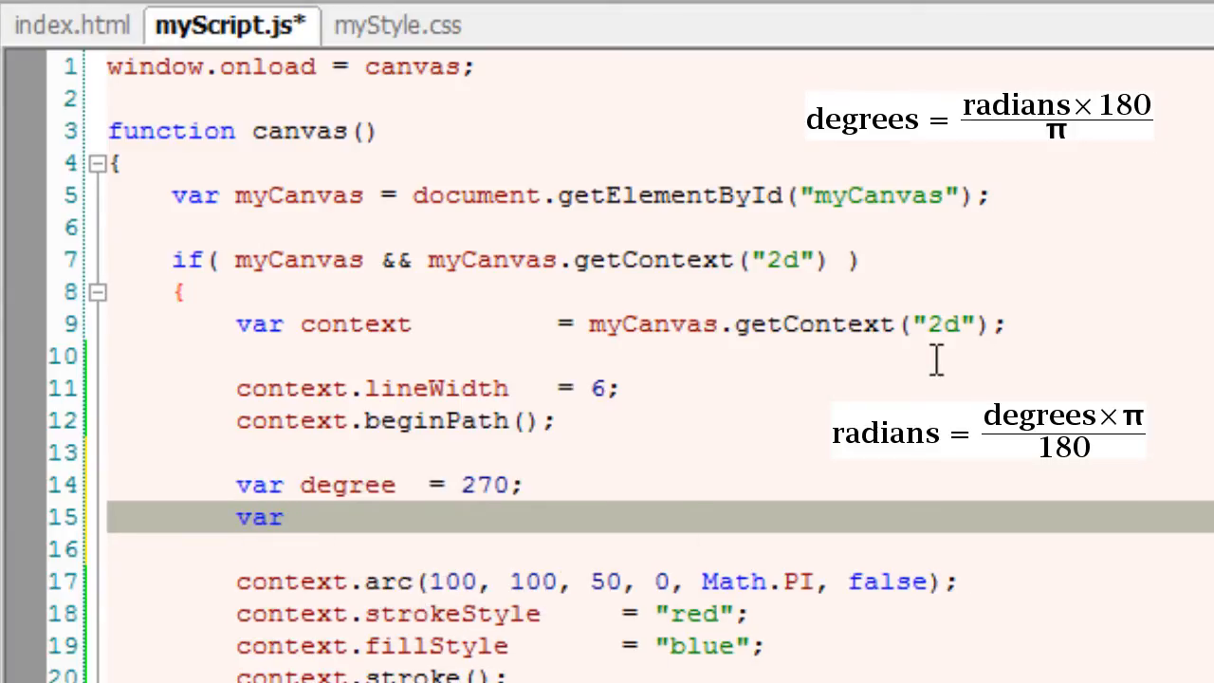
type("radian")
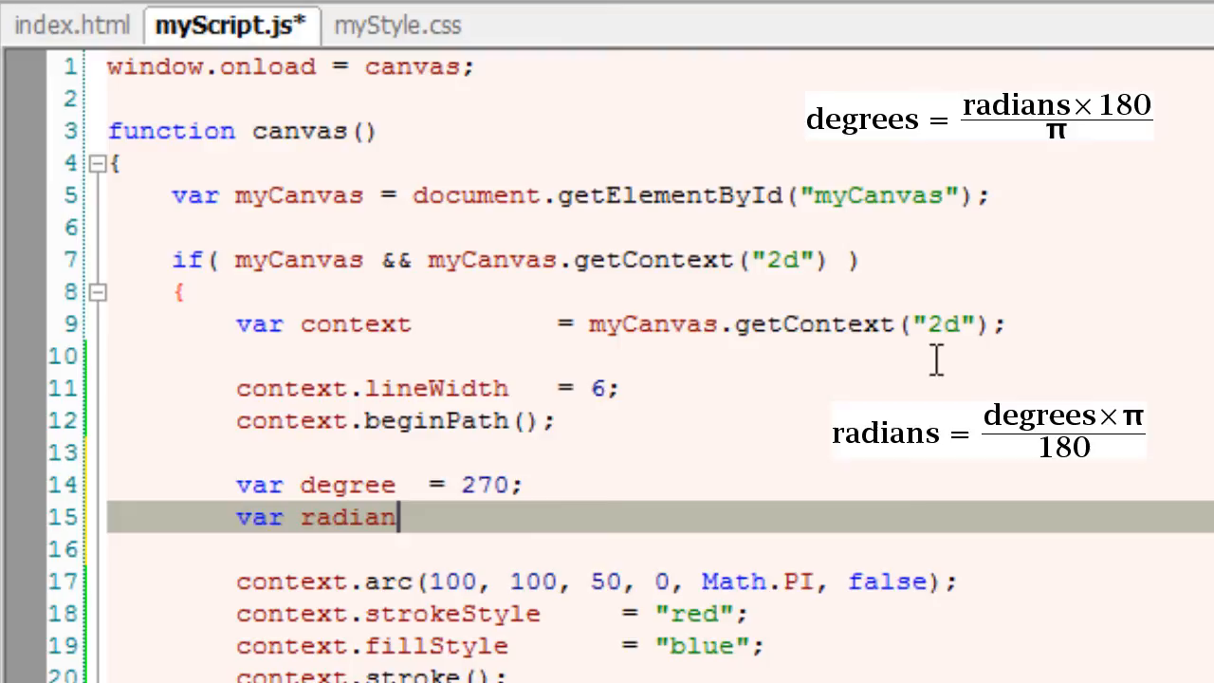
type("=")
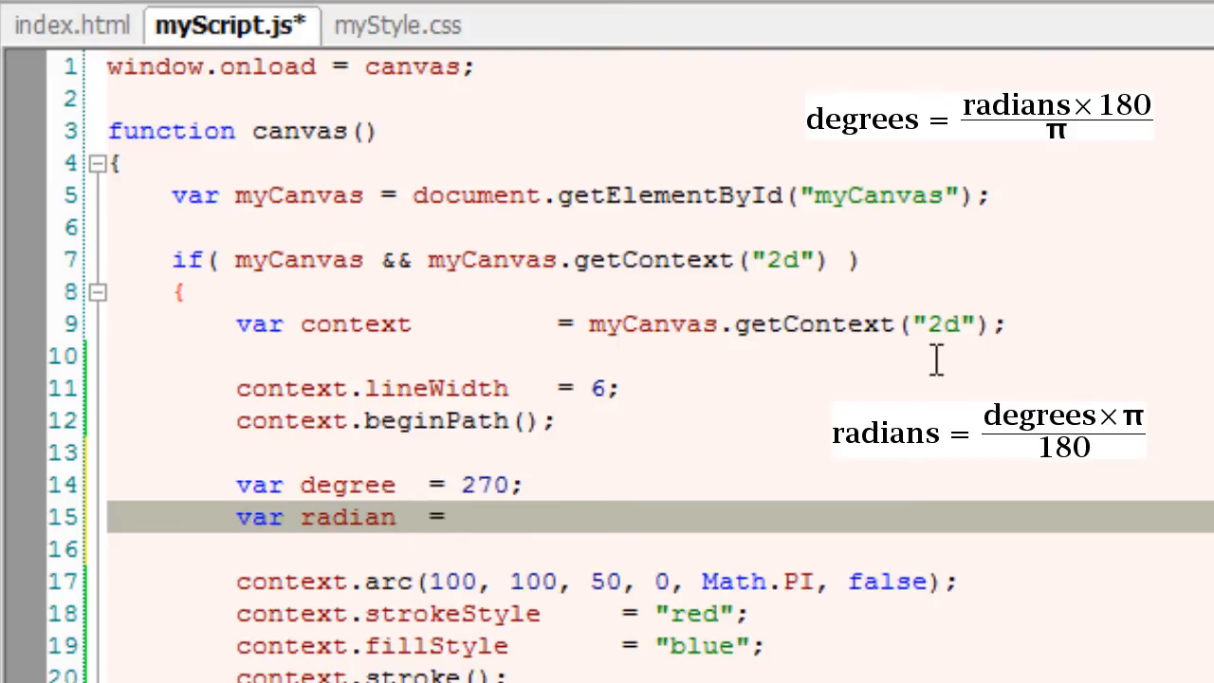
type("()")
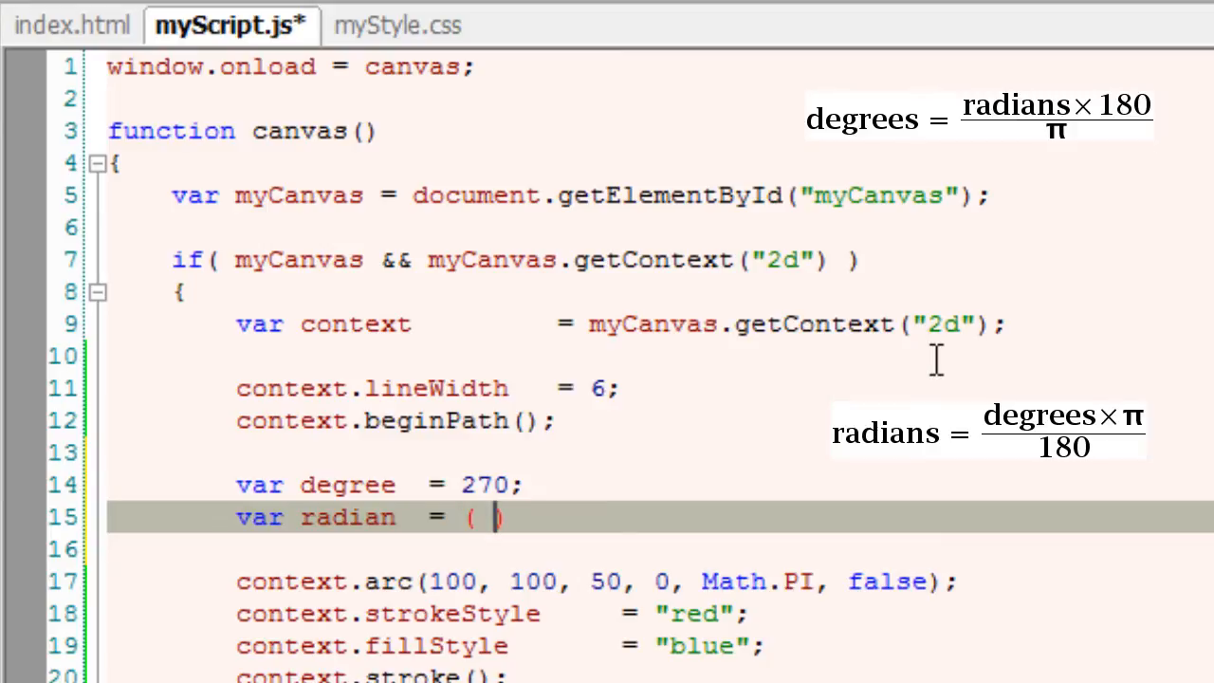
type("Math")
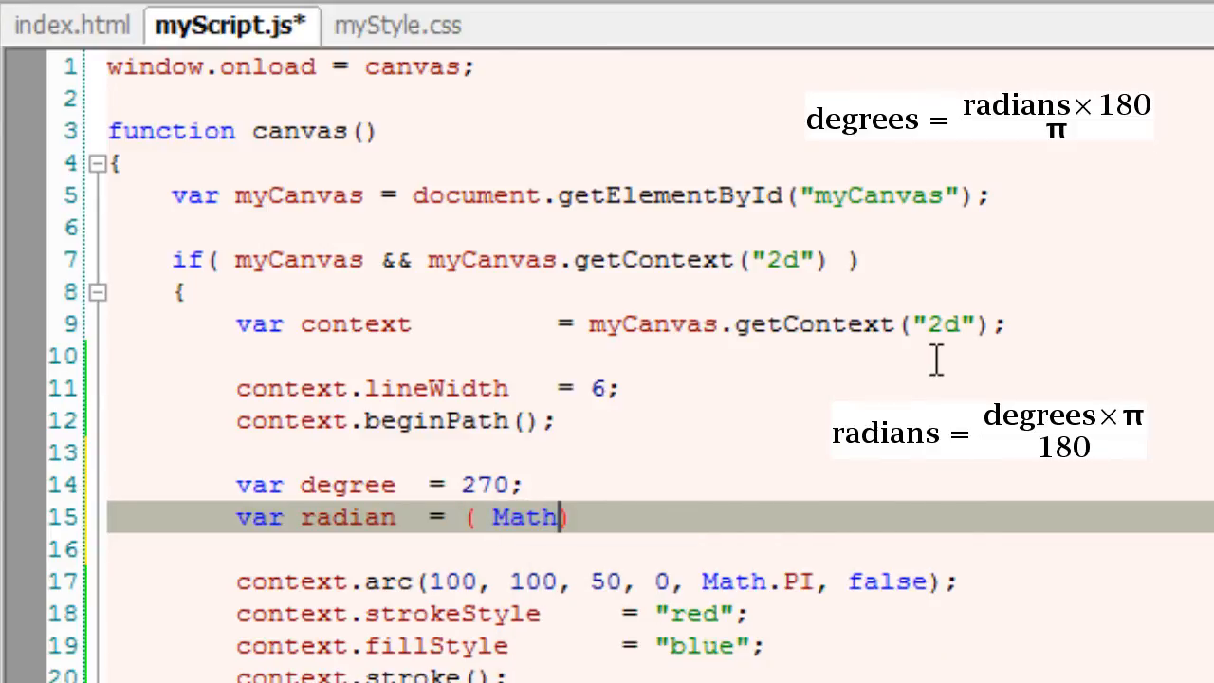
type(".PI")
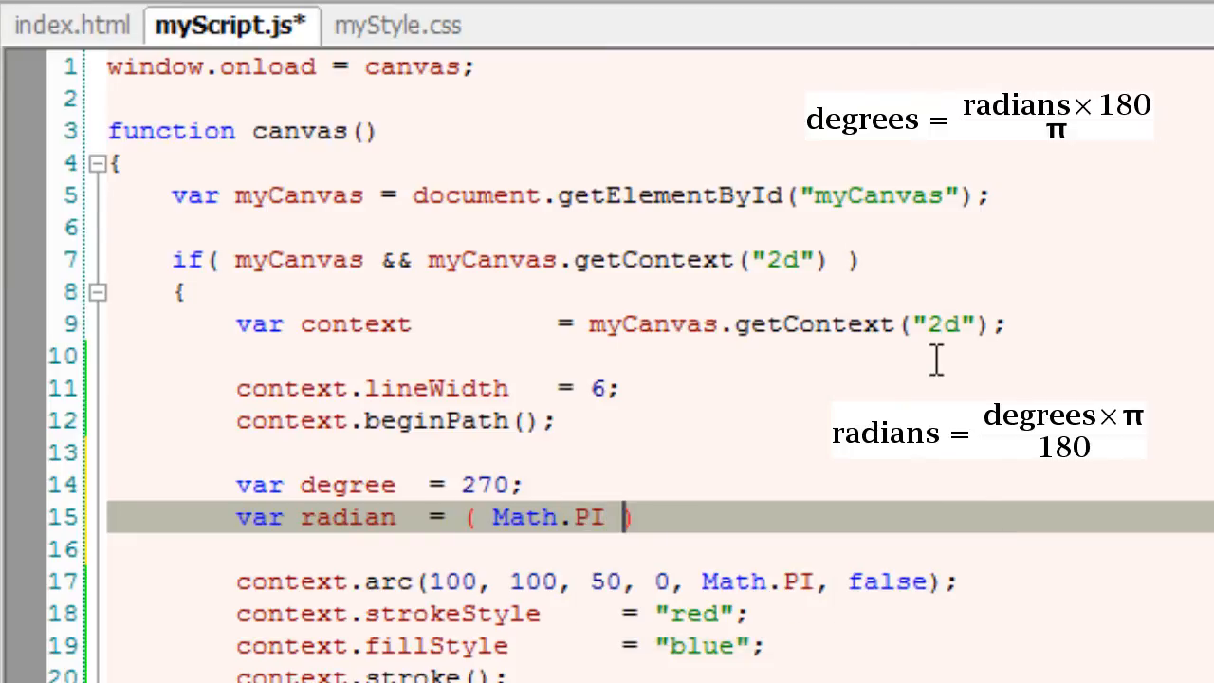
type("*")
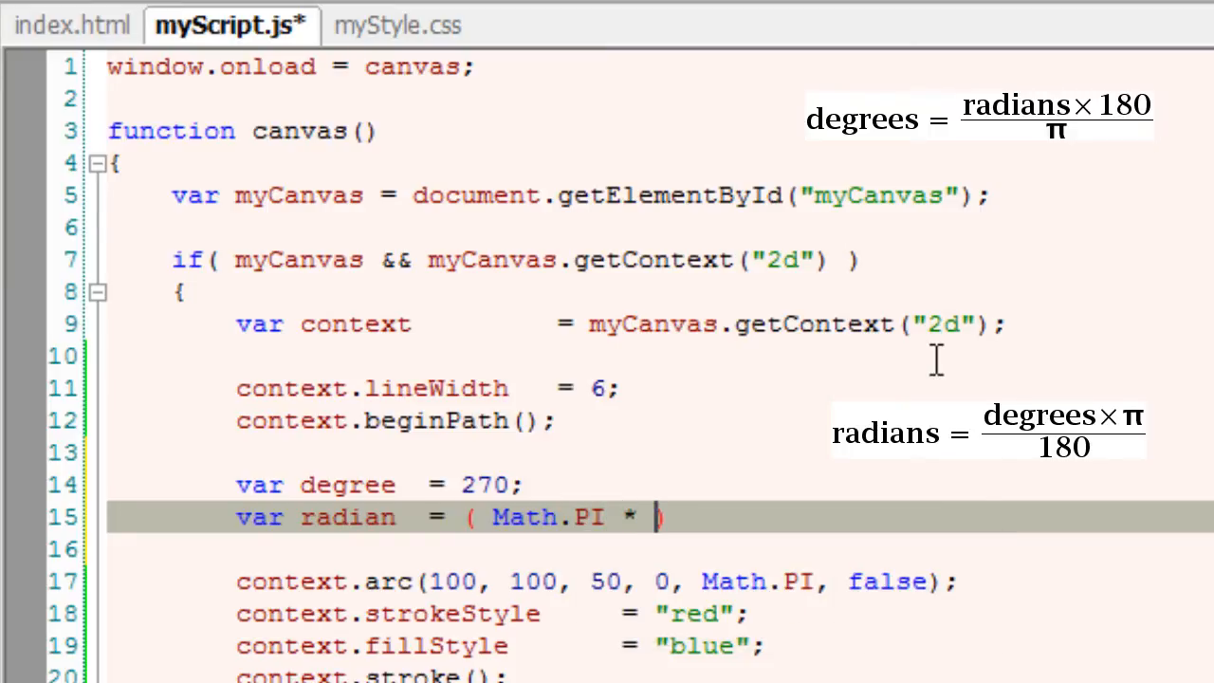
type("/")
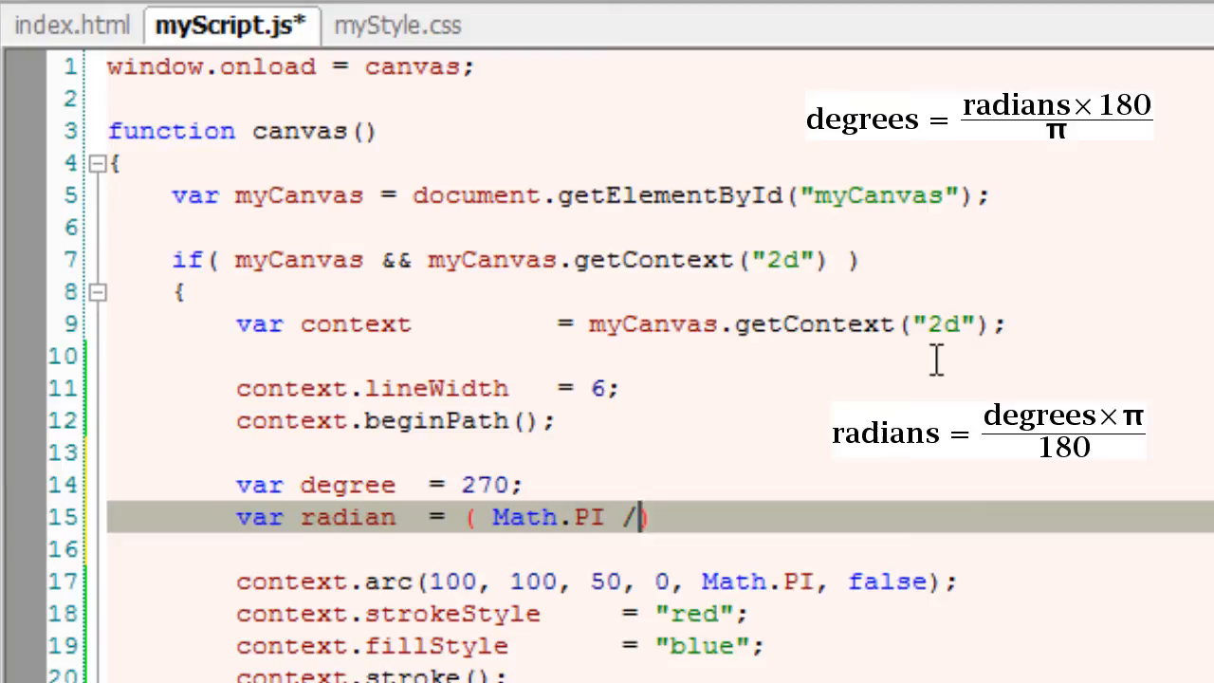
type("180 )")
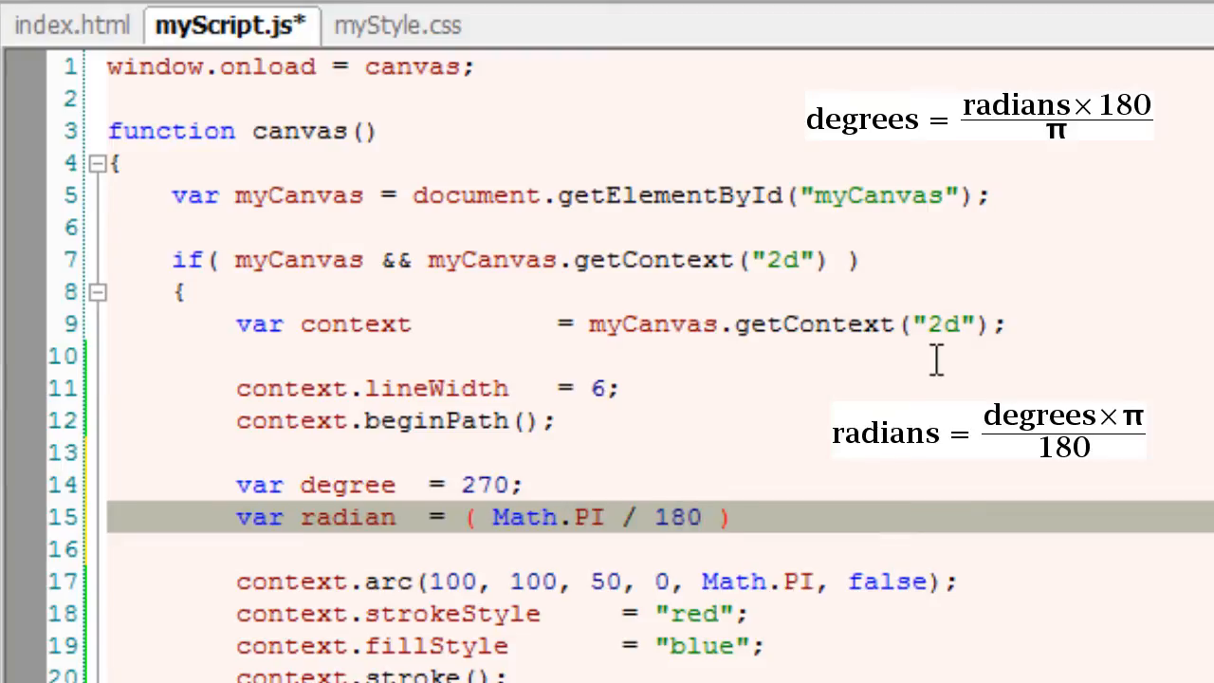
left_click(749, 516)
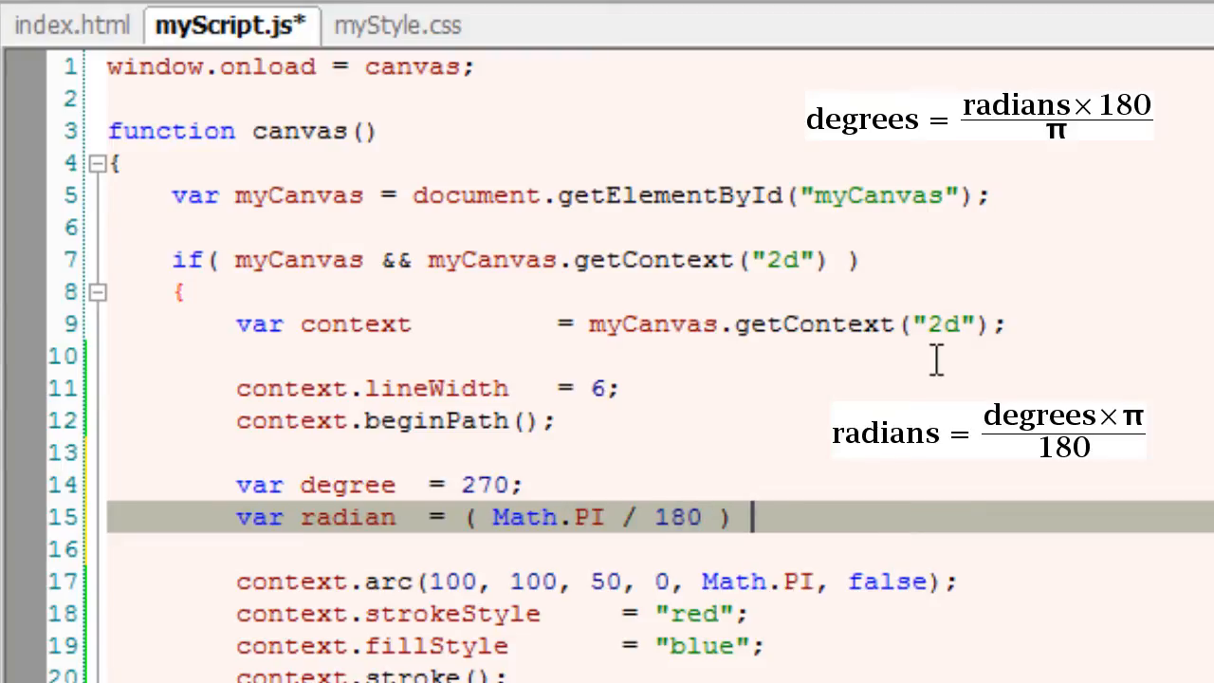
type("*")
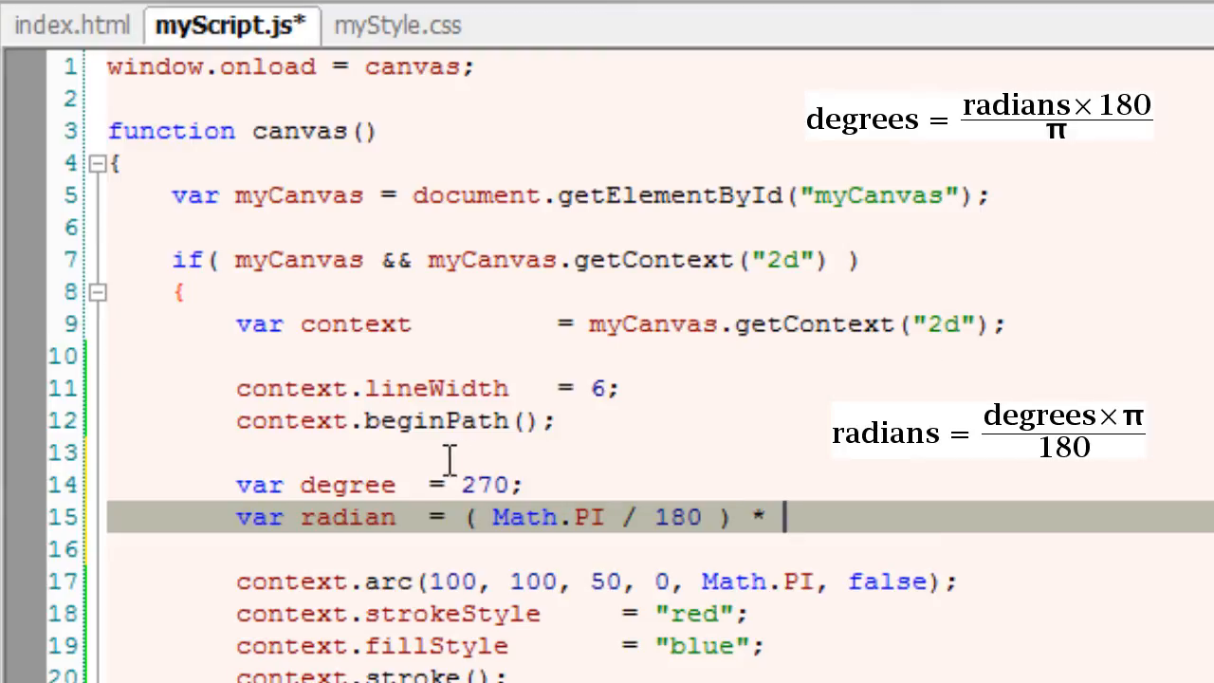
Replace the arc's Math.PI end angle with the radian variable.
double_click(349, 485)
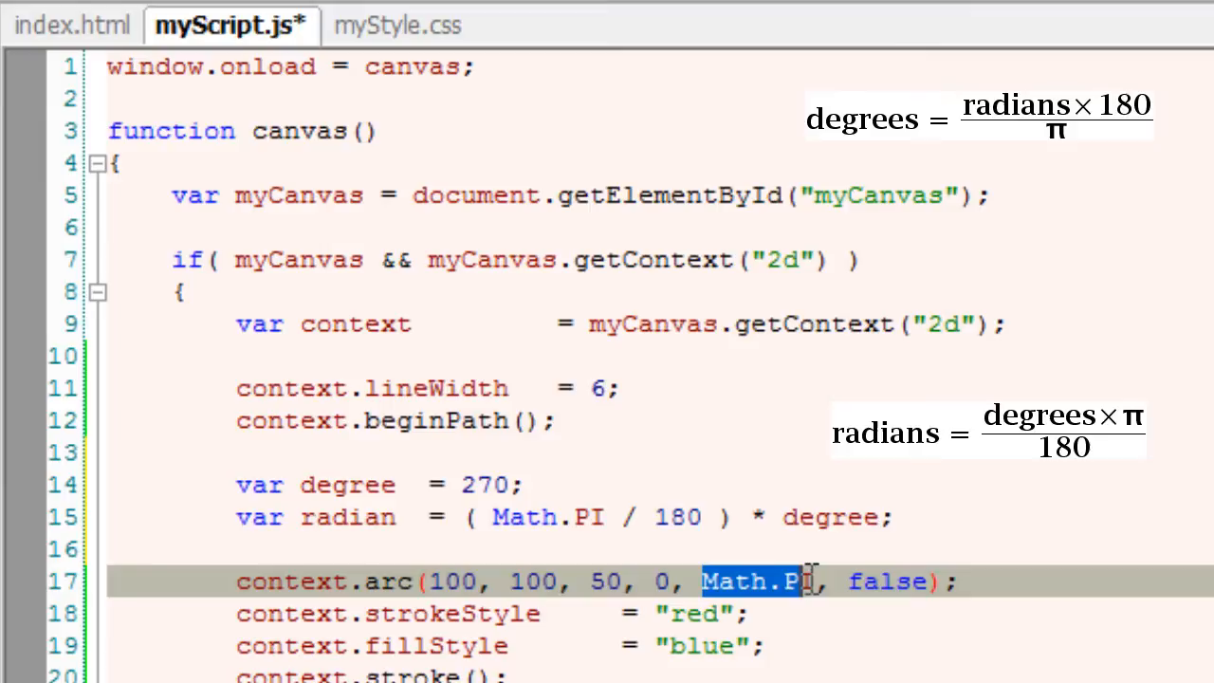
type("radianI")
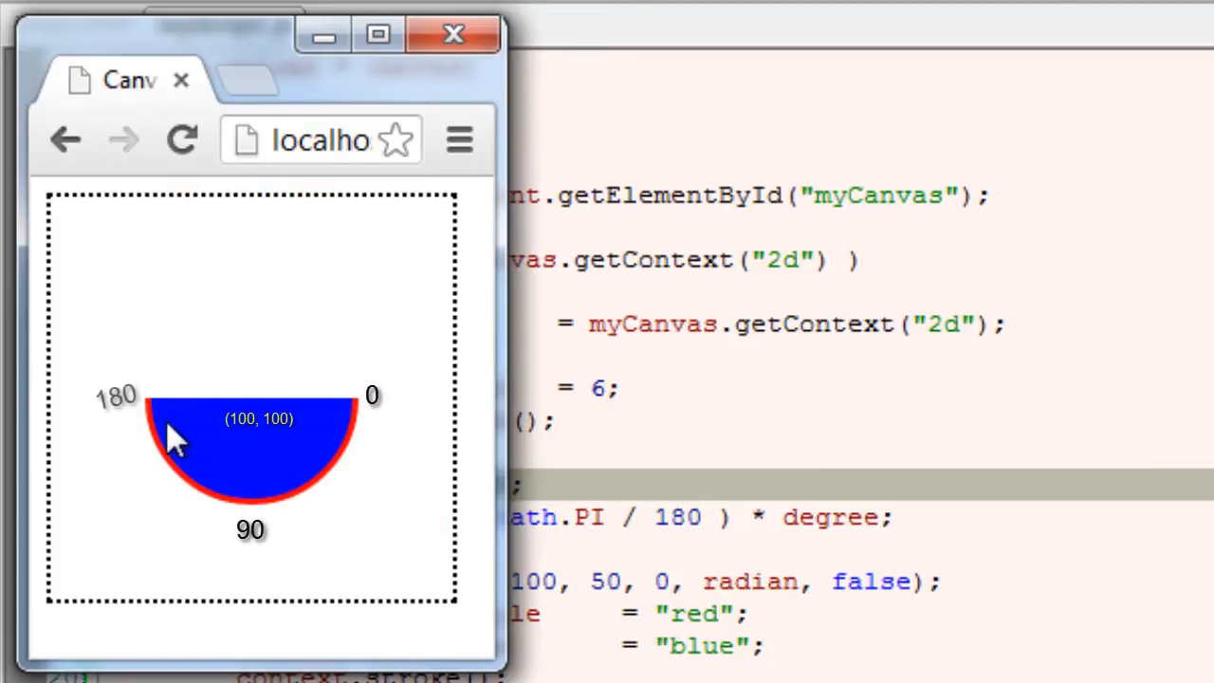
Reload the Chrome page to render the blue, red-outlined arc sweeping 270 degrees.
left_click(182, 140)
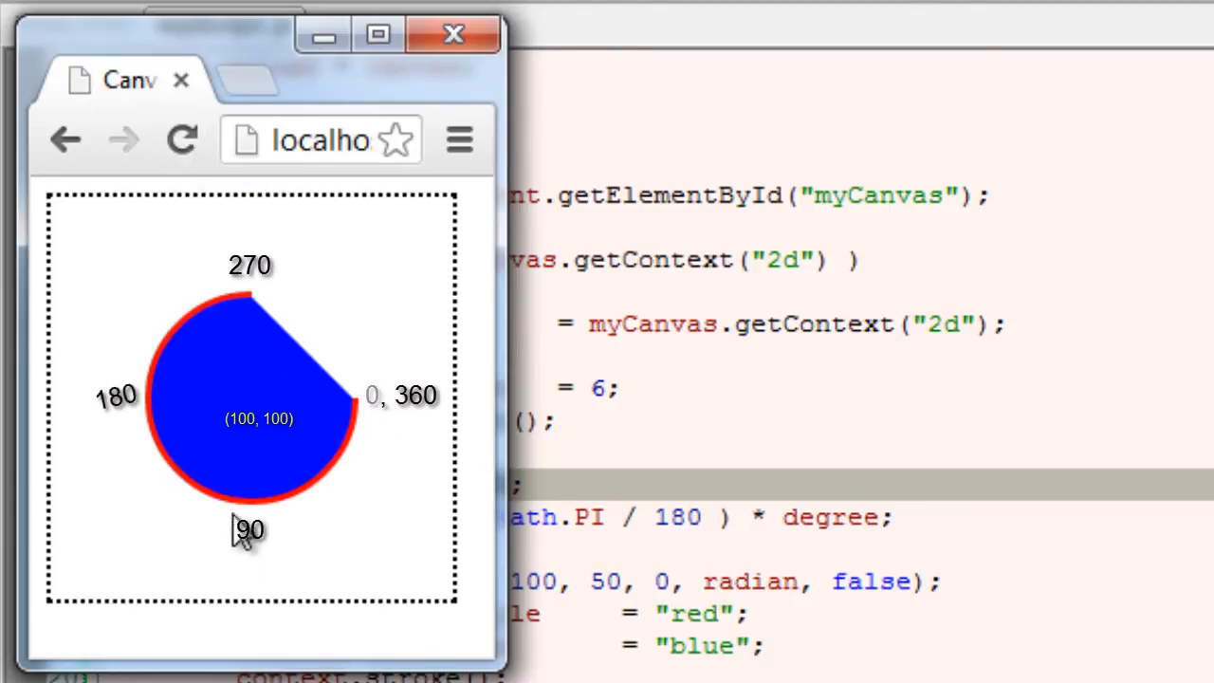
mouse_move(679, 540)
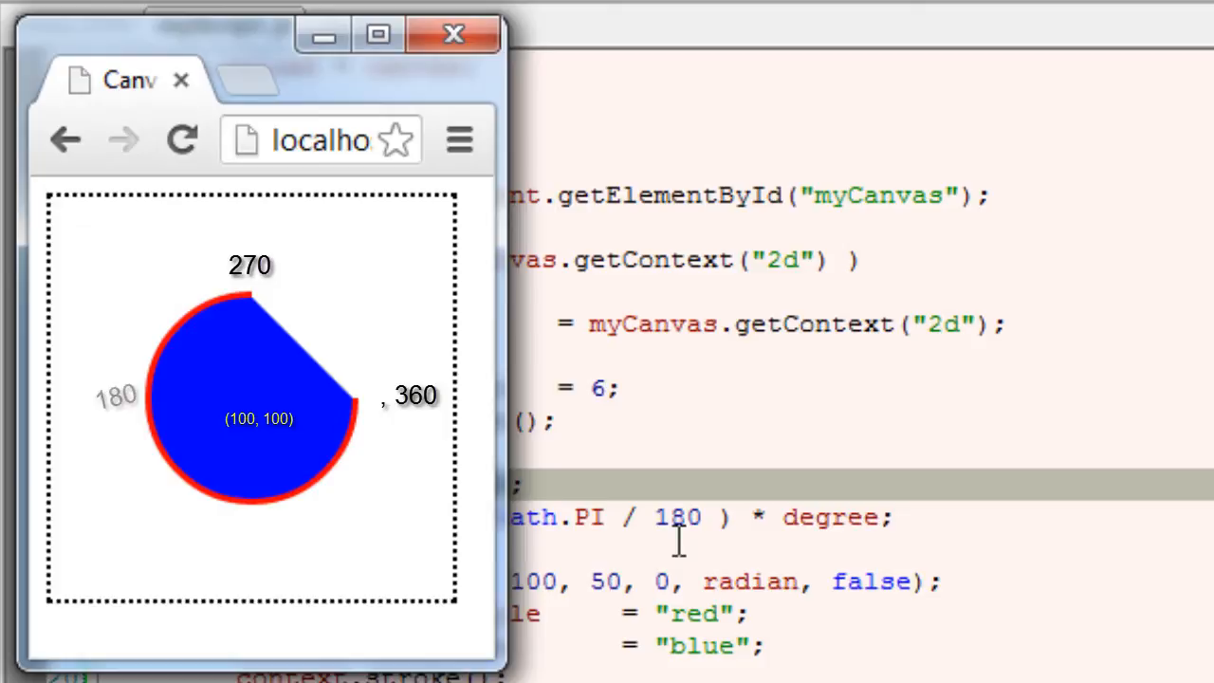
mouse_move(224, 399)
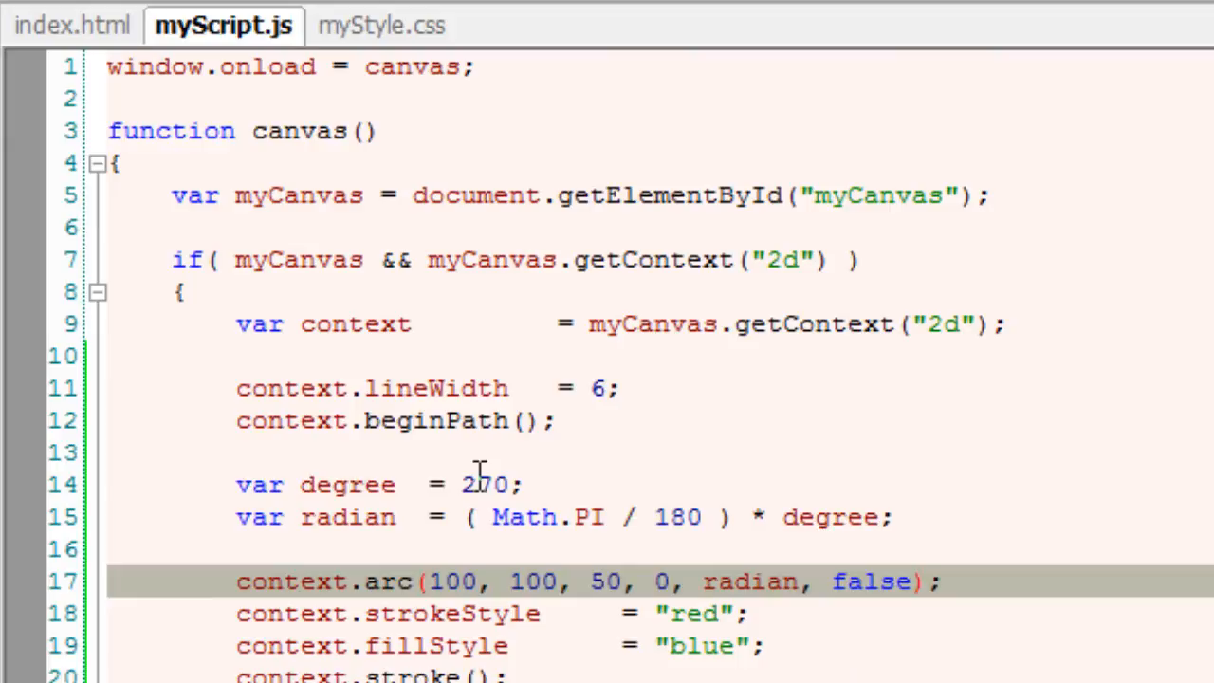
Try degree values 90 and 130, previewing in Chrome between edits.
type("9")
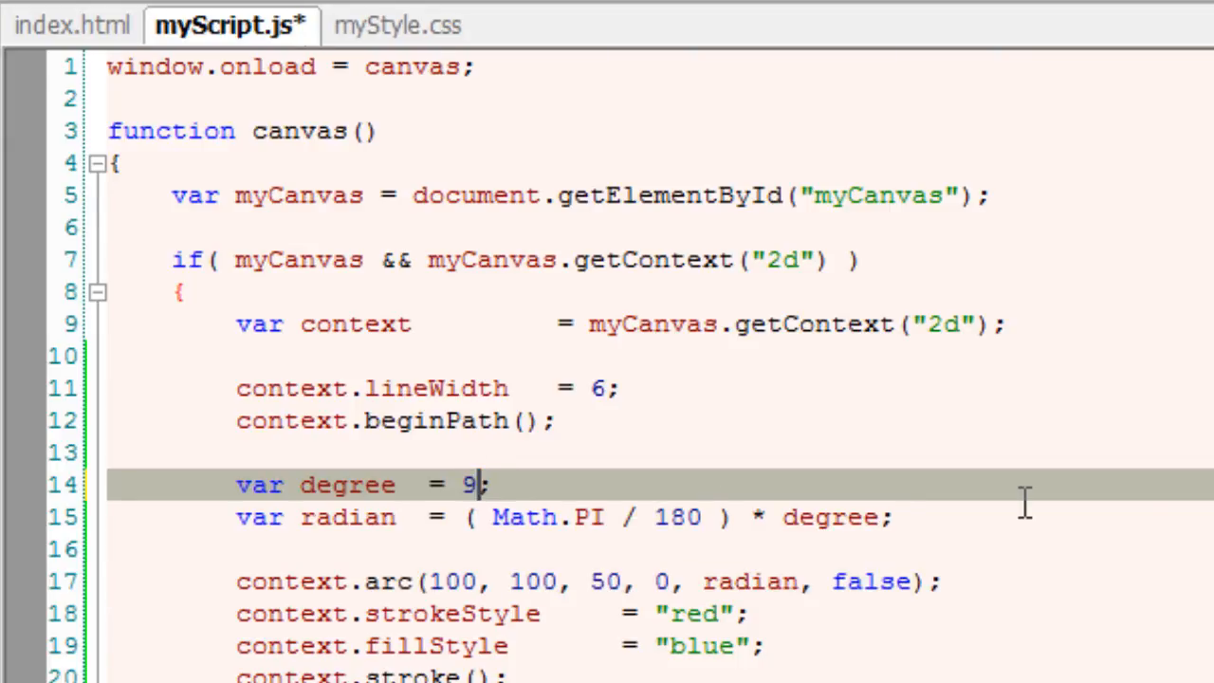
type("0")
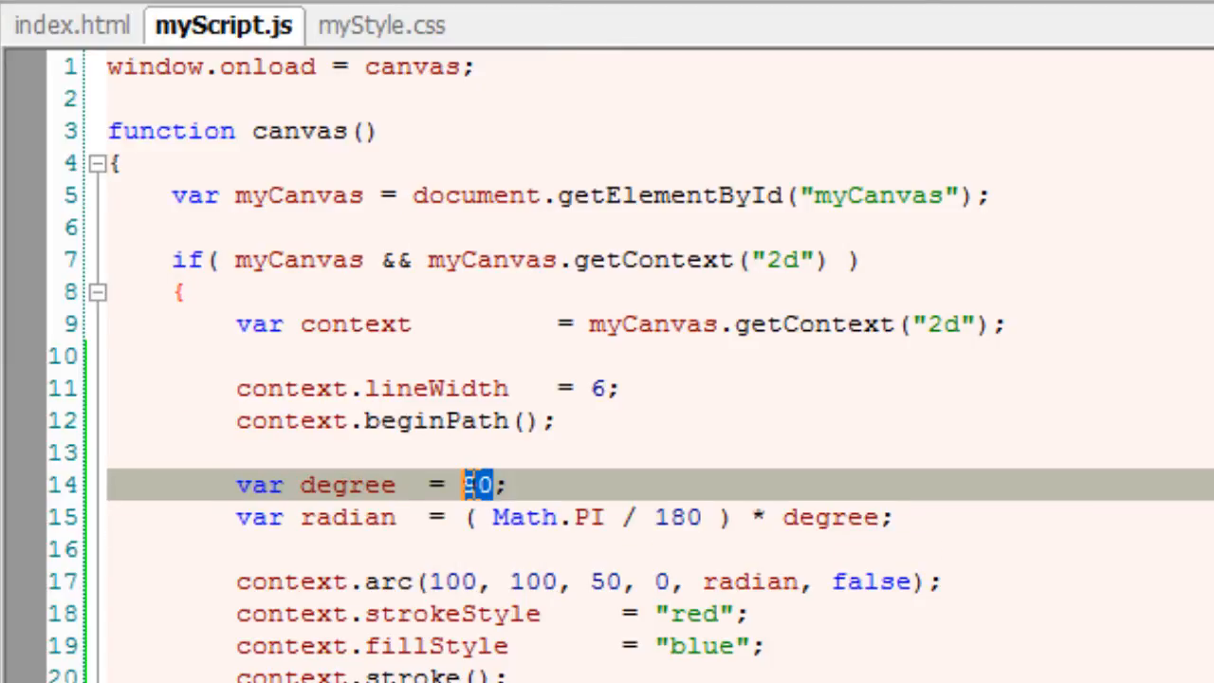
type("90")
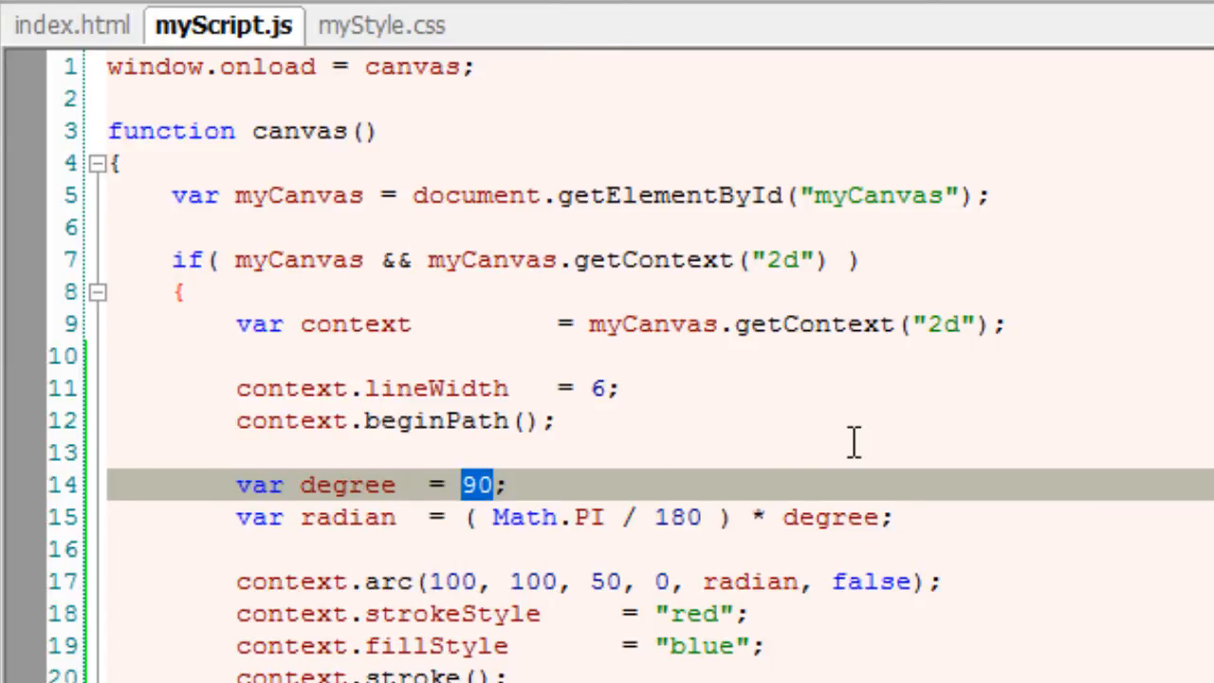
type("130")
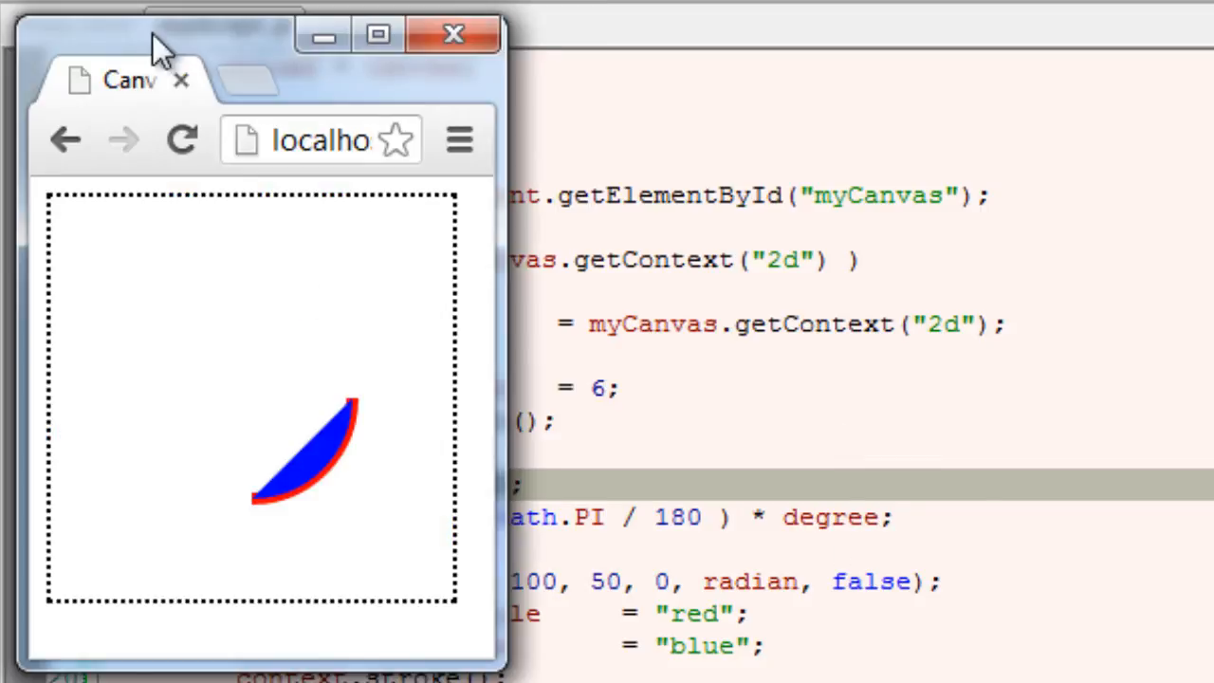
left_click(451, 34)
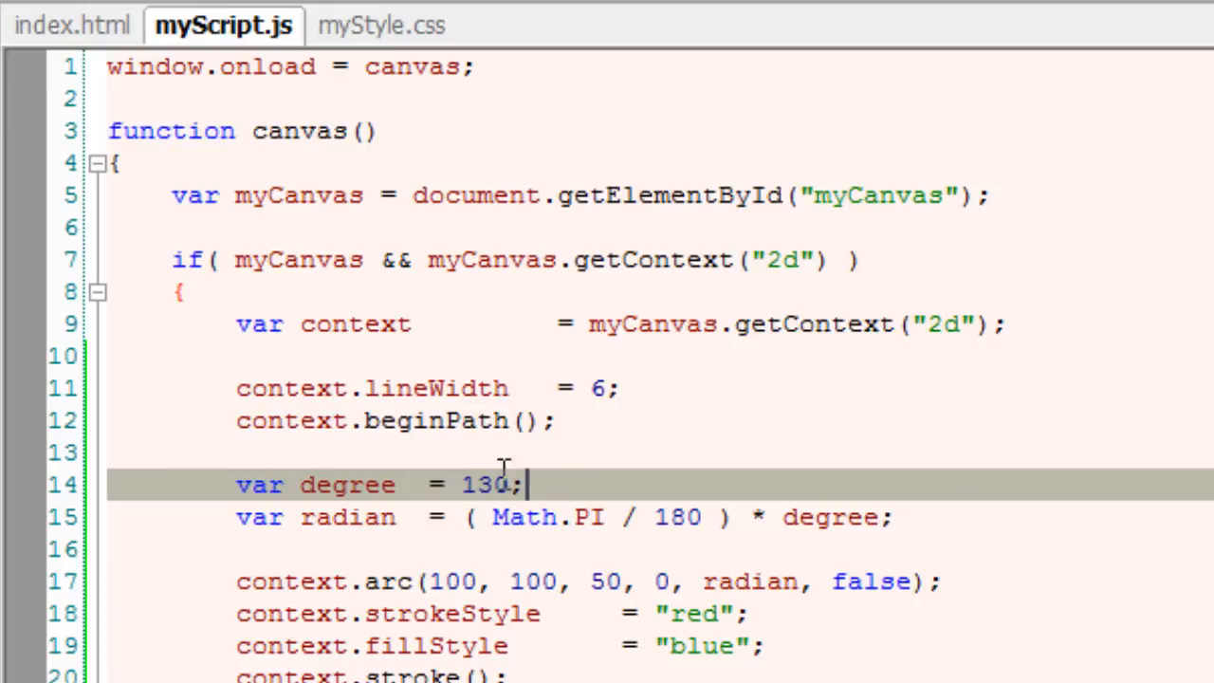
Try degree 190 with a preview, then finish with degree set to 360 for a full circle.
double_click(486, 486)
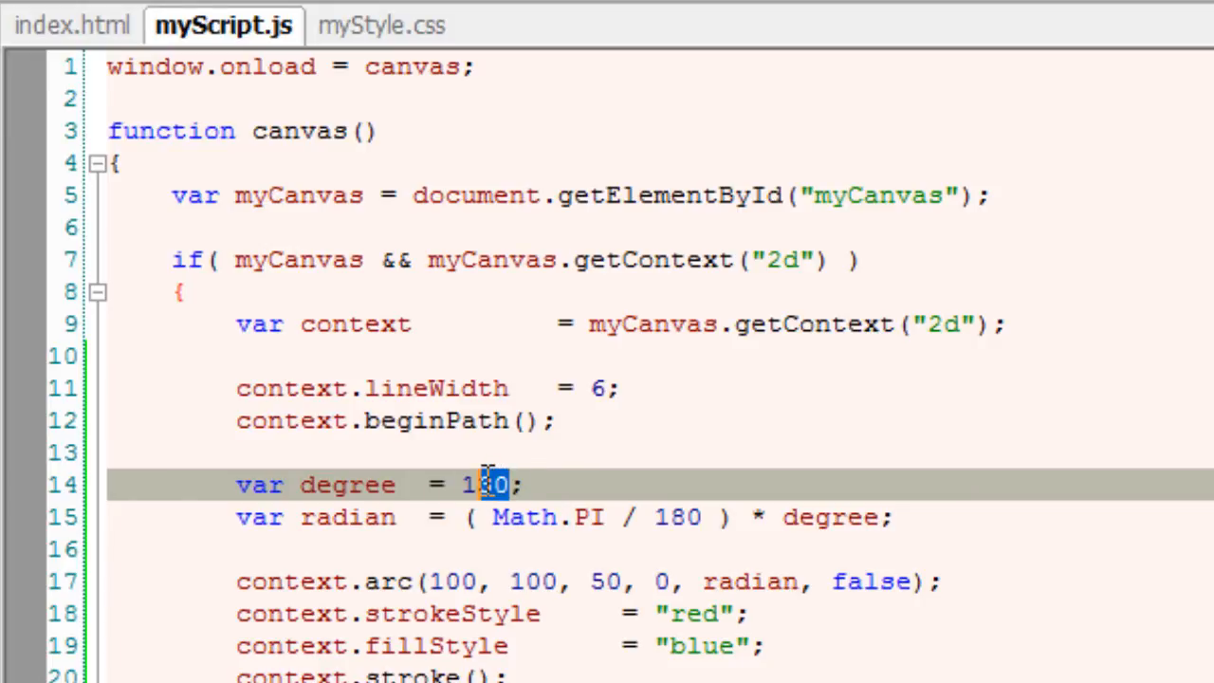
mouse_move(949, 408)
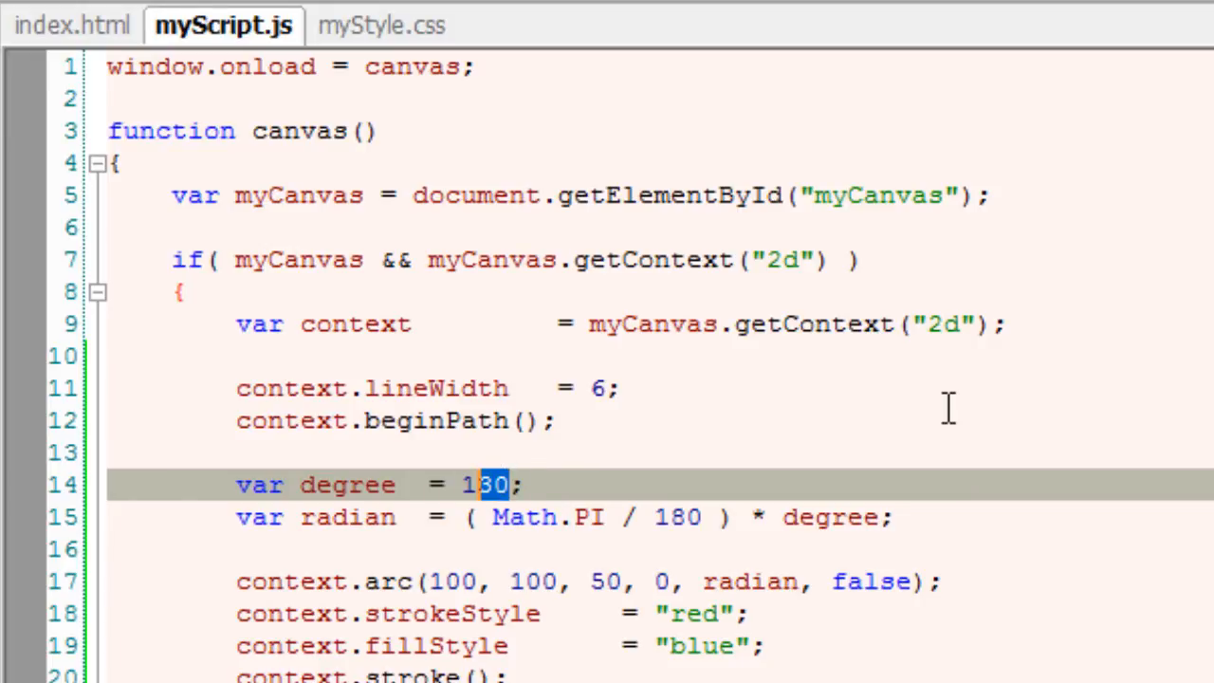
type("90")
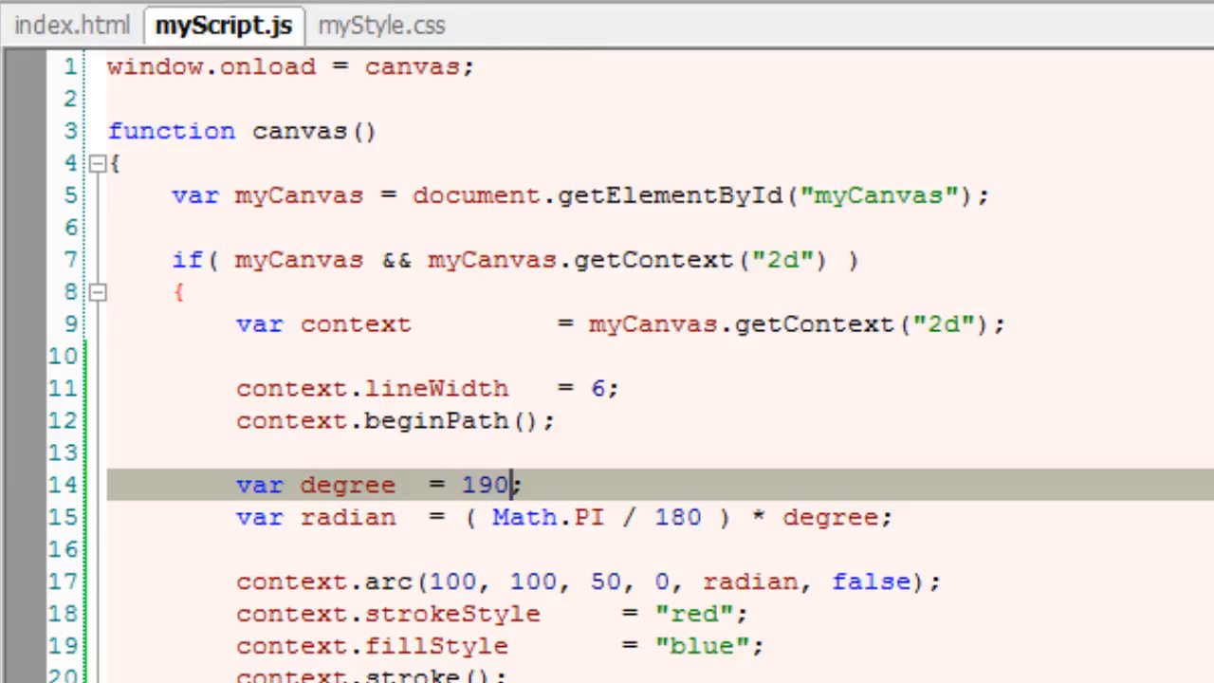
left_click(180, 140)
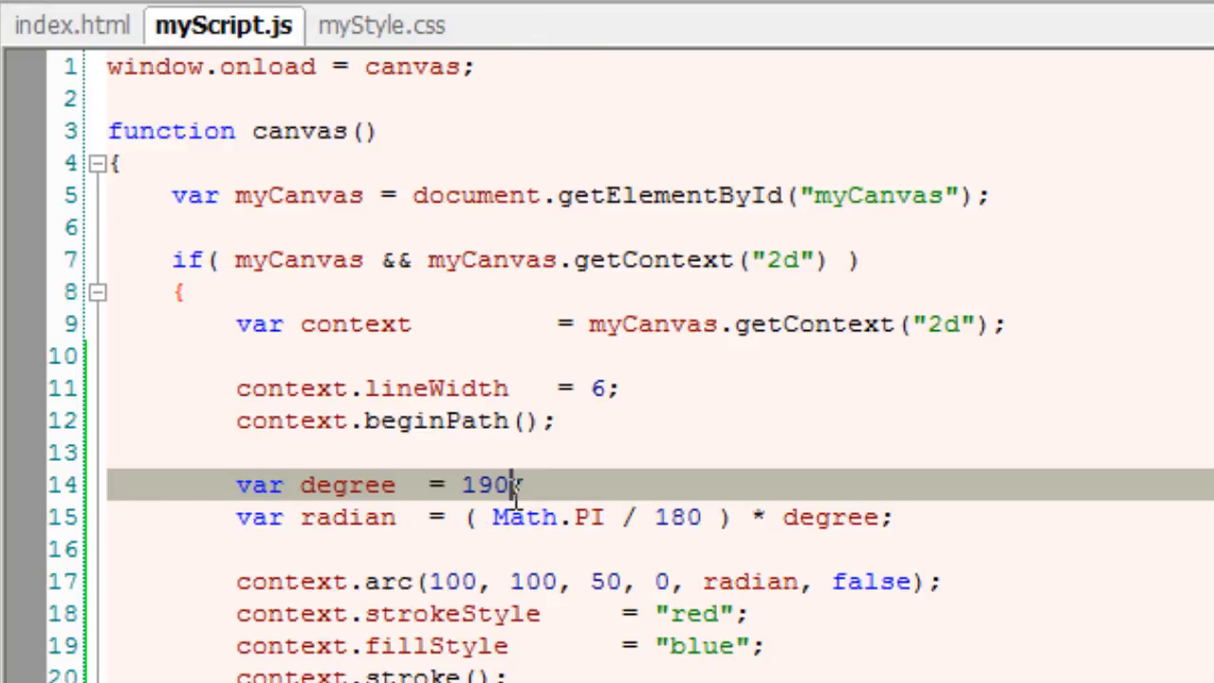
double_click(485, 486)
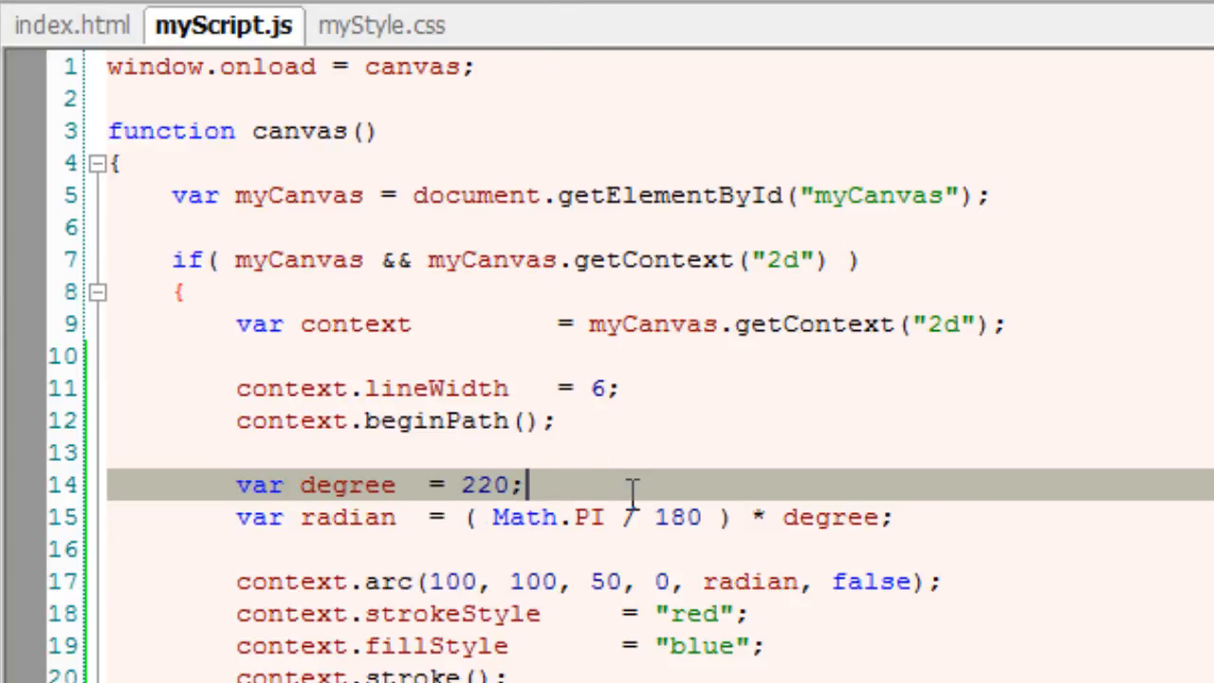
type("3")
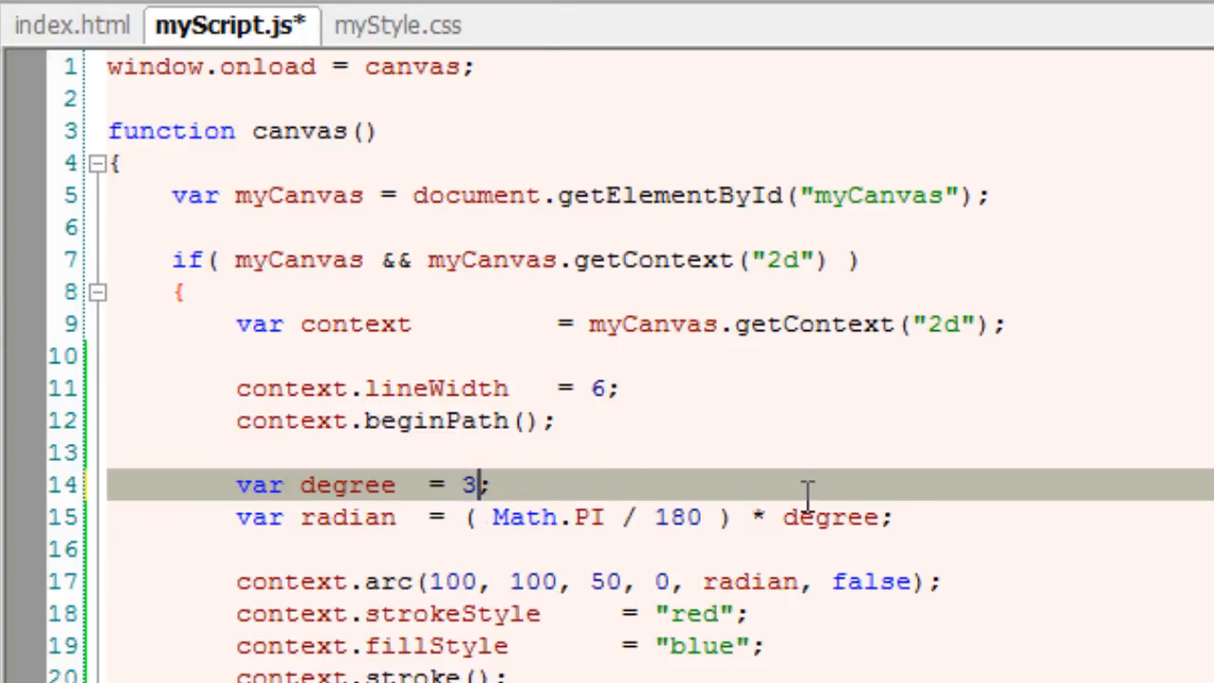
type("60")
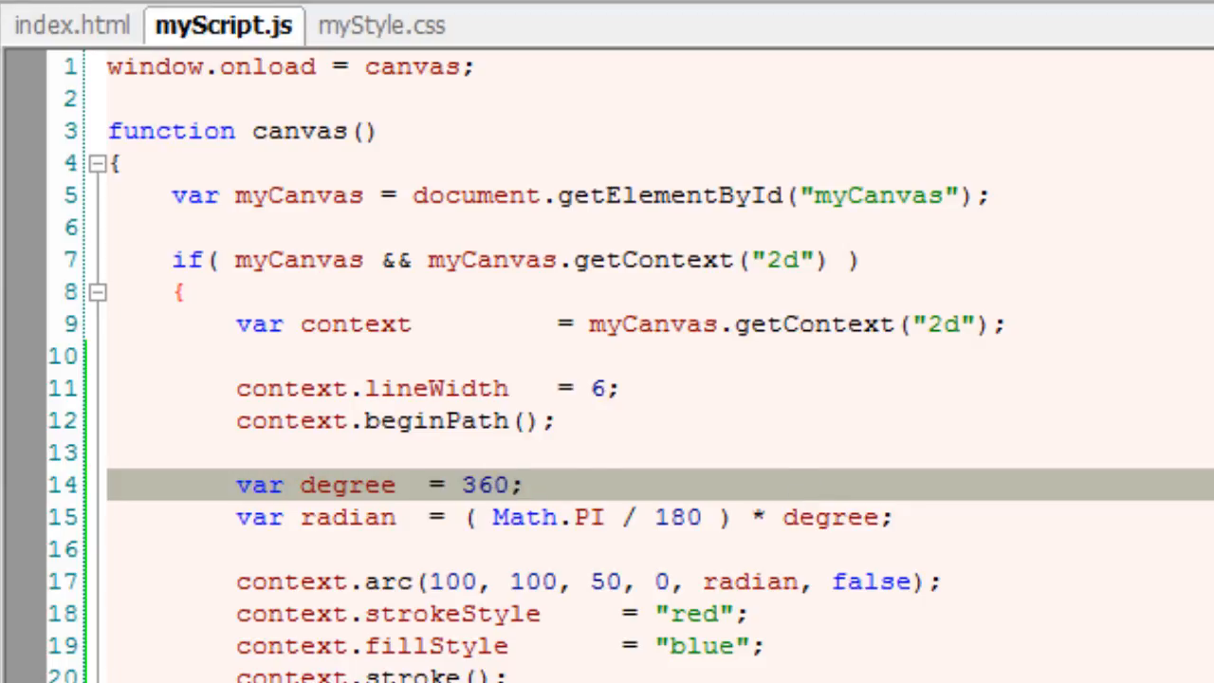